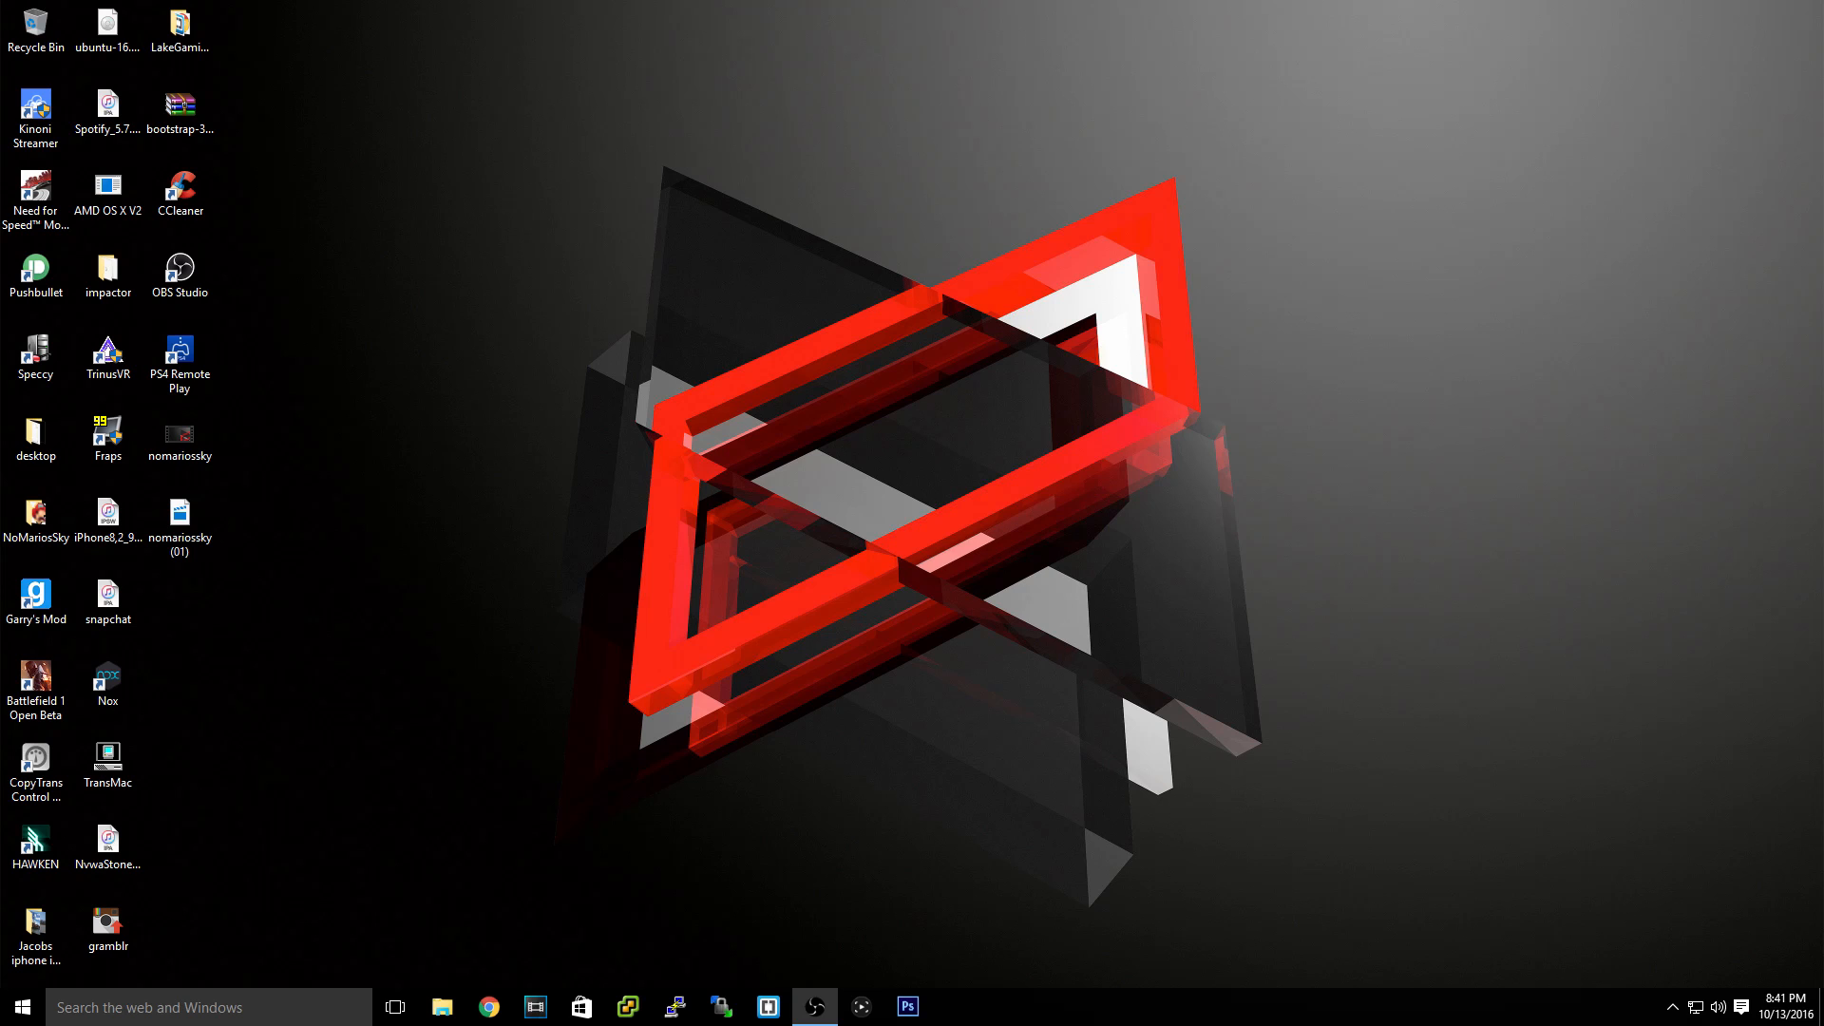
# Select the OBS Studio and PS4 Remote Play desktop shortcuts.
pyautogui.click(813, 1006)
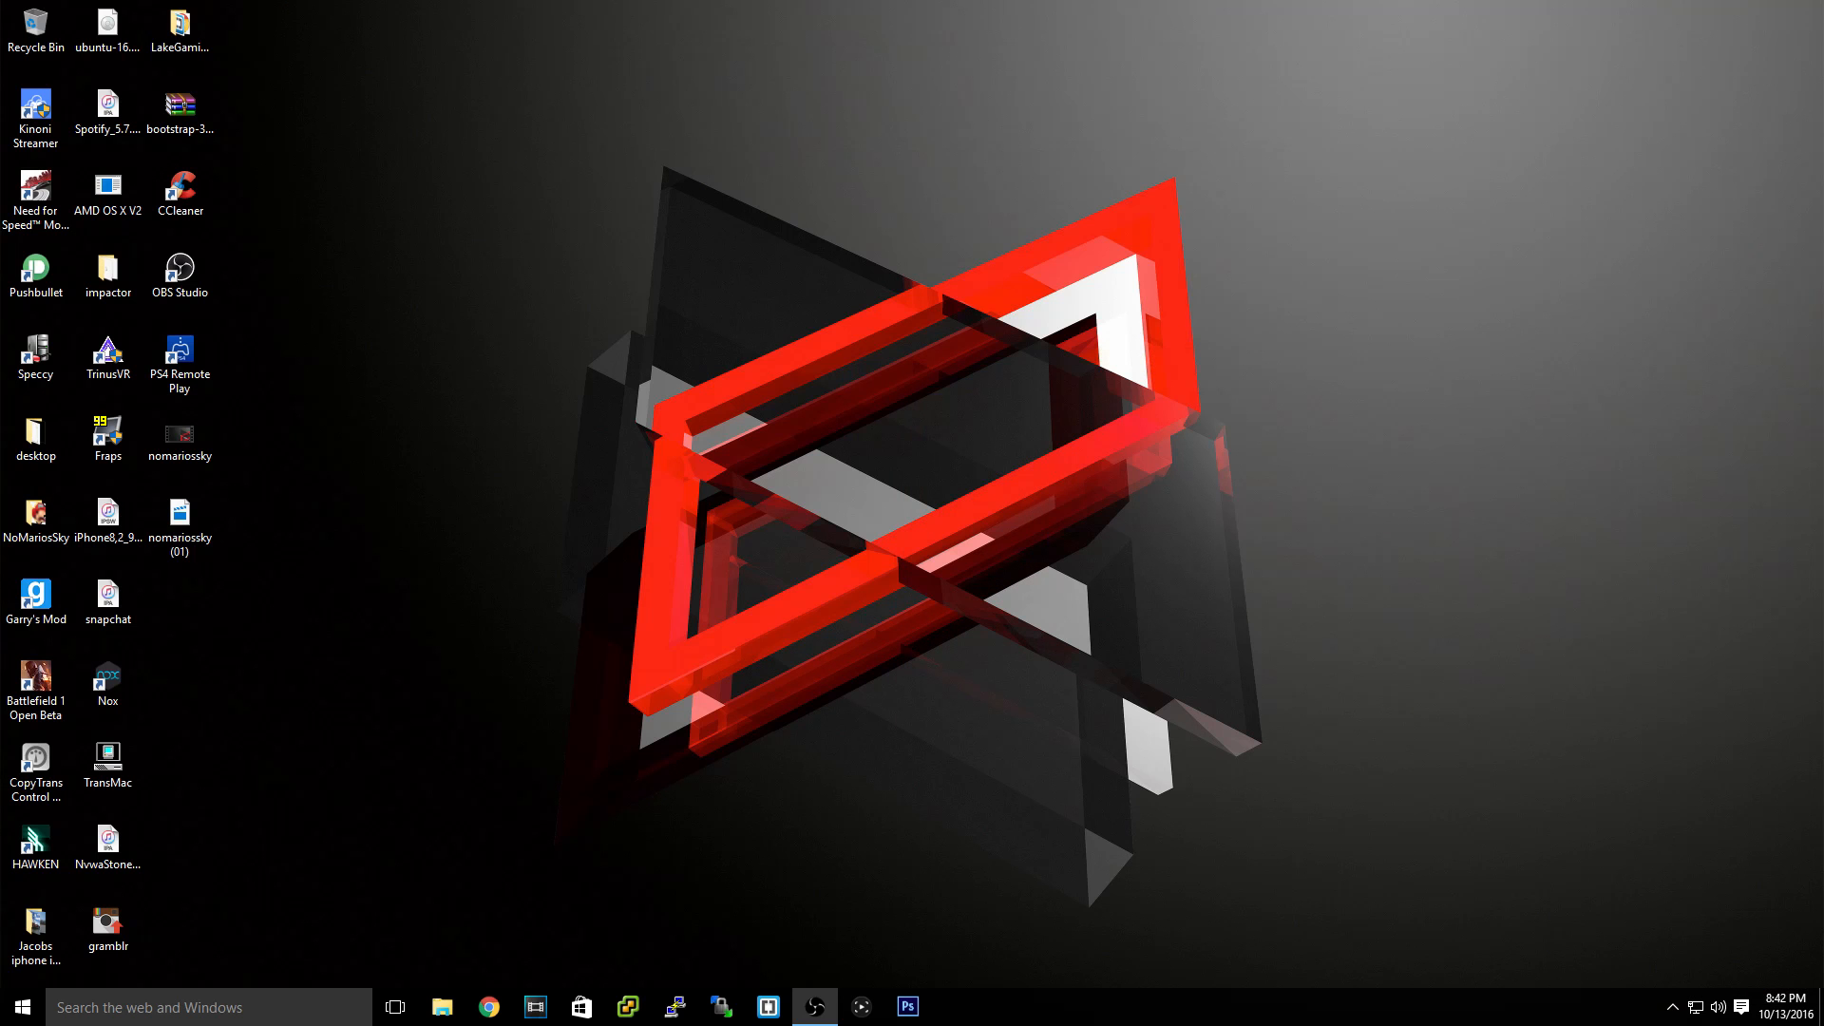
pyautogui.click(179, 268)
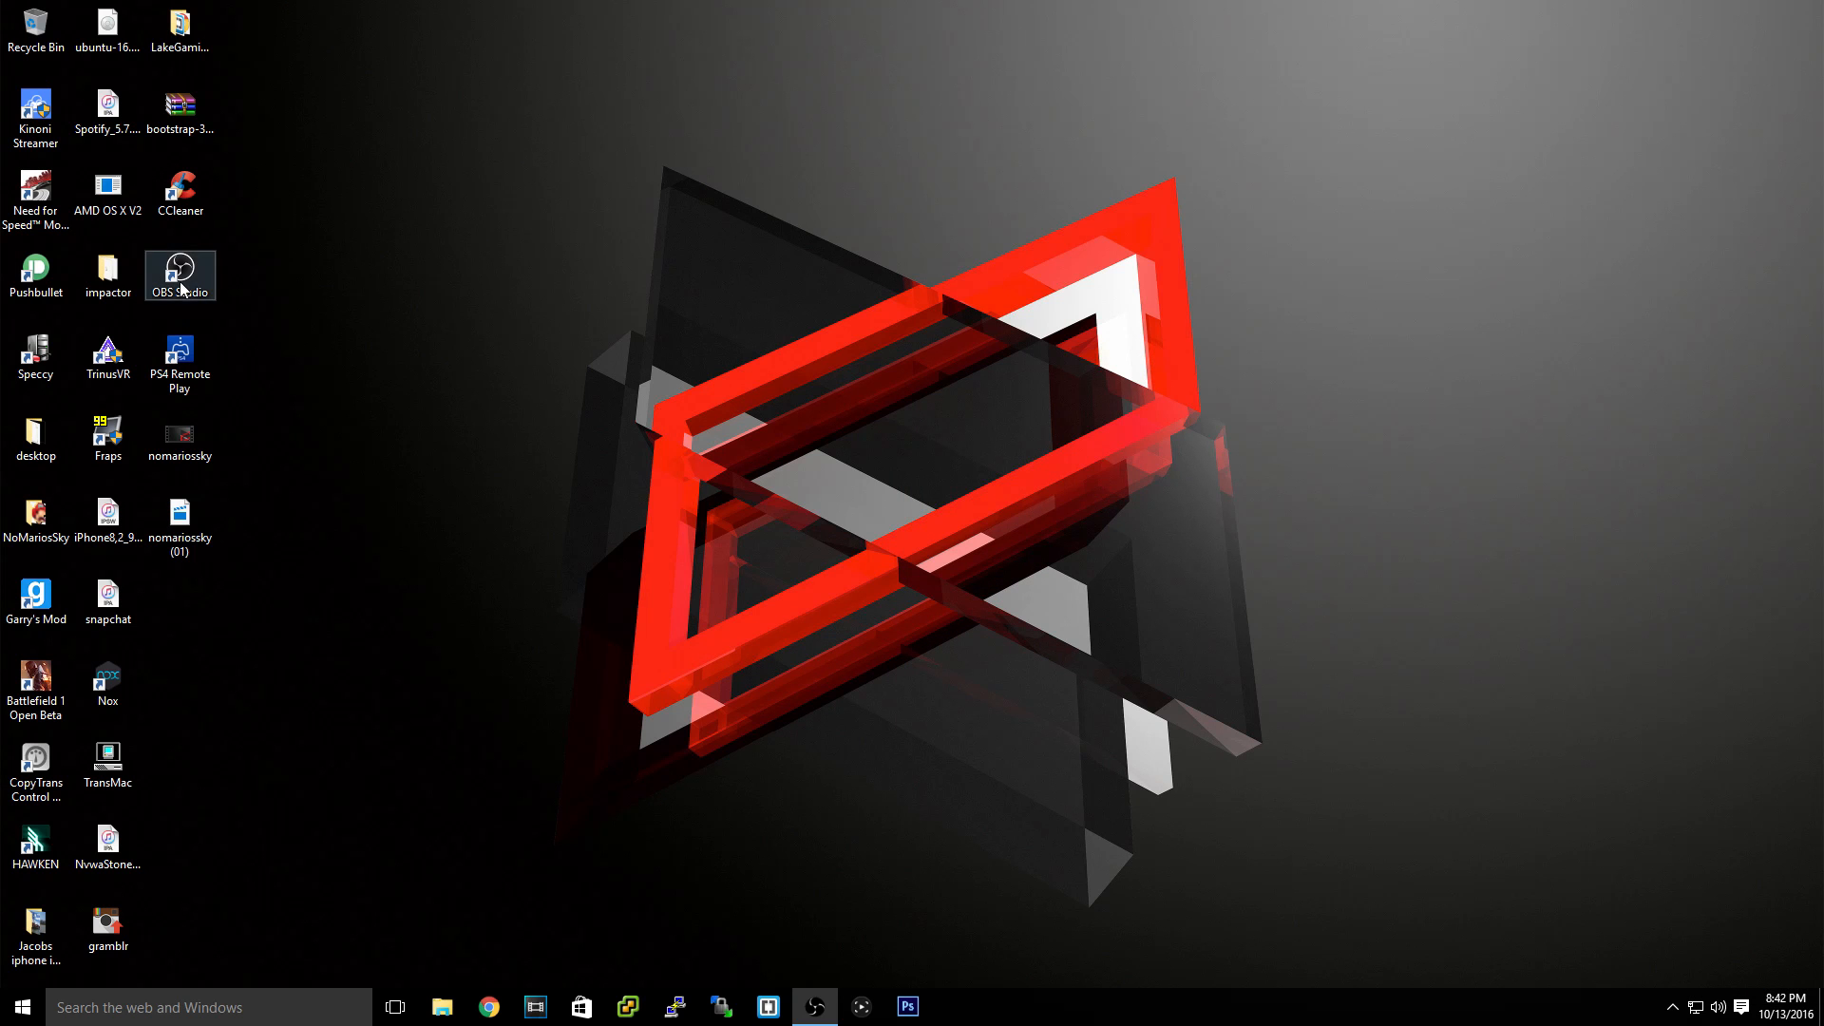
pyautogui.click(180, 358)
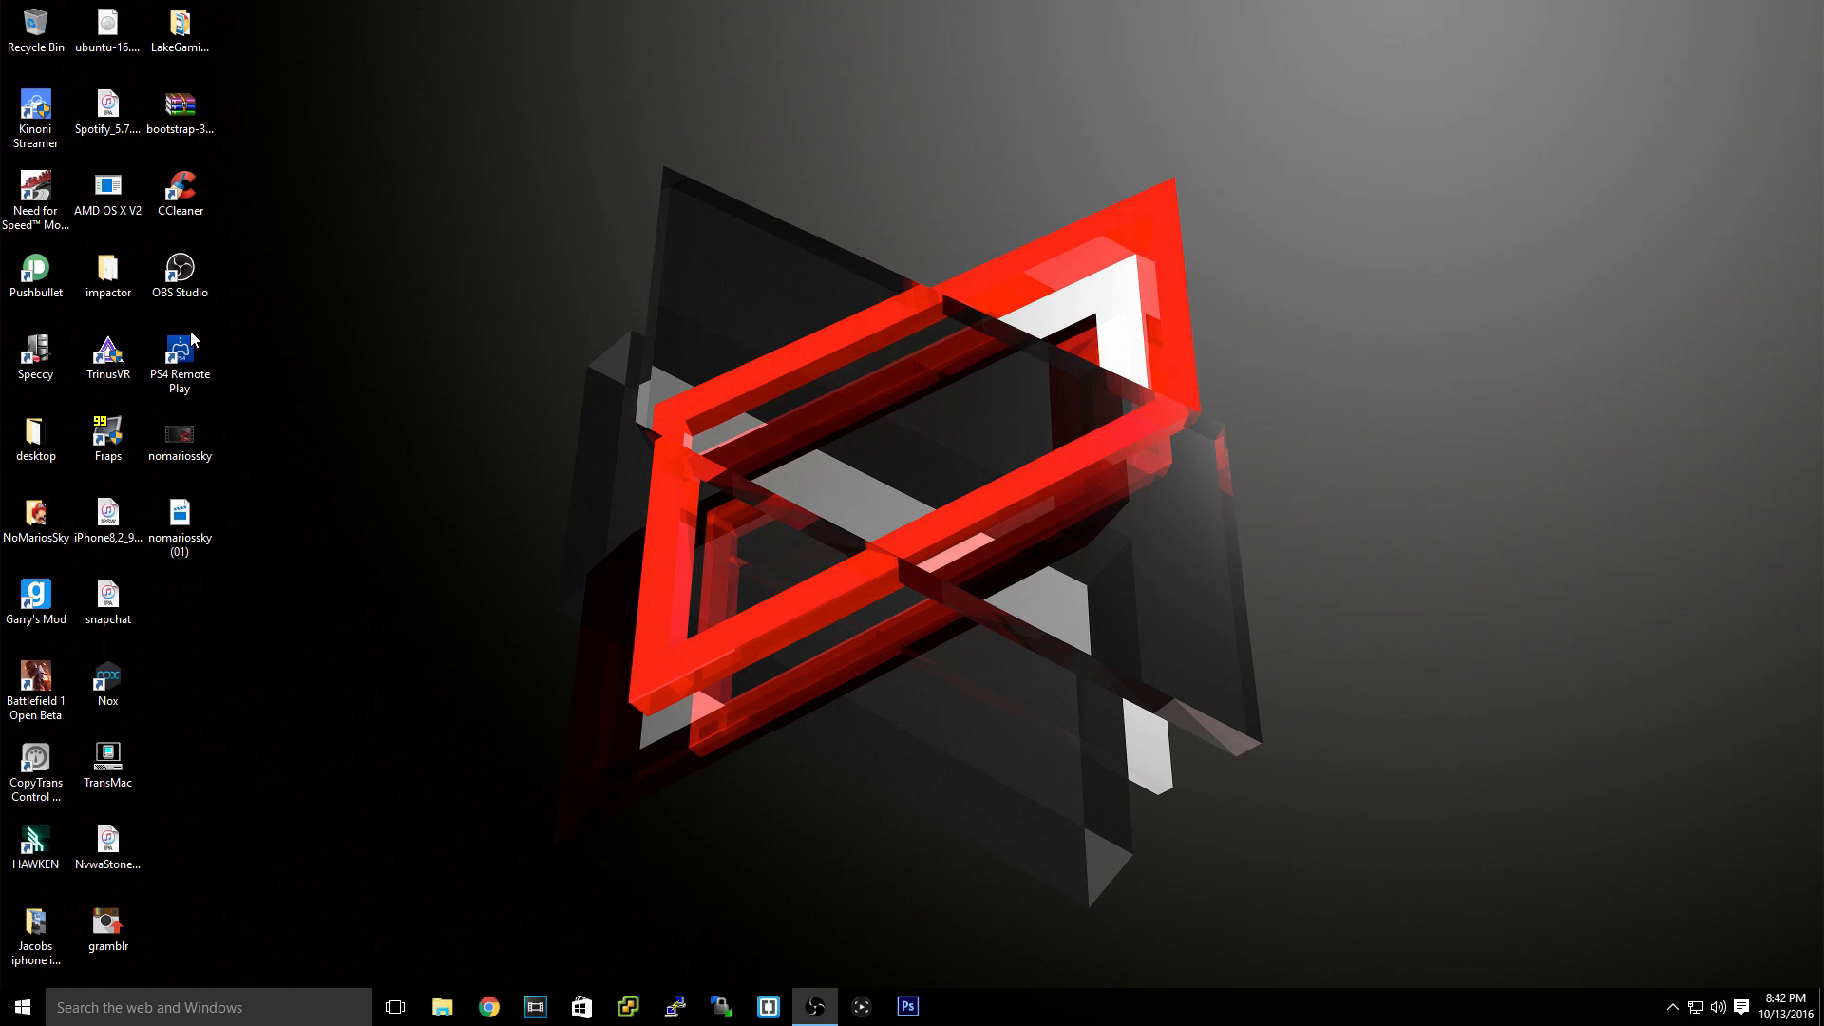
pyautogui.moveTo(245, 368)
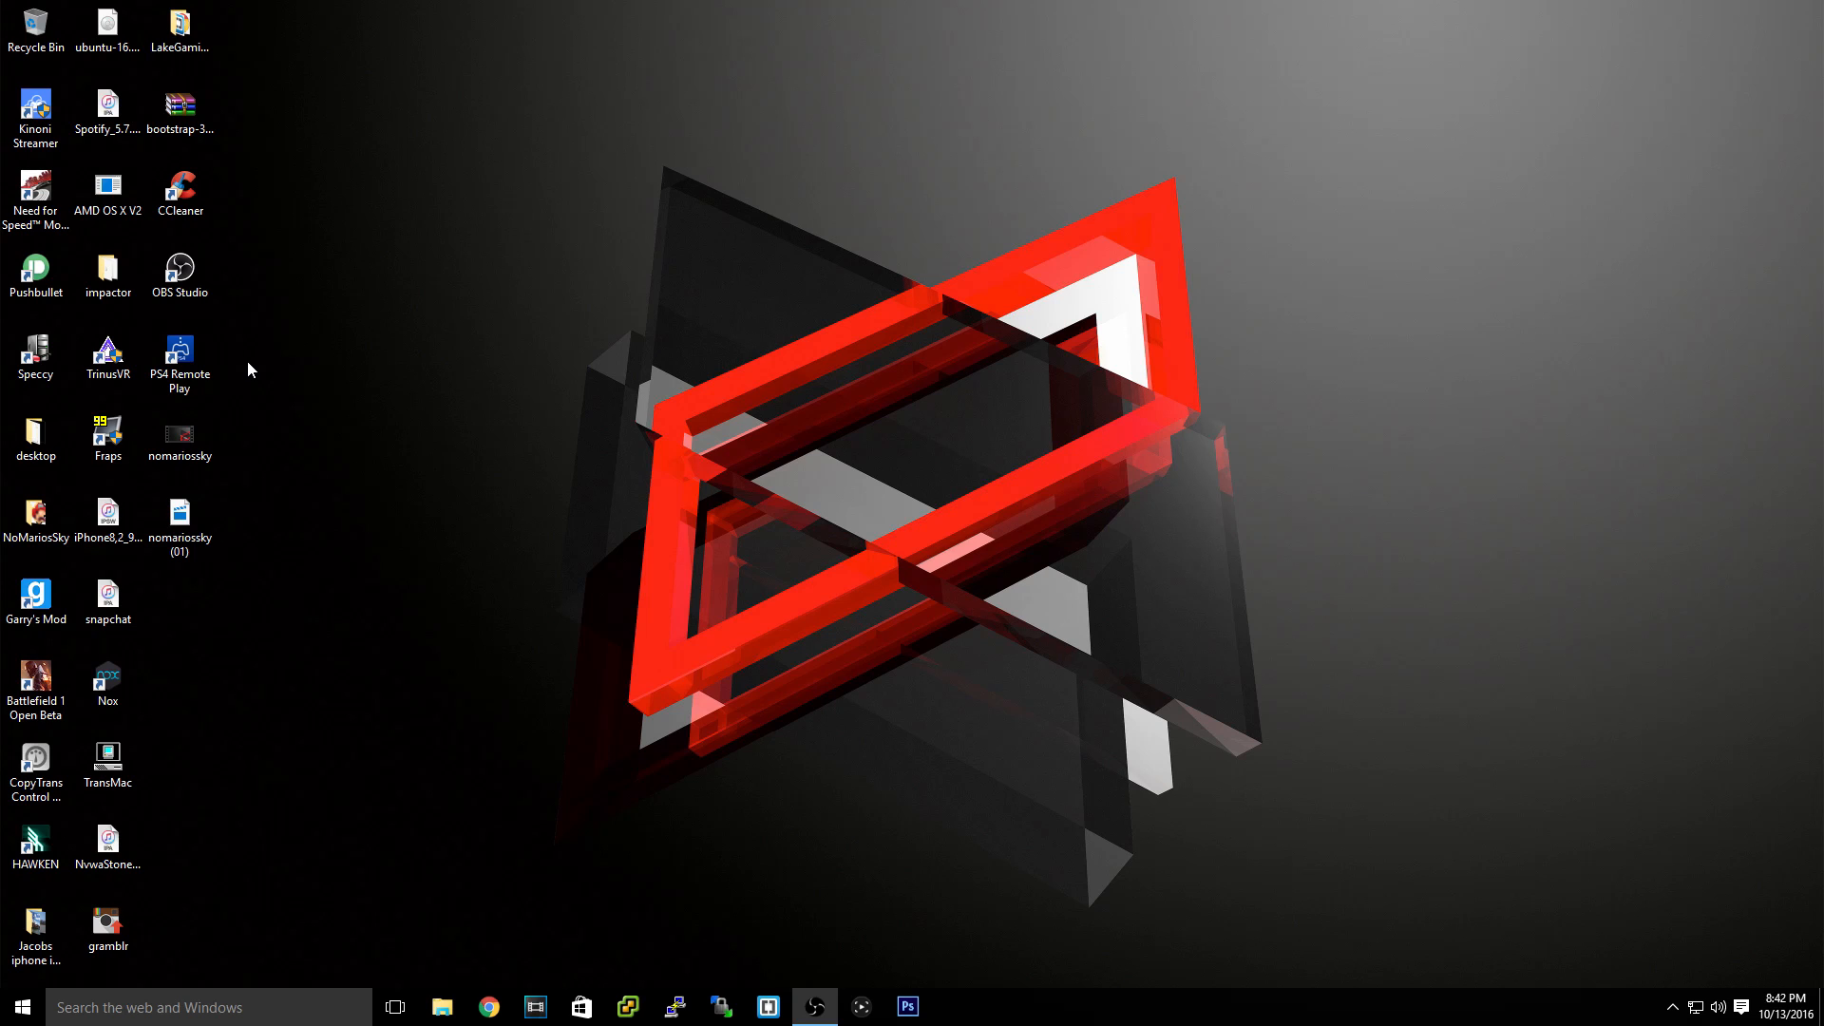
pyautogui.moveTo(618, 468)
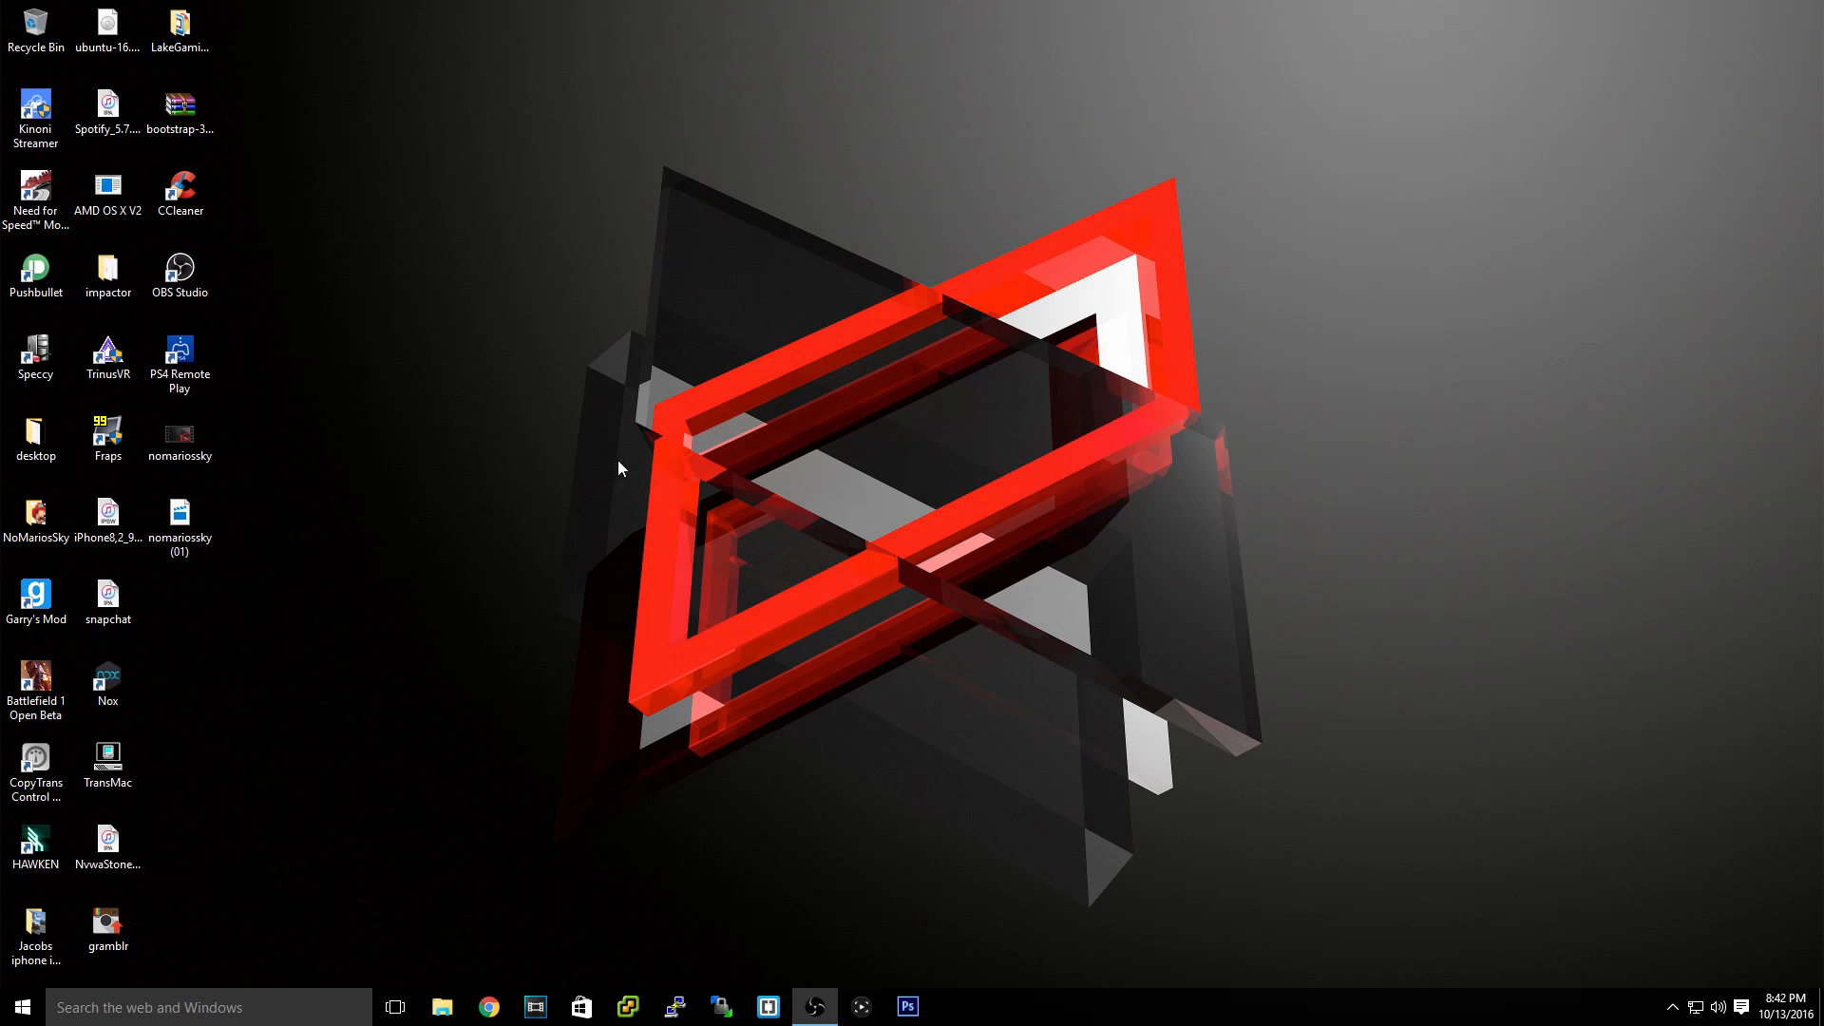
pyautogui.click(180, 355)
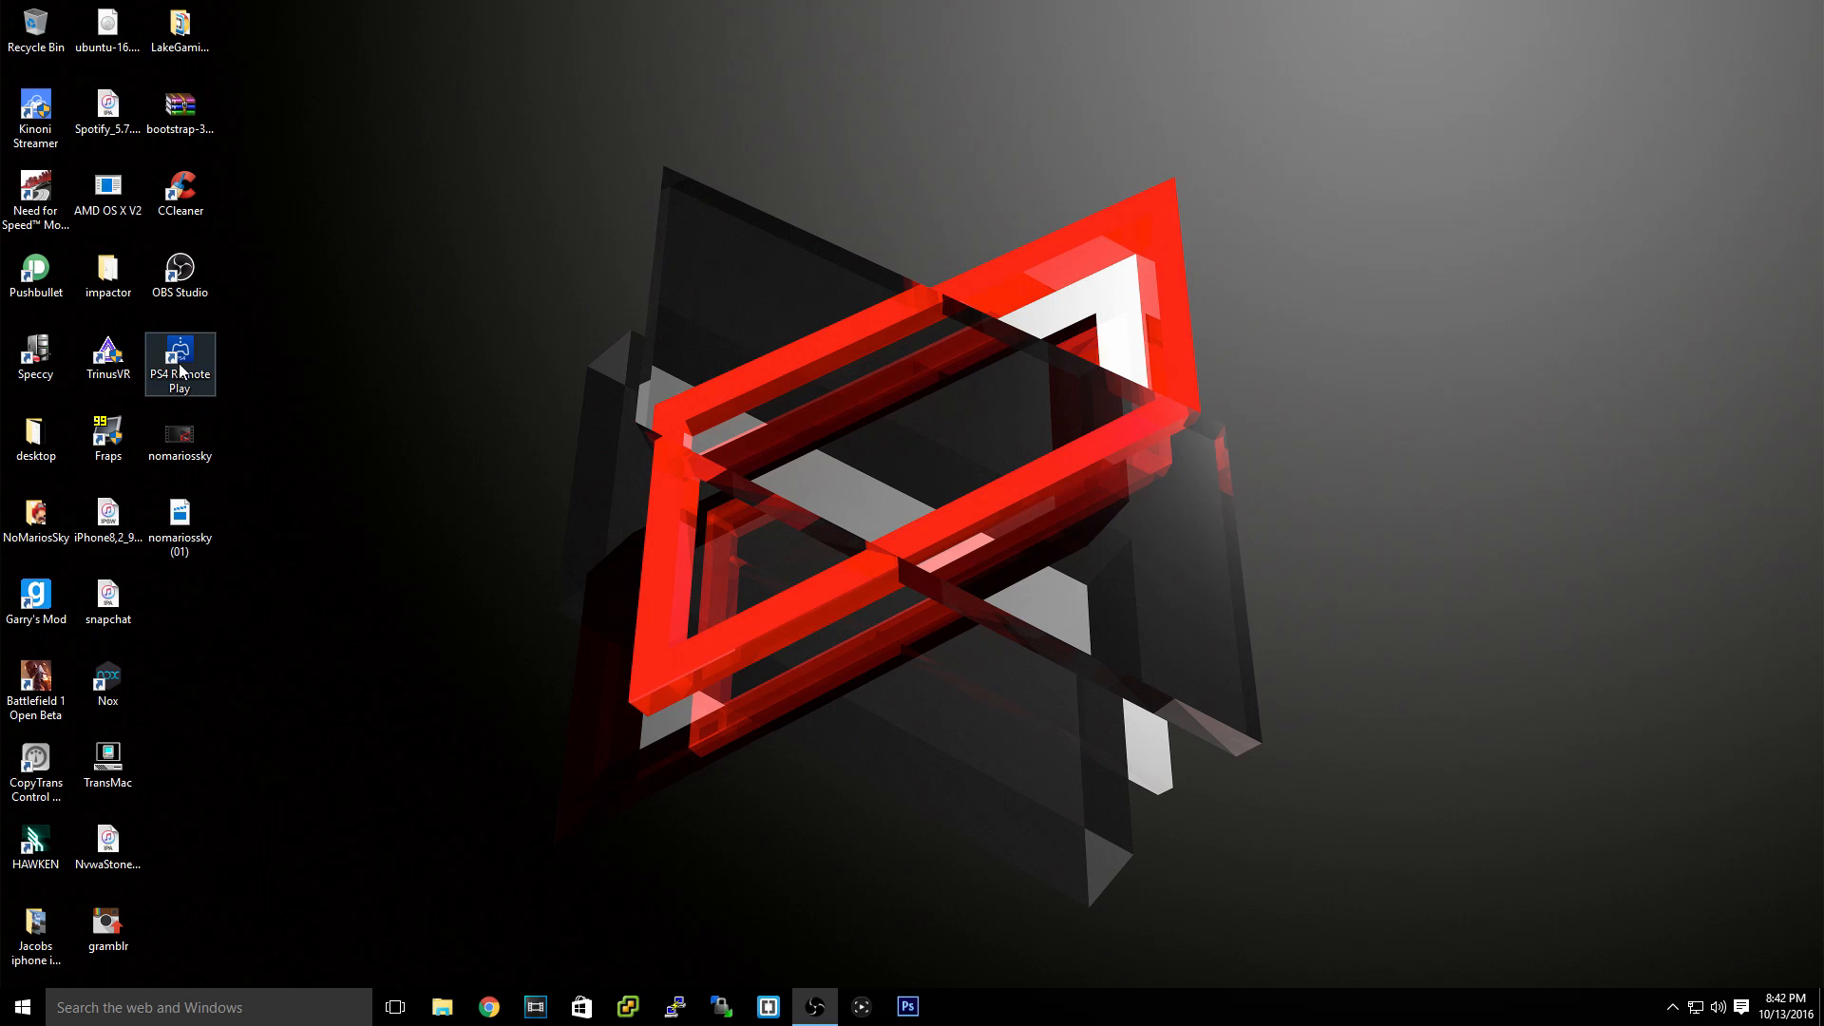
pyautogui.click(524, 500)
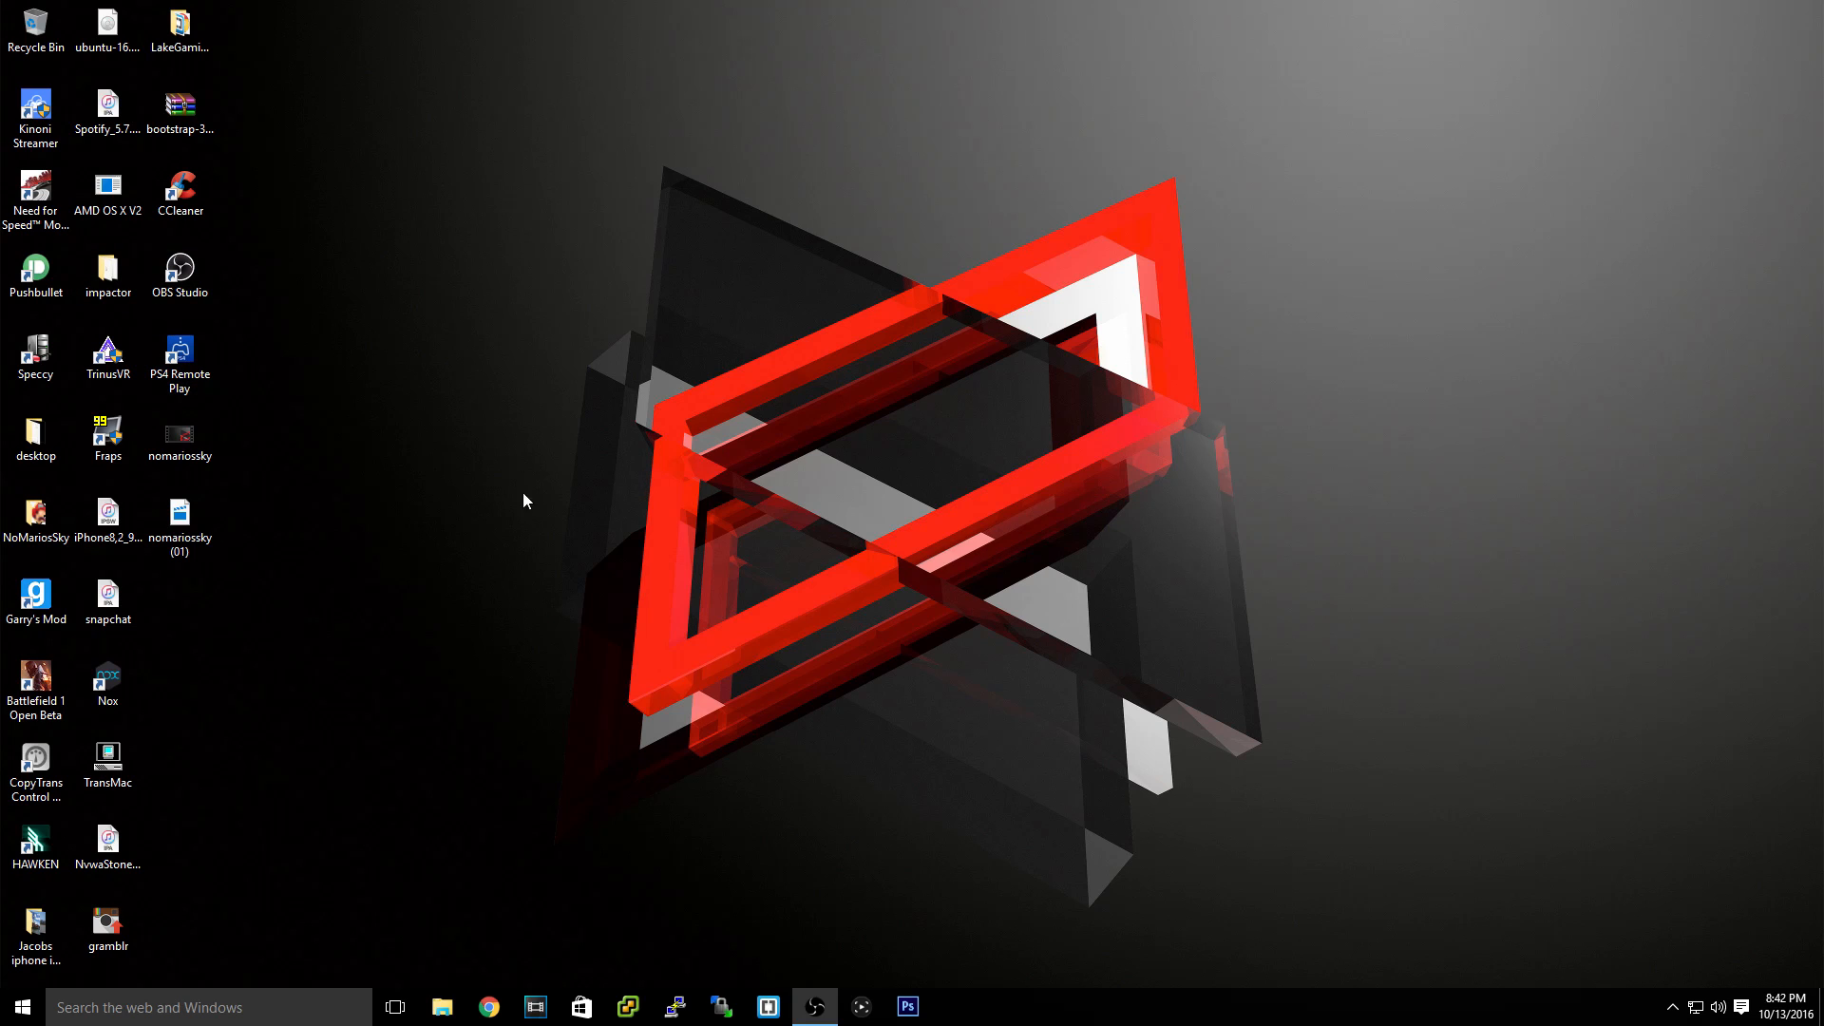
pyautogui.click(179, 354)
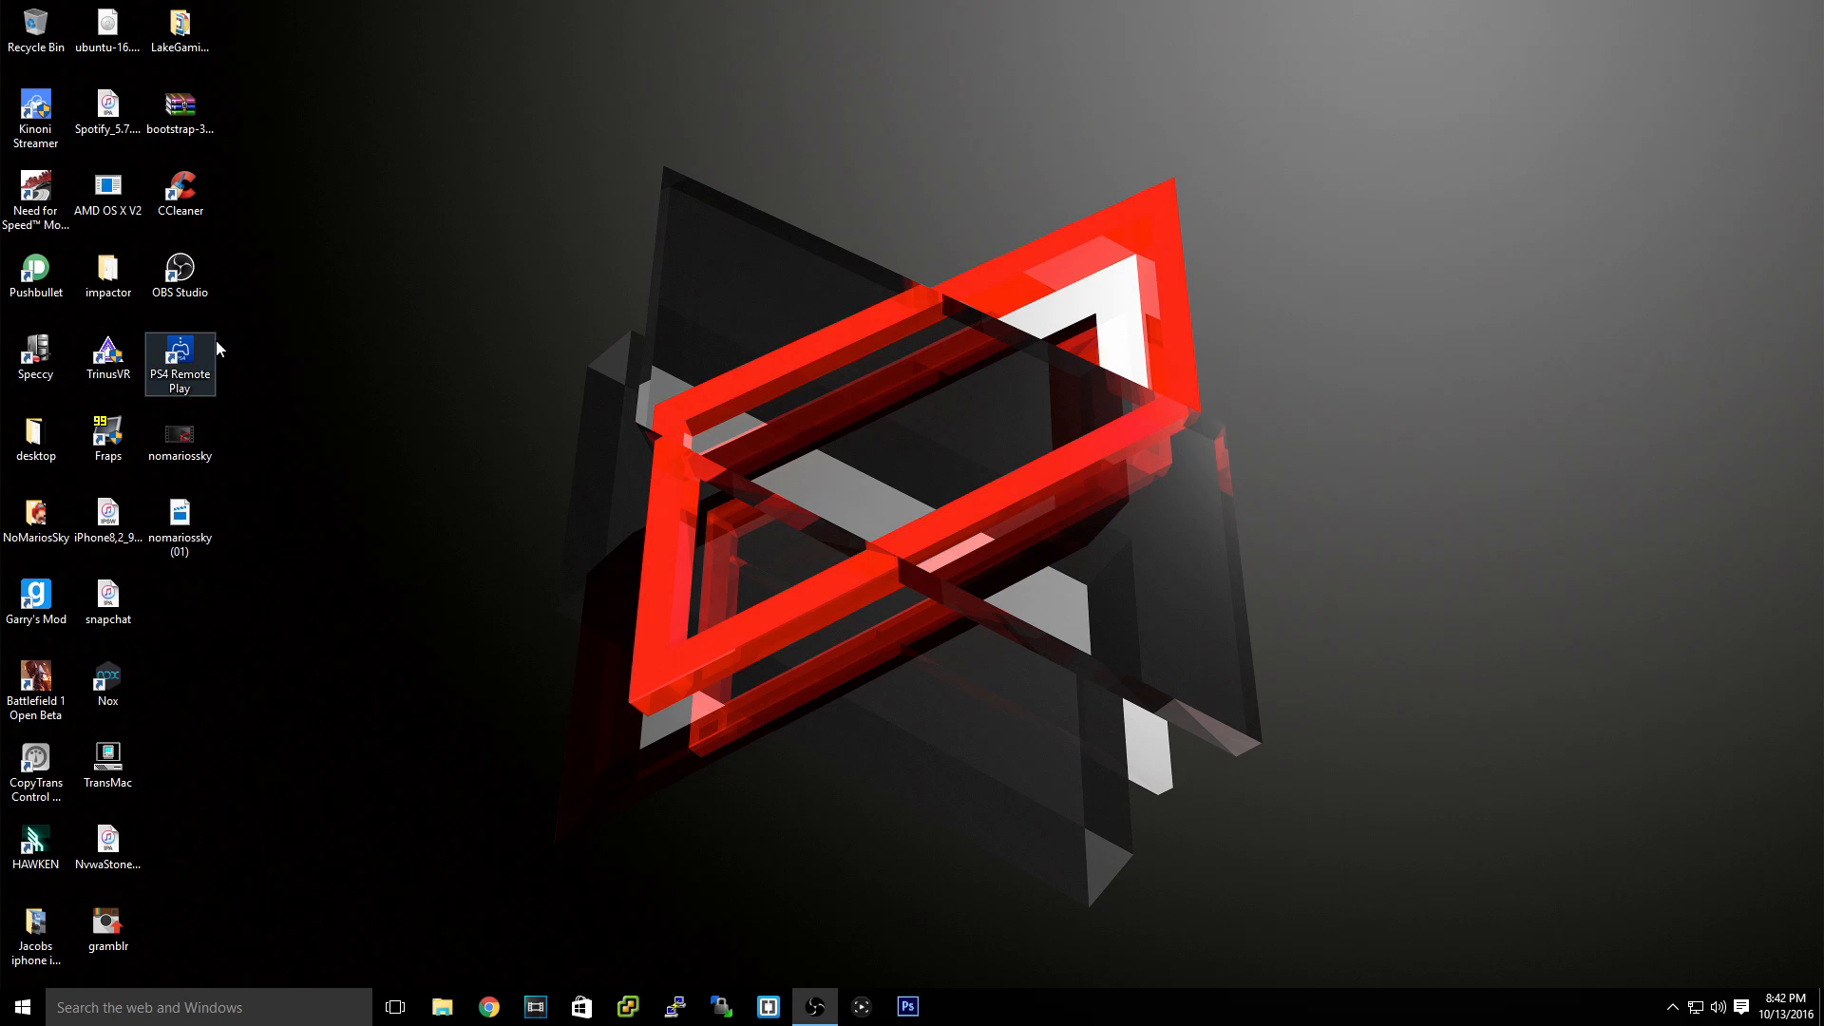
pyautogui.click(179, 275)
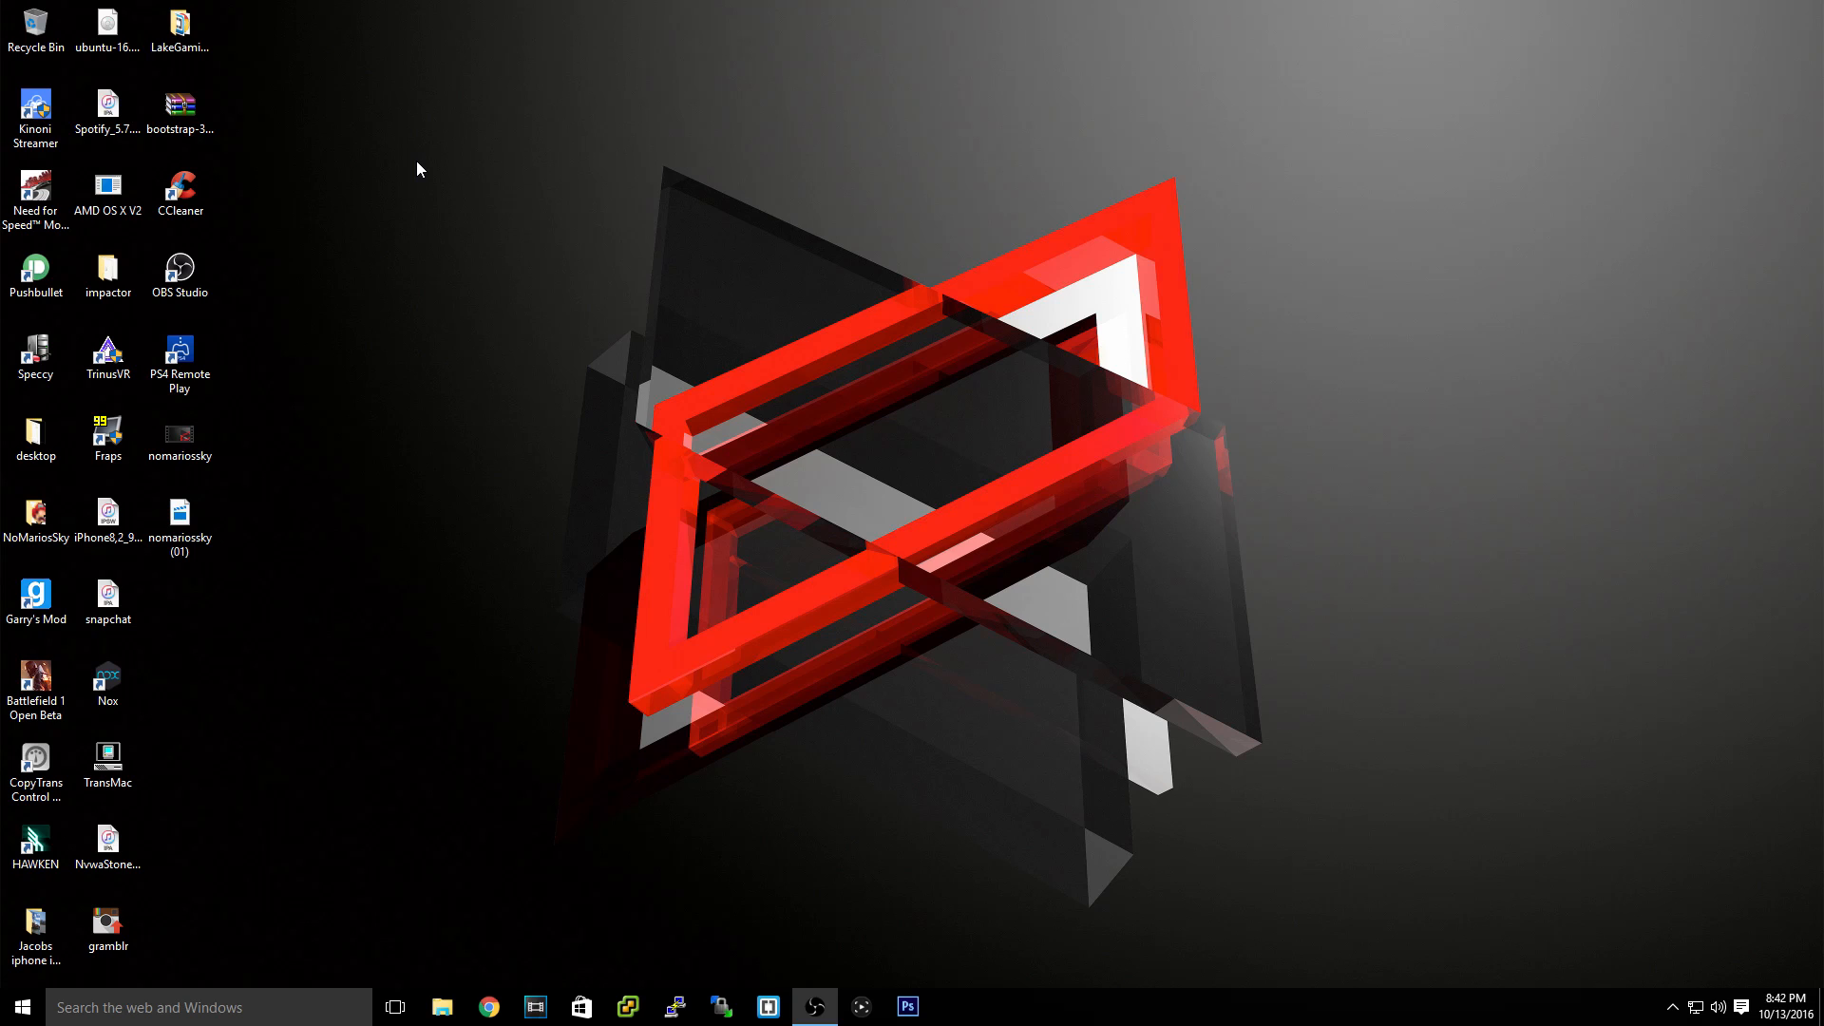
pyautogui.moveTo(436, 154)
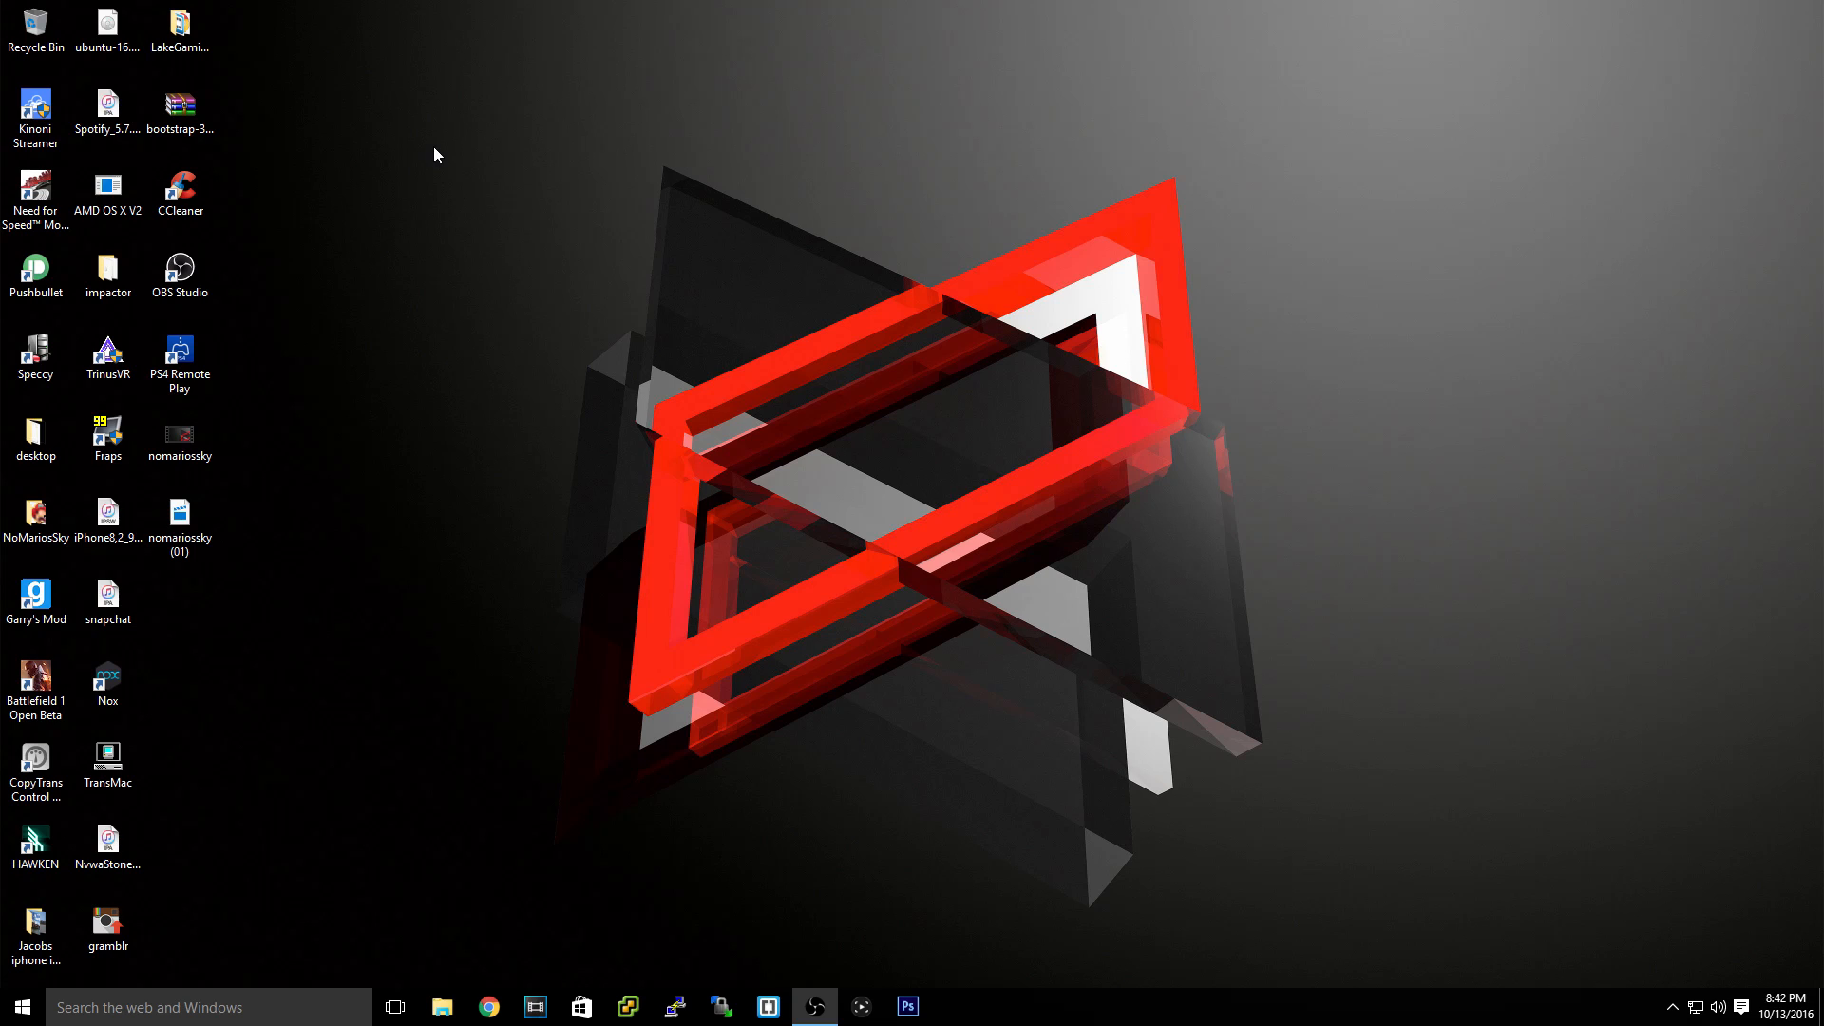
pyautogui.moveTo(444, 151)
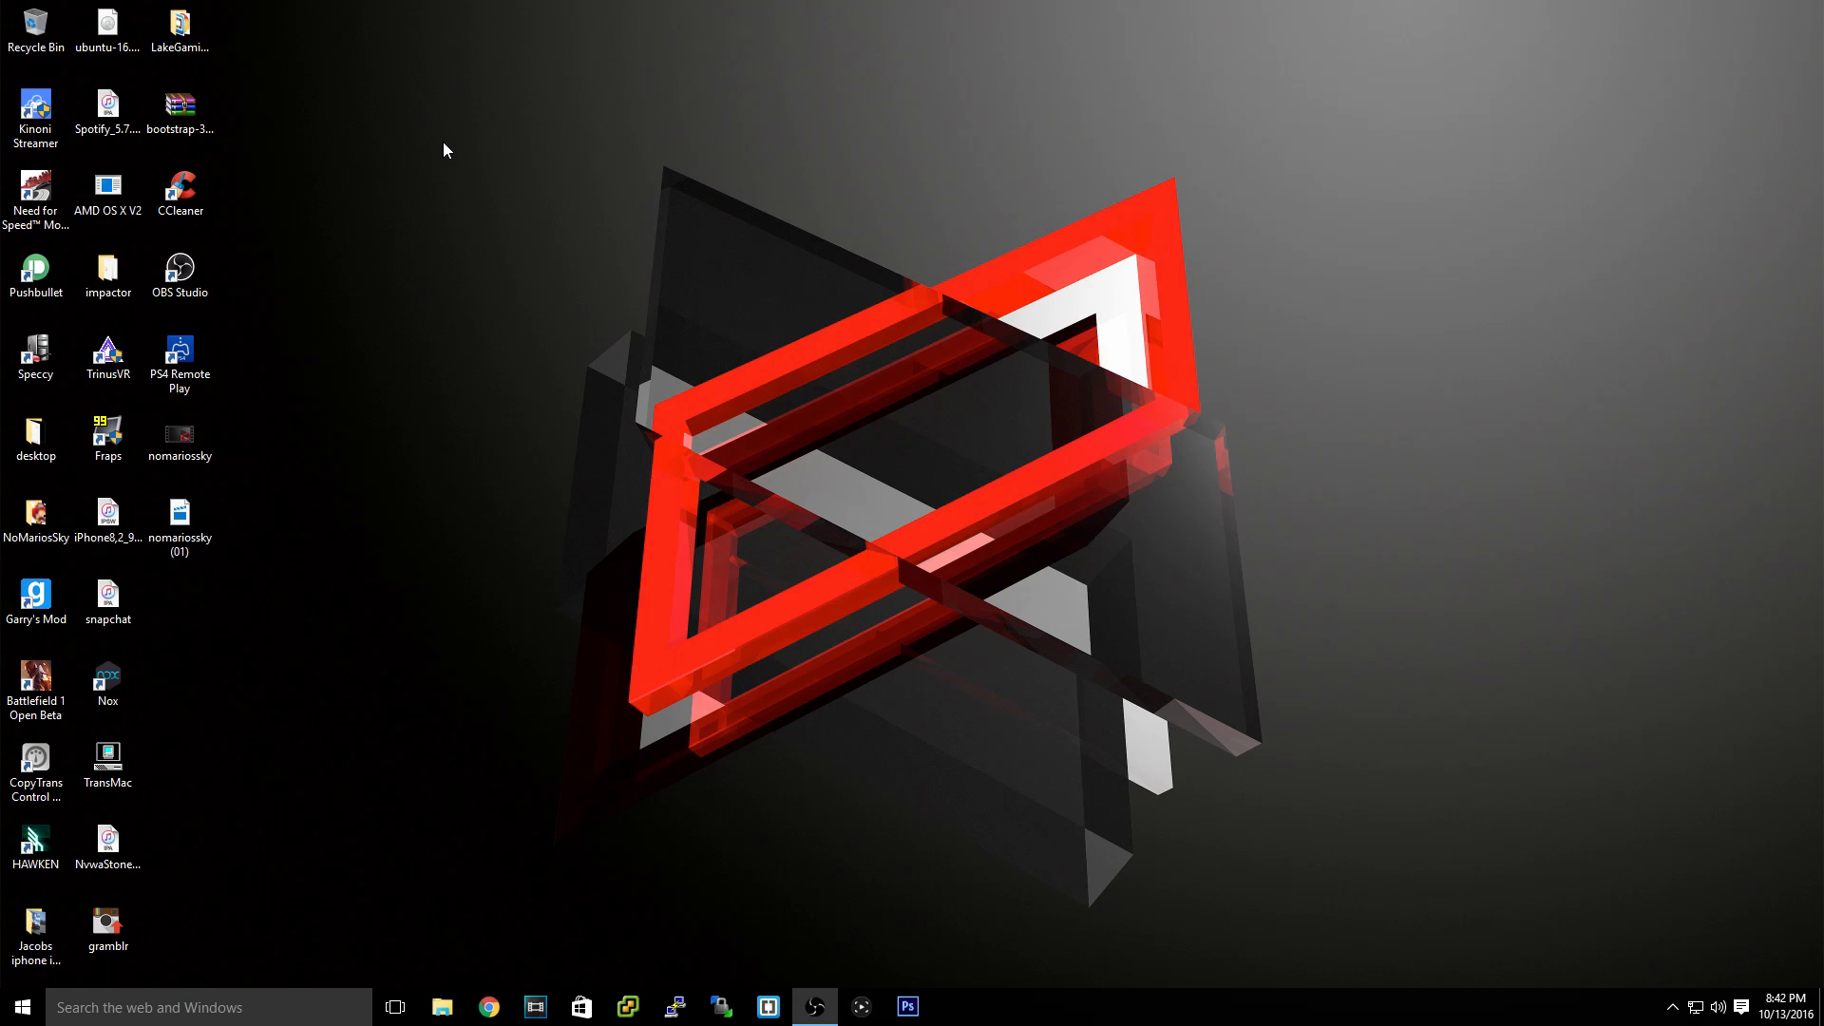
pyautogui.moveTo(622, 356)
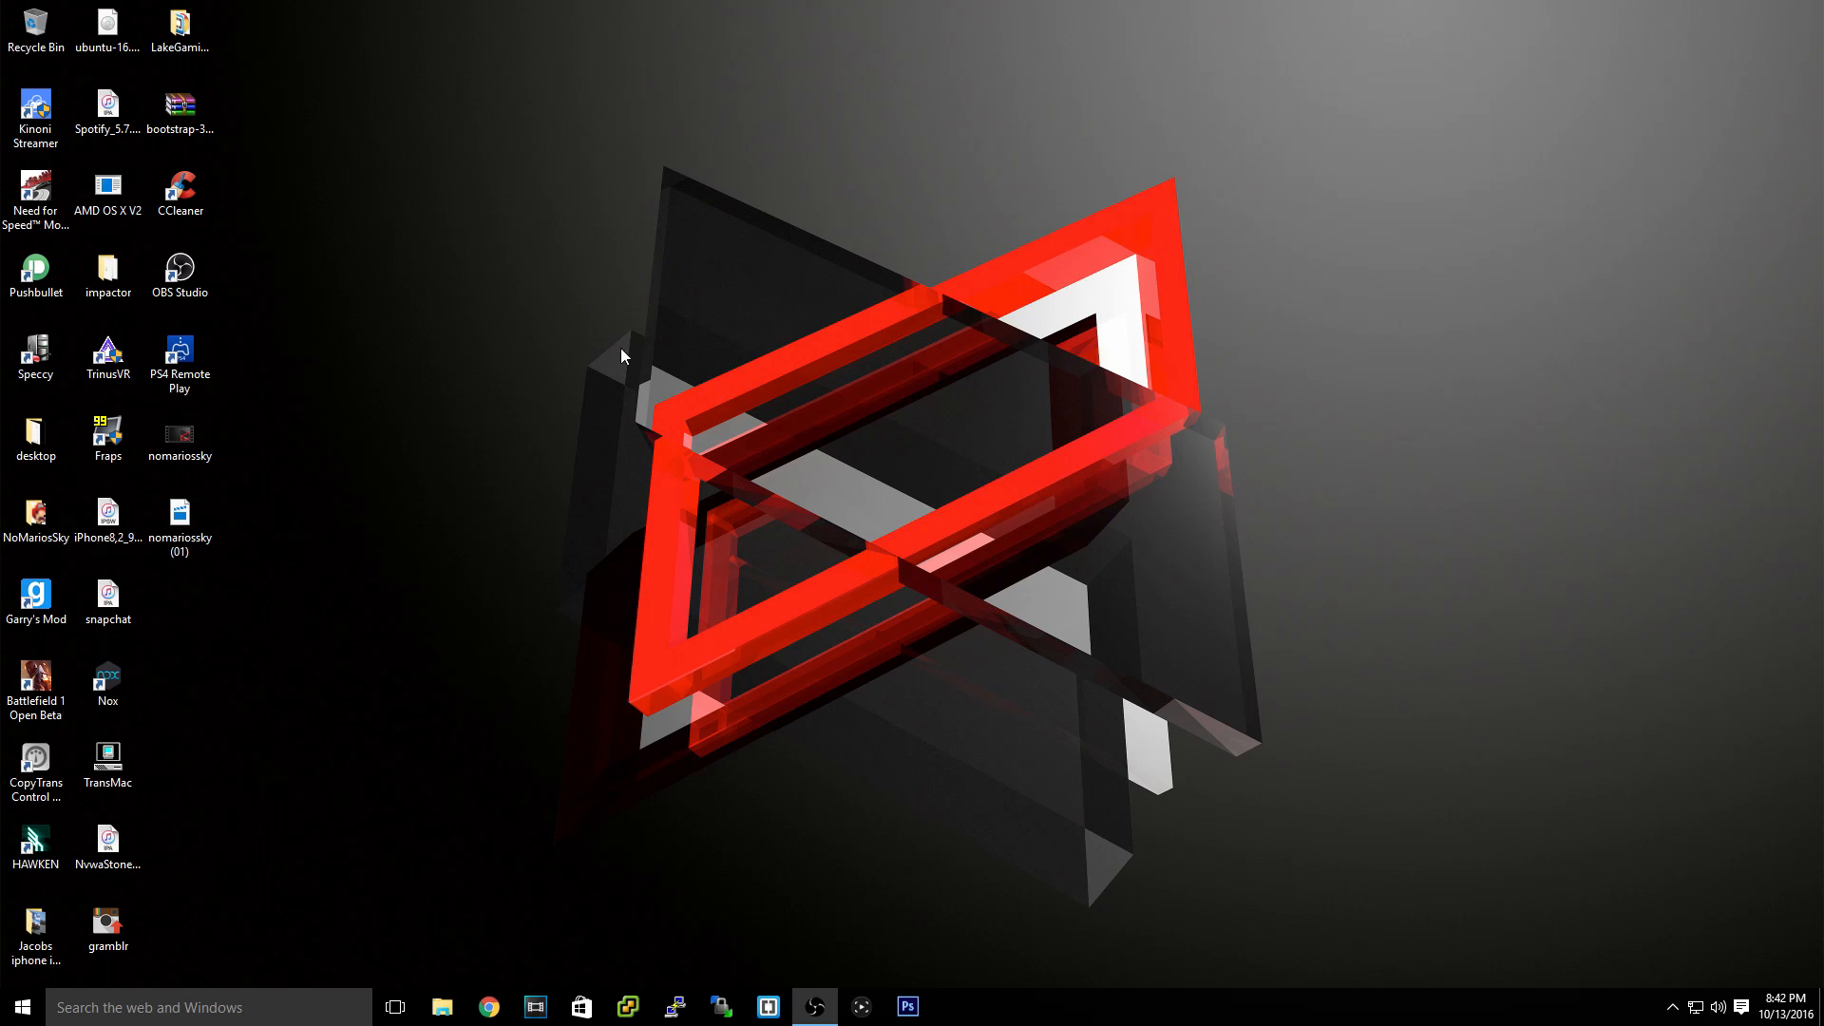
pyautogui.moveTo(229, 357)
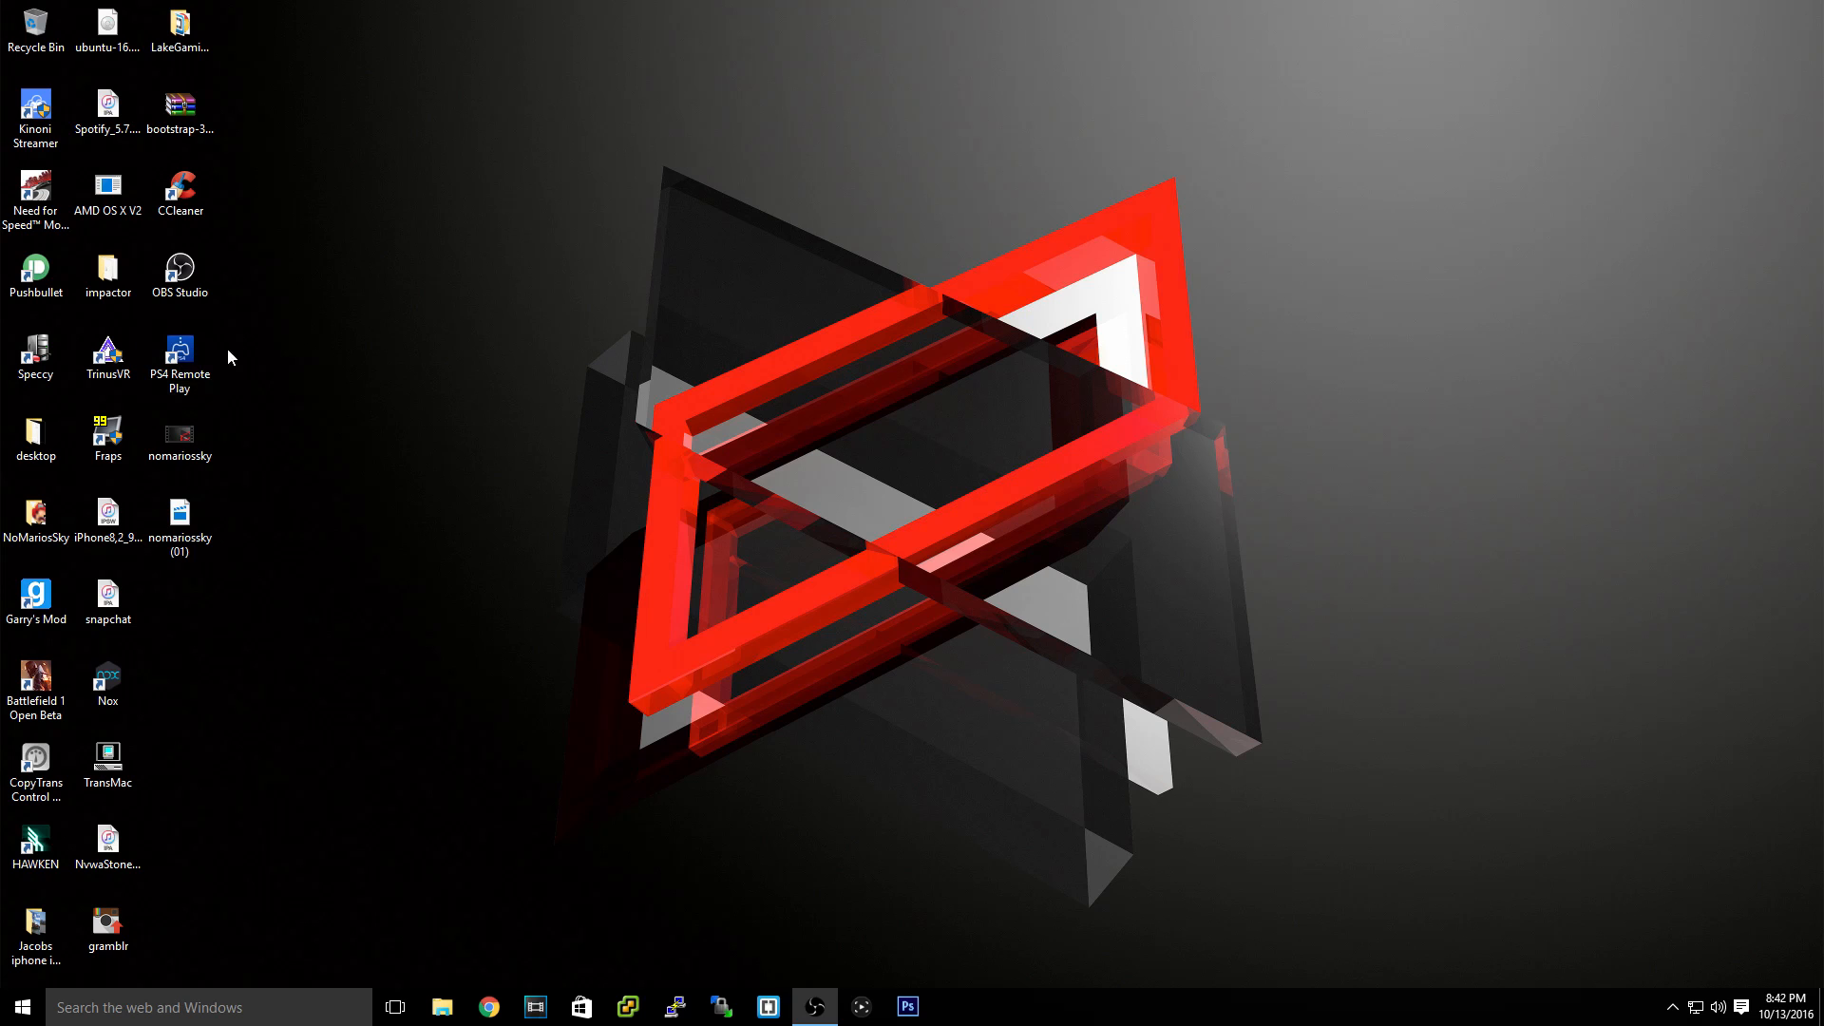
# Launch PS4 Remote Play, close its window, then relaunch it.
pyautogui.doubleClick(179, 352)
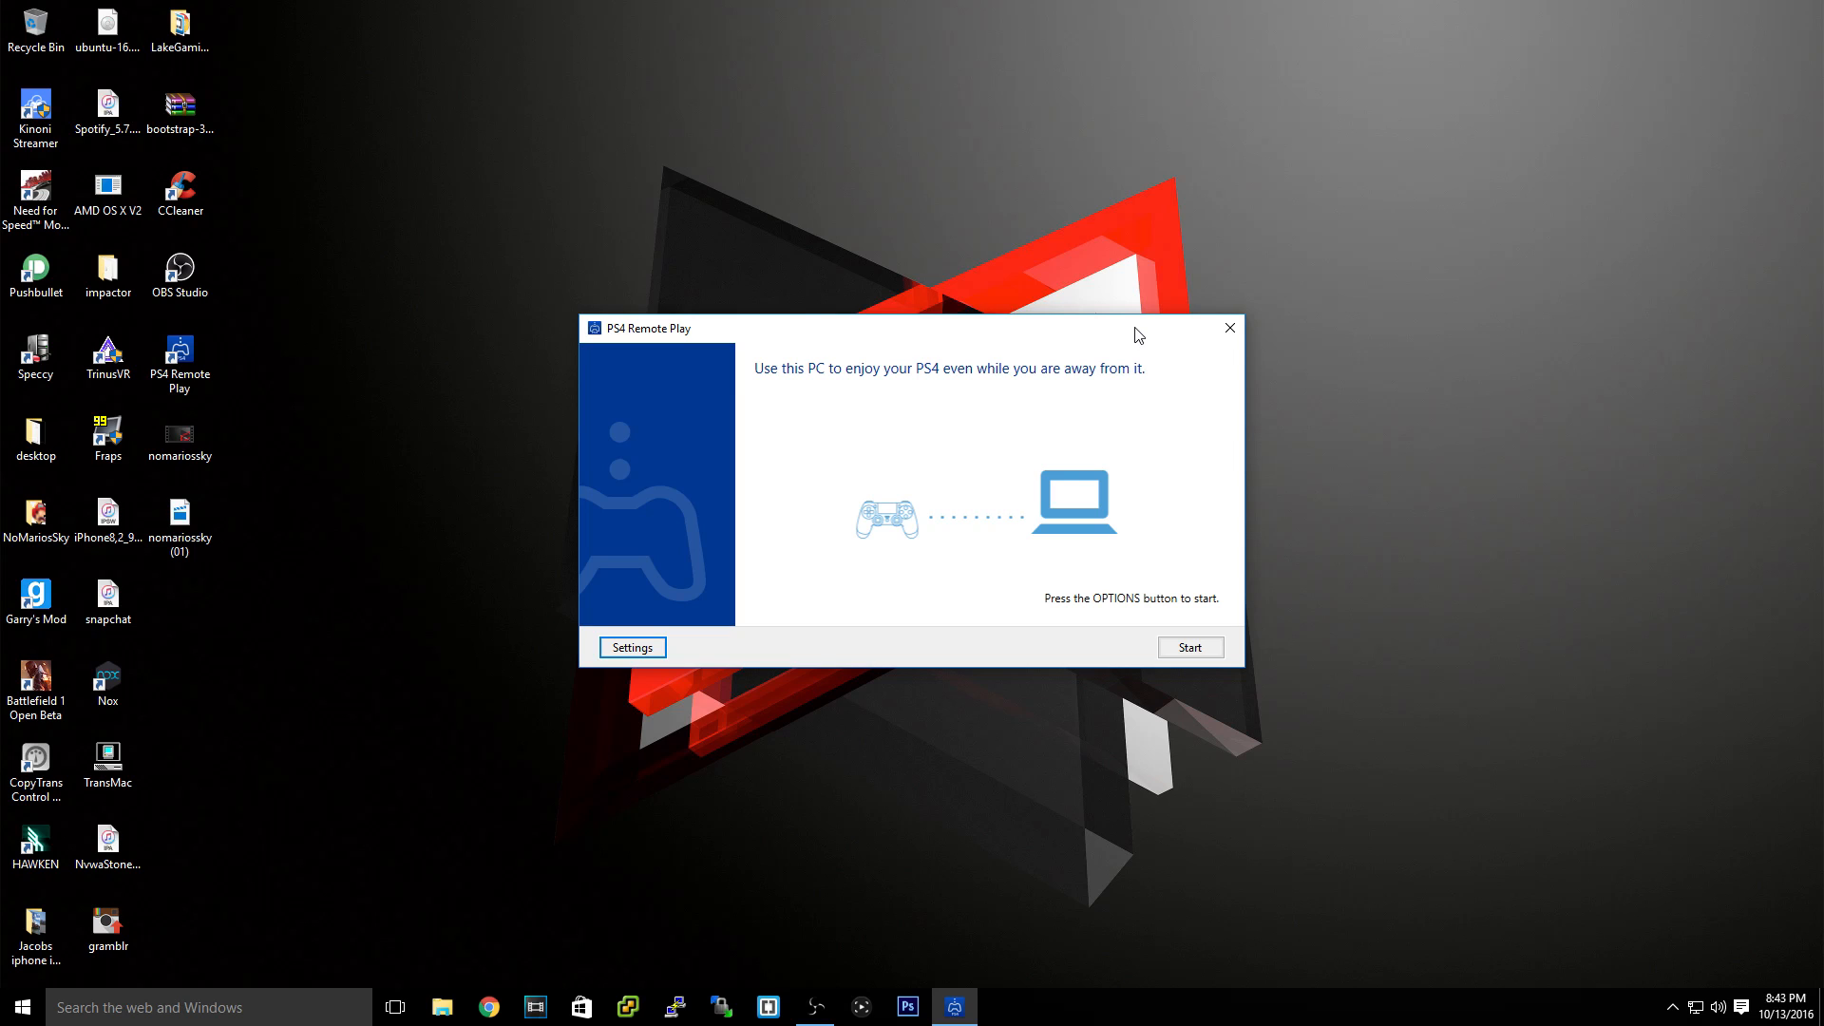
pyautogui.click(1188, 647)
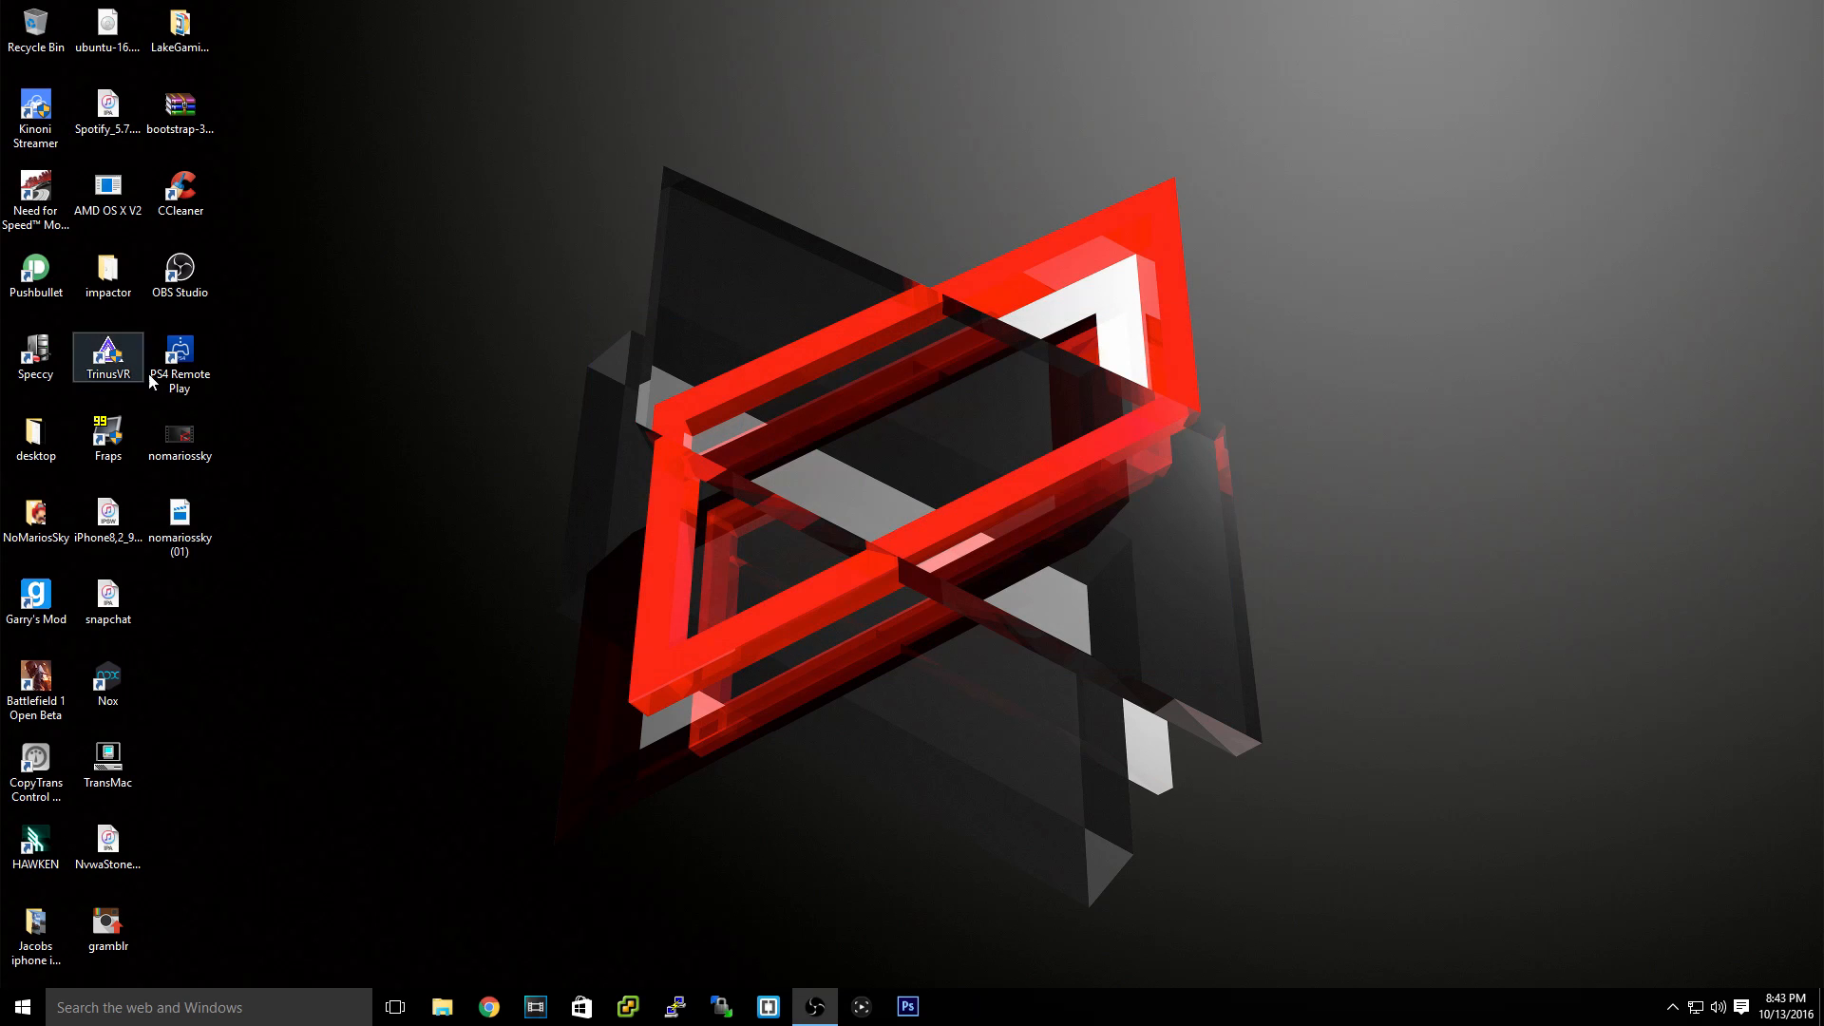
pyautogui.click(180, 357)
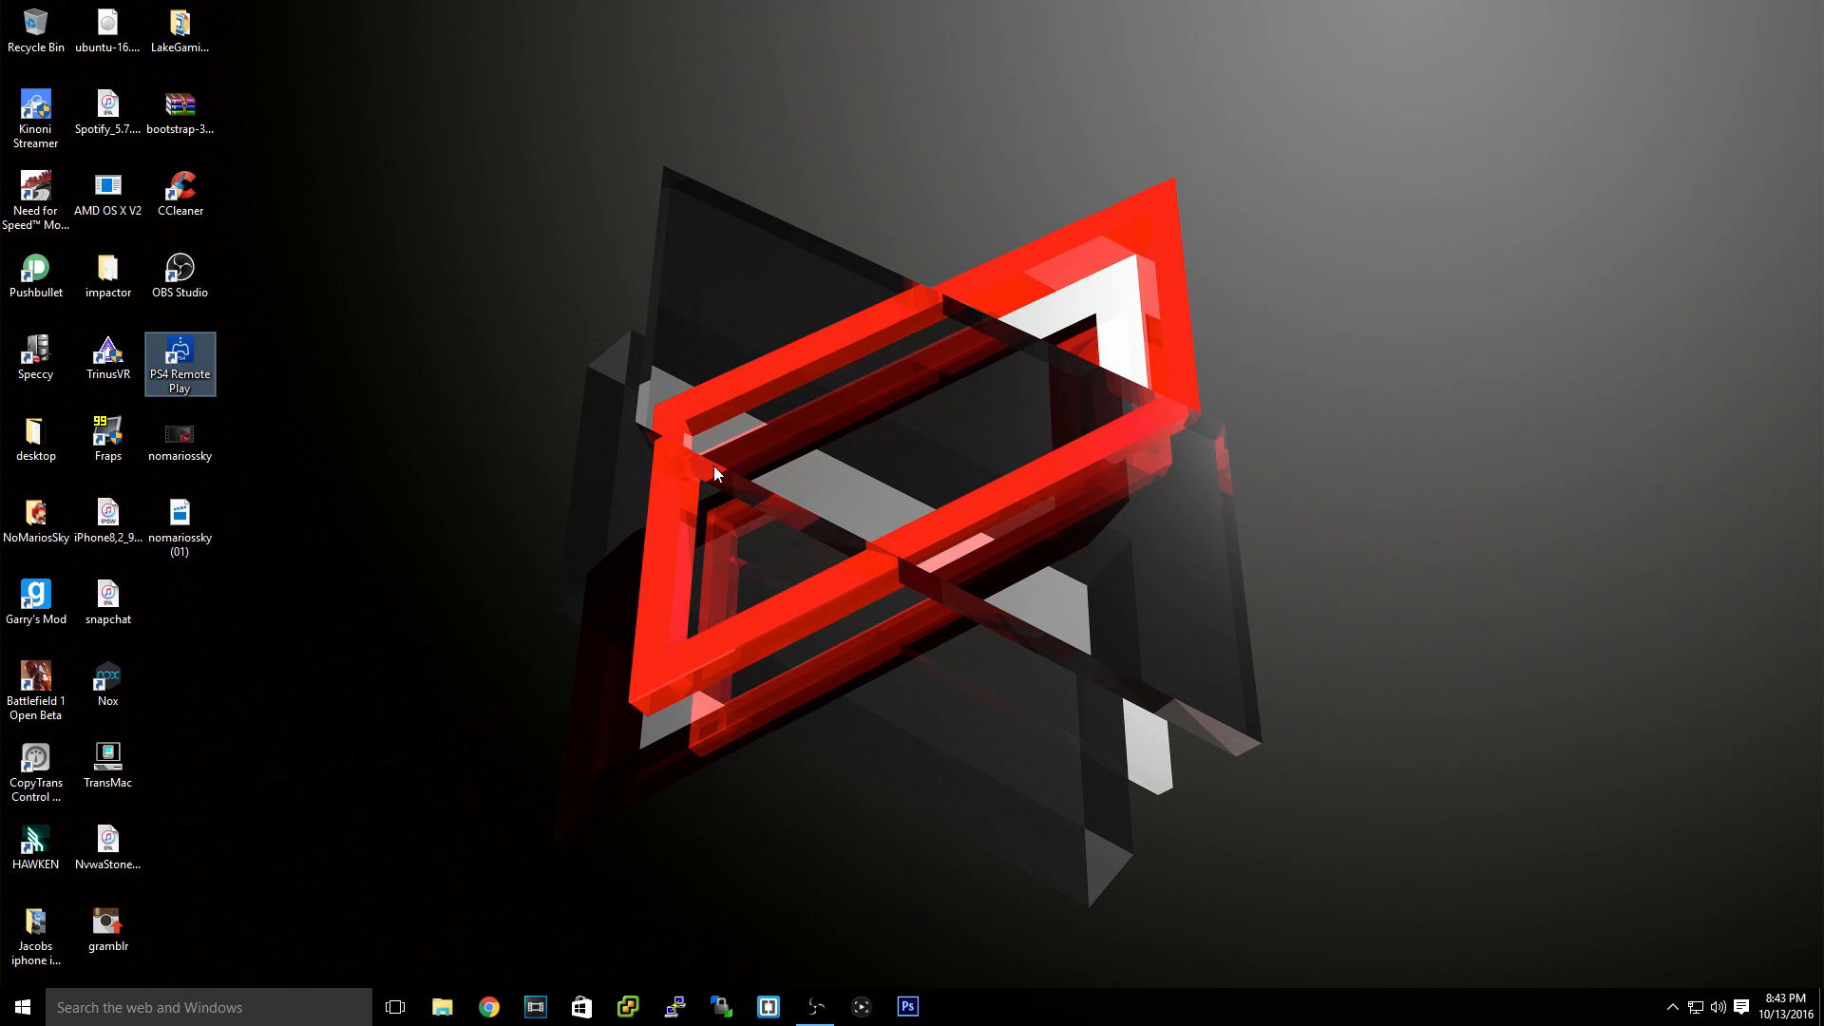
pyautogui.moveTo(872, 442)
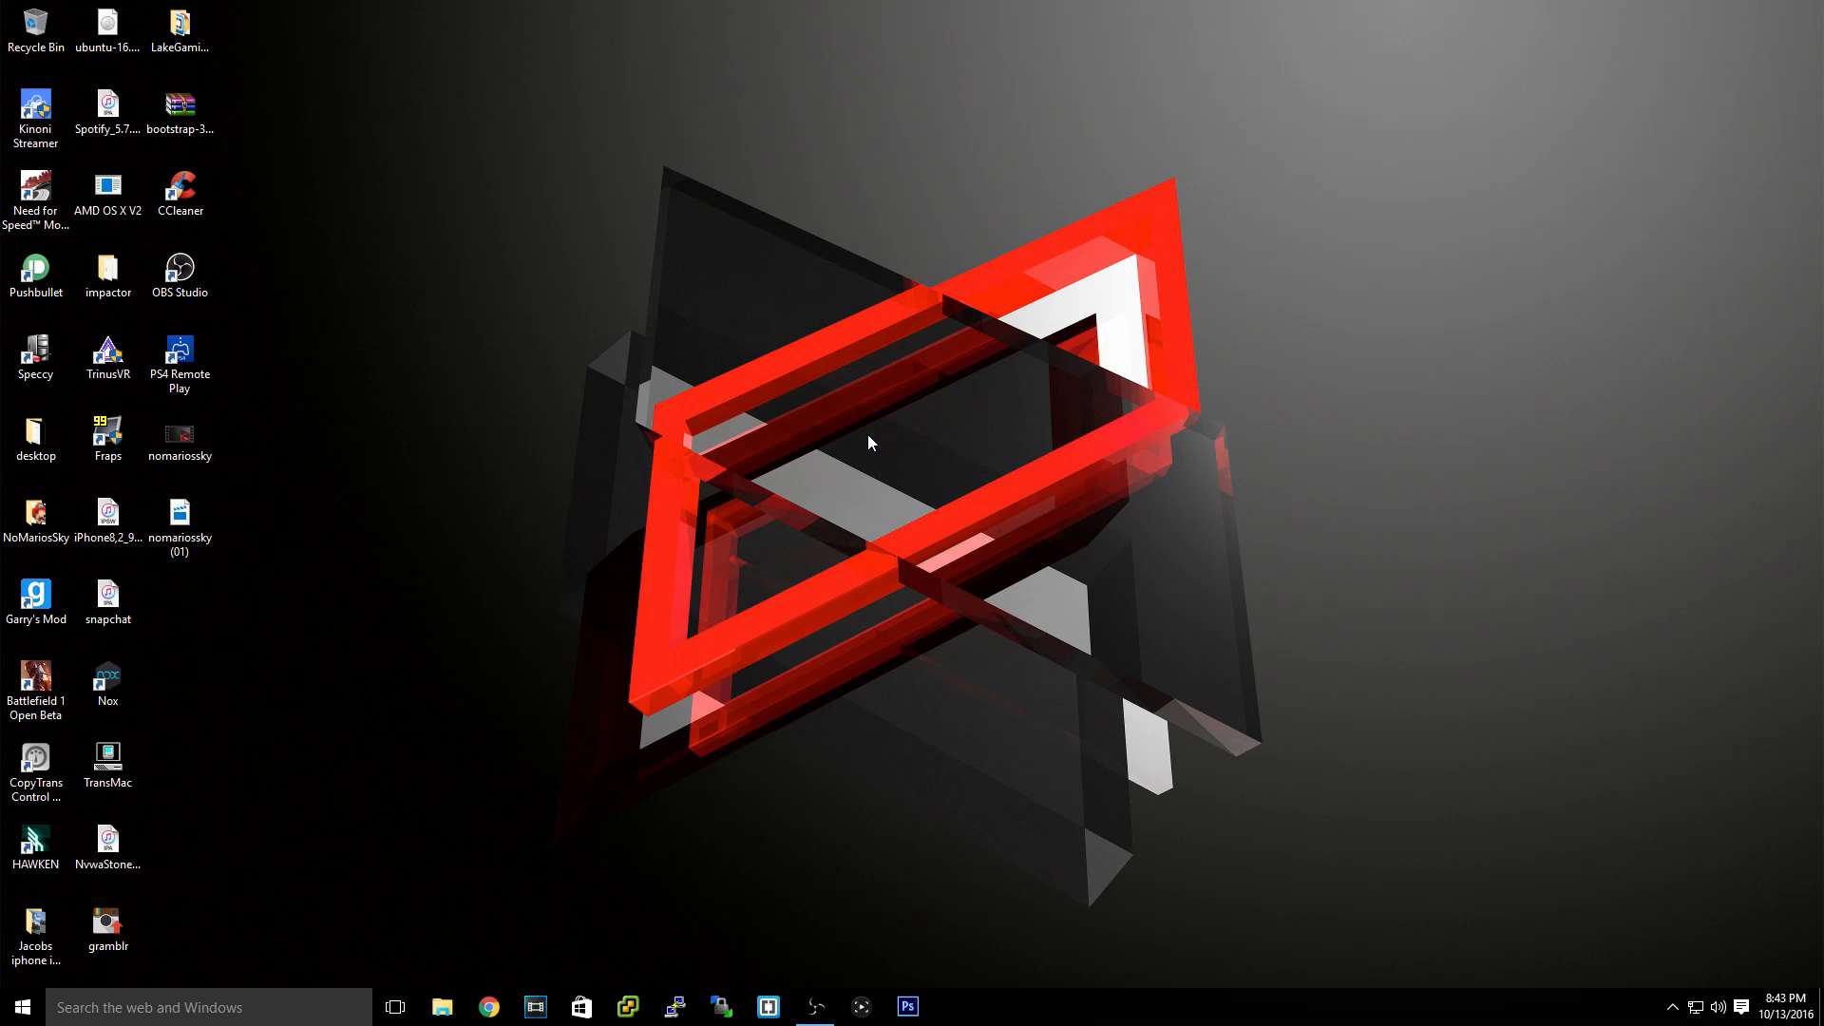
pyautogui.moveTo(1219, 623)
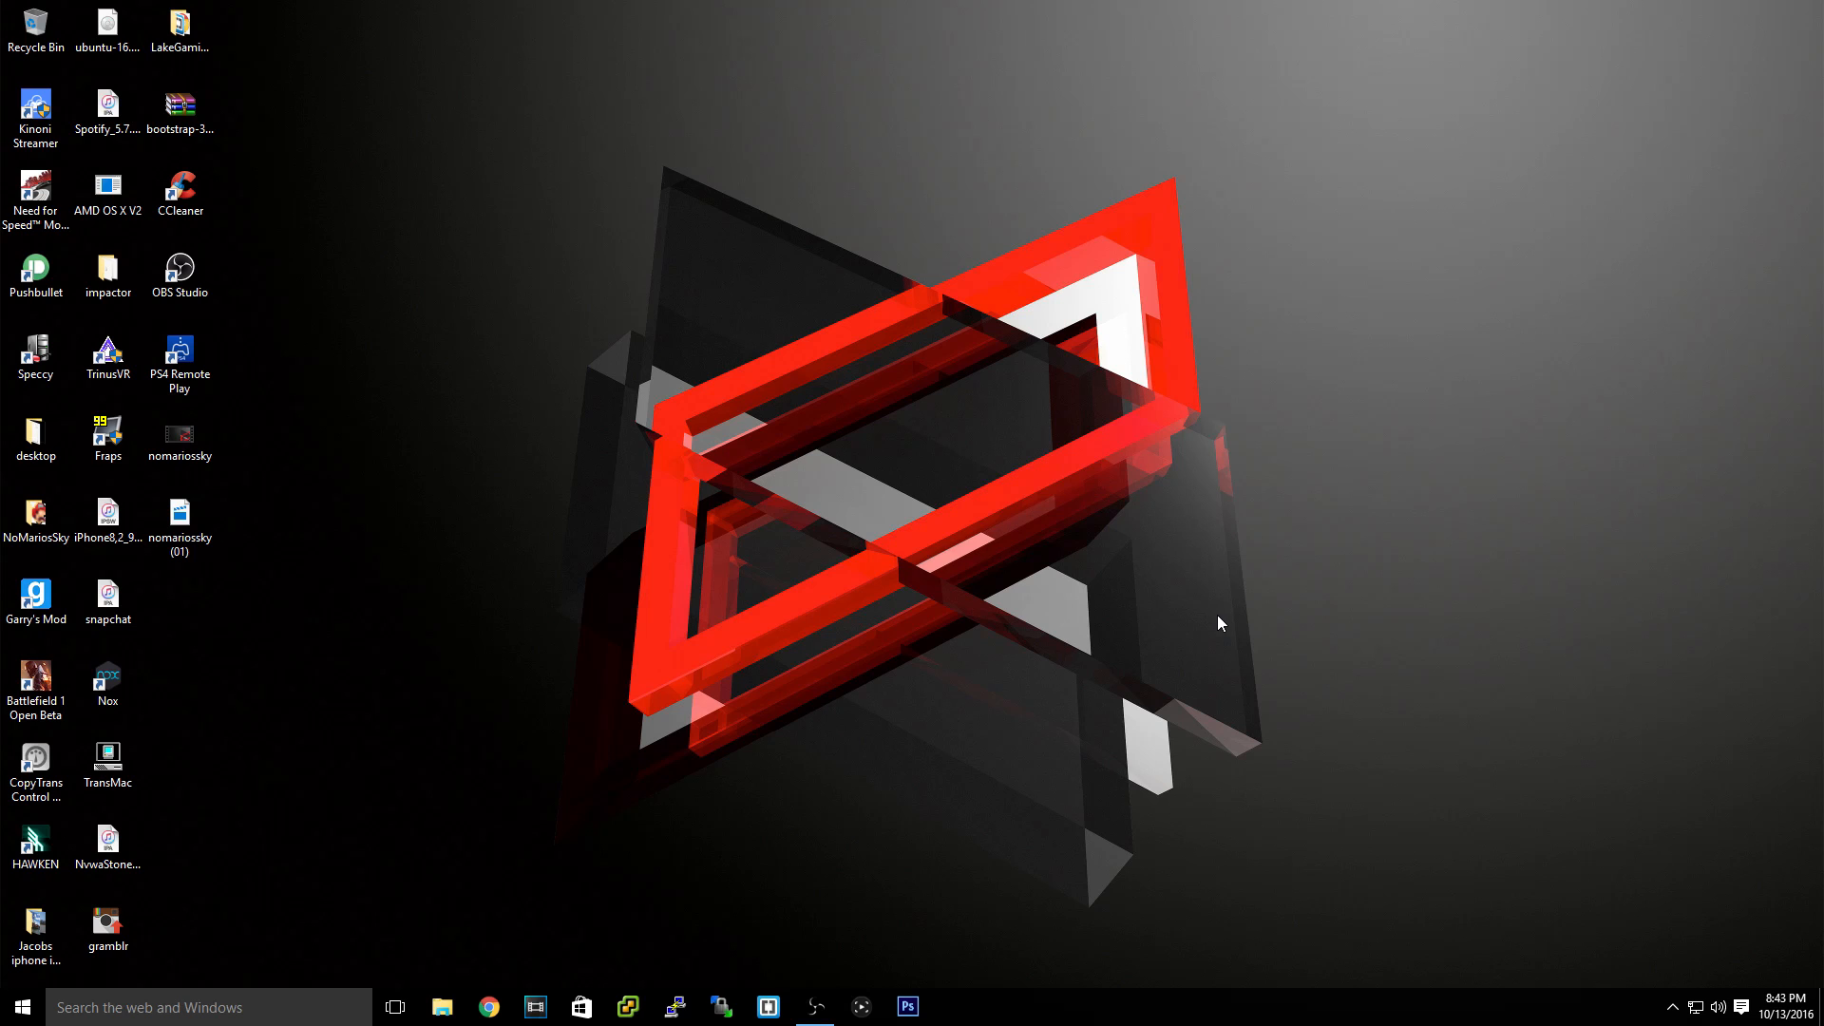
pyautogui.moveTo(1673, 1010)
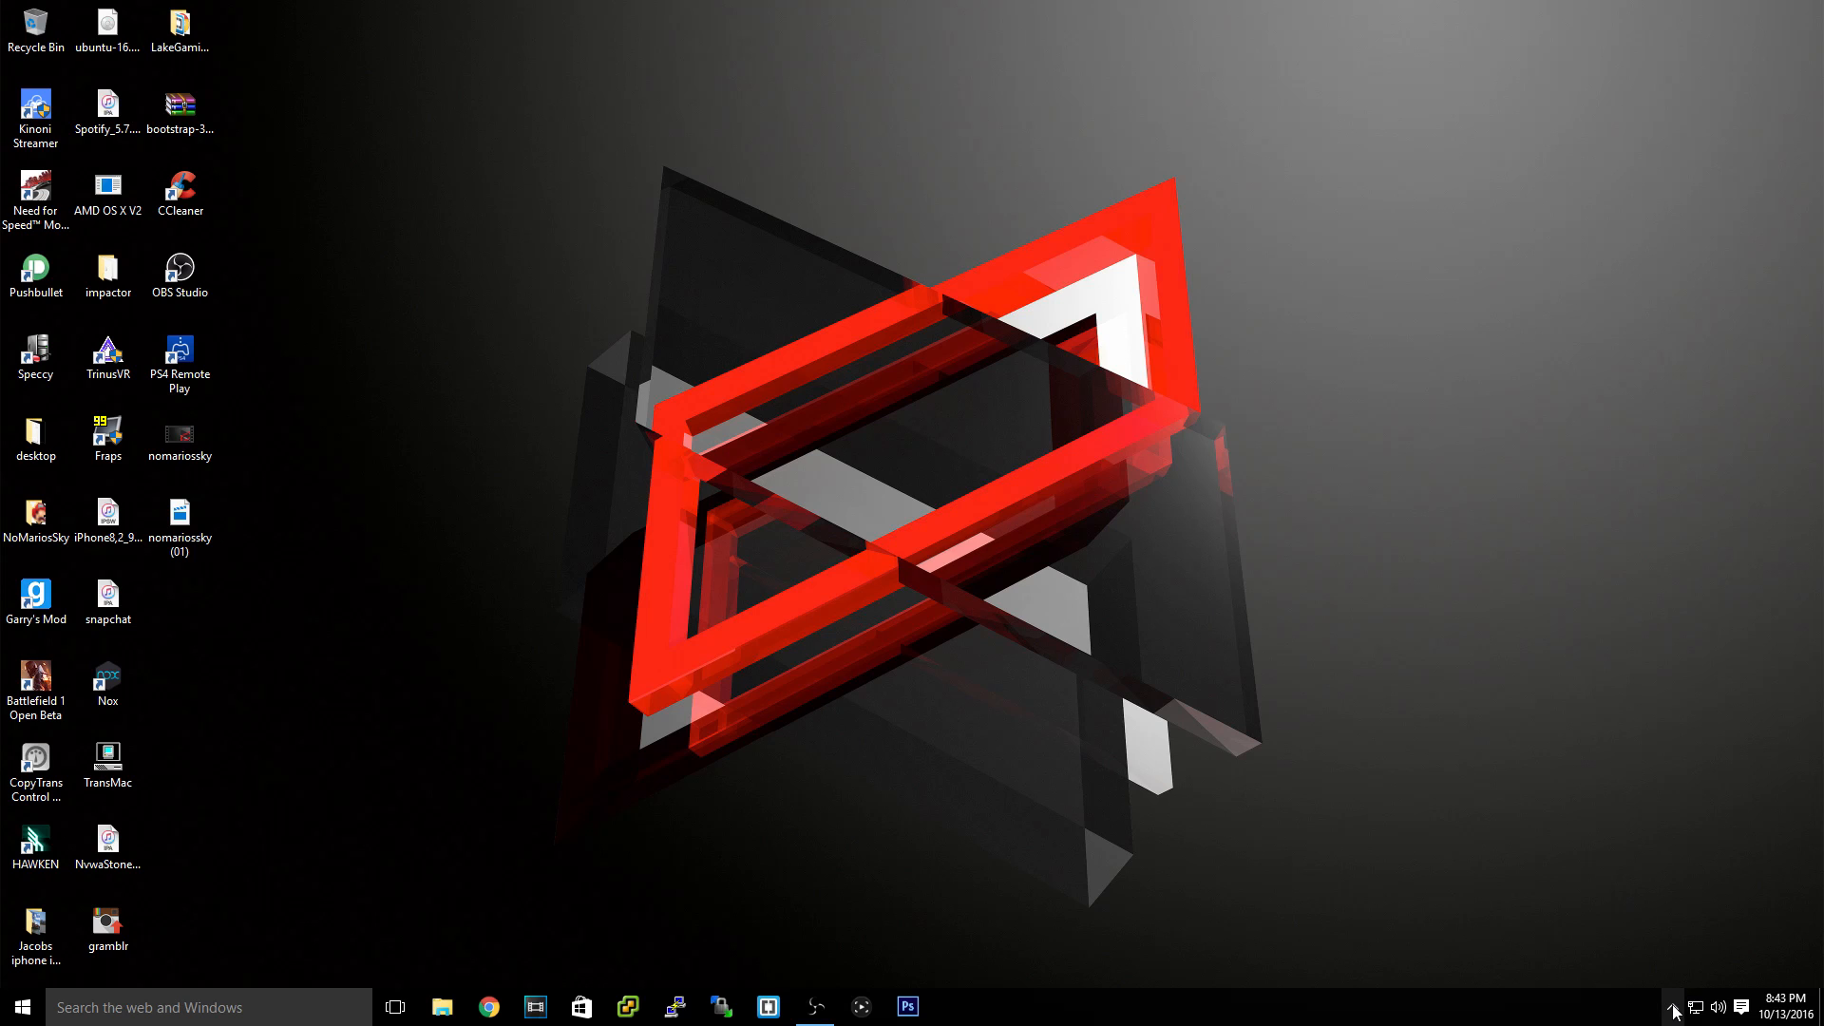
pyautogui.click(179, 354)
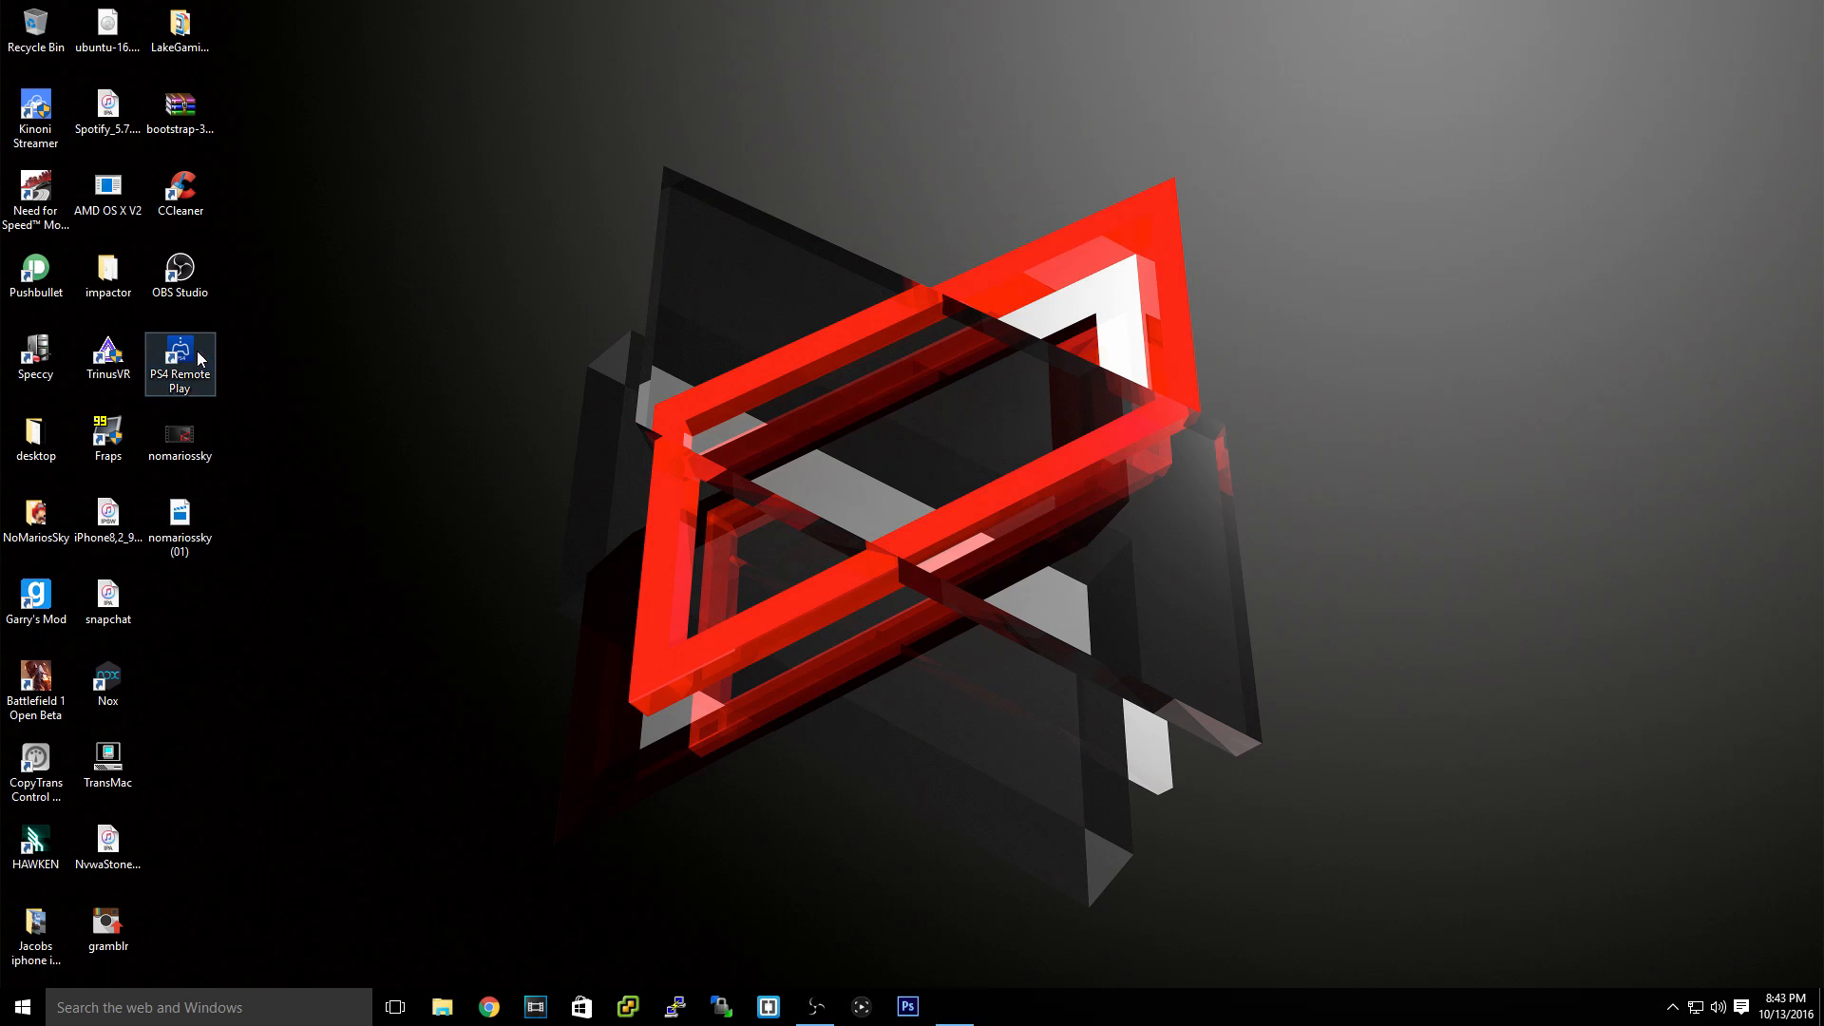
pyautogui.doubleClick(180, 357)
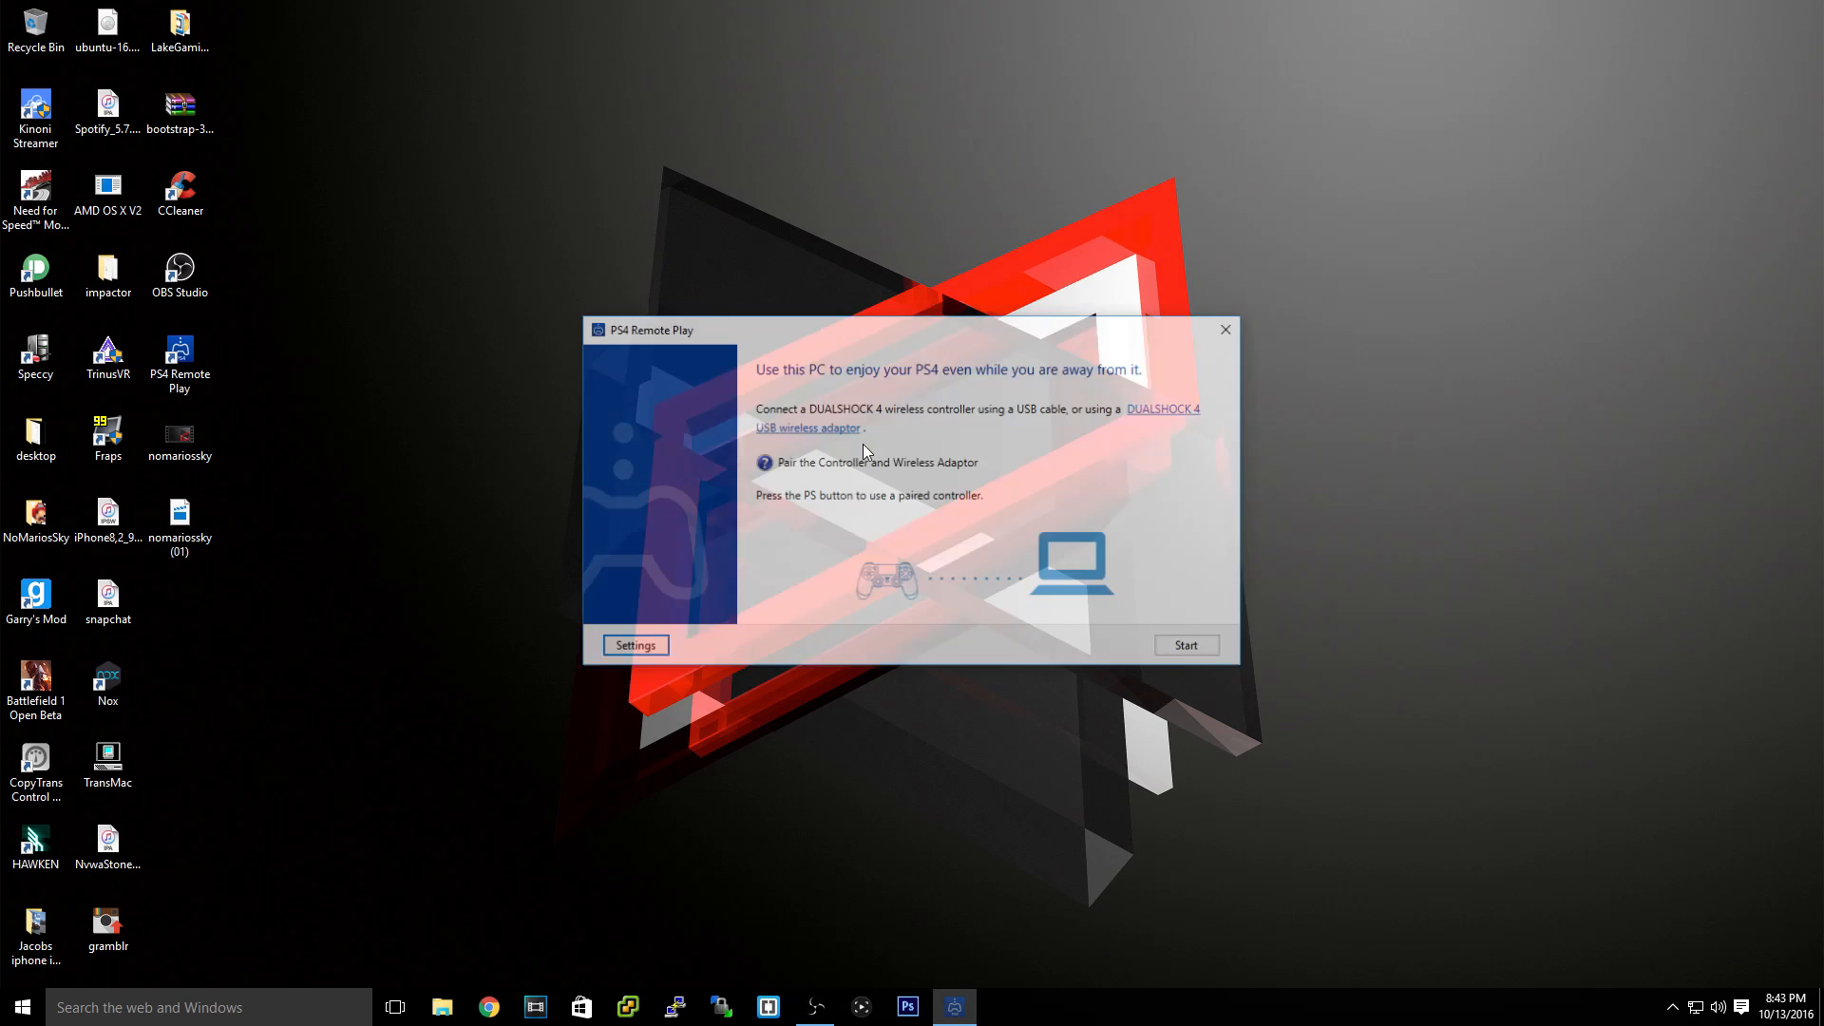
# Open Remote Play settings, view the Information tab, and keep resolution at High (720p).
pyautogui.click(635, 646)
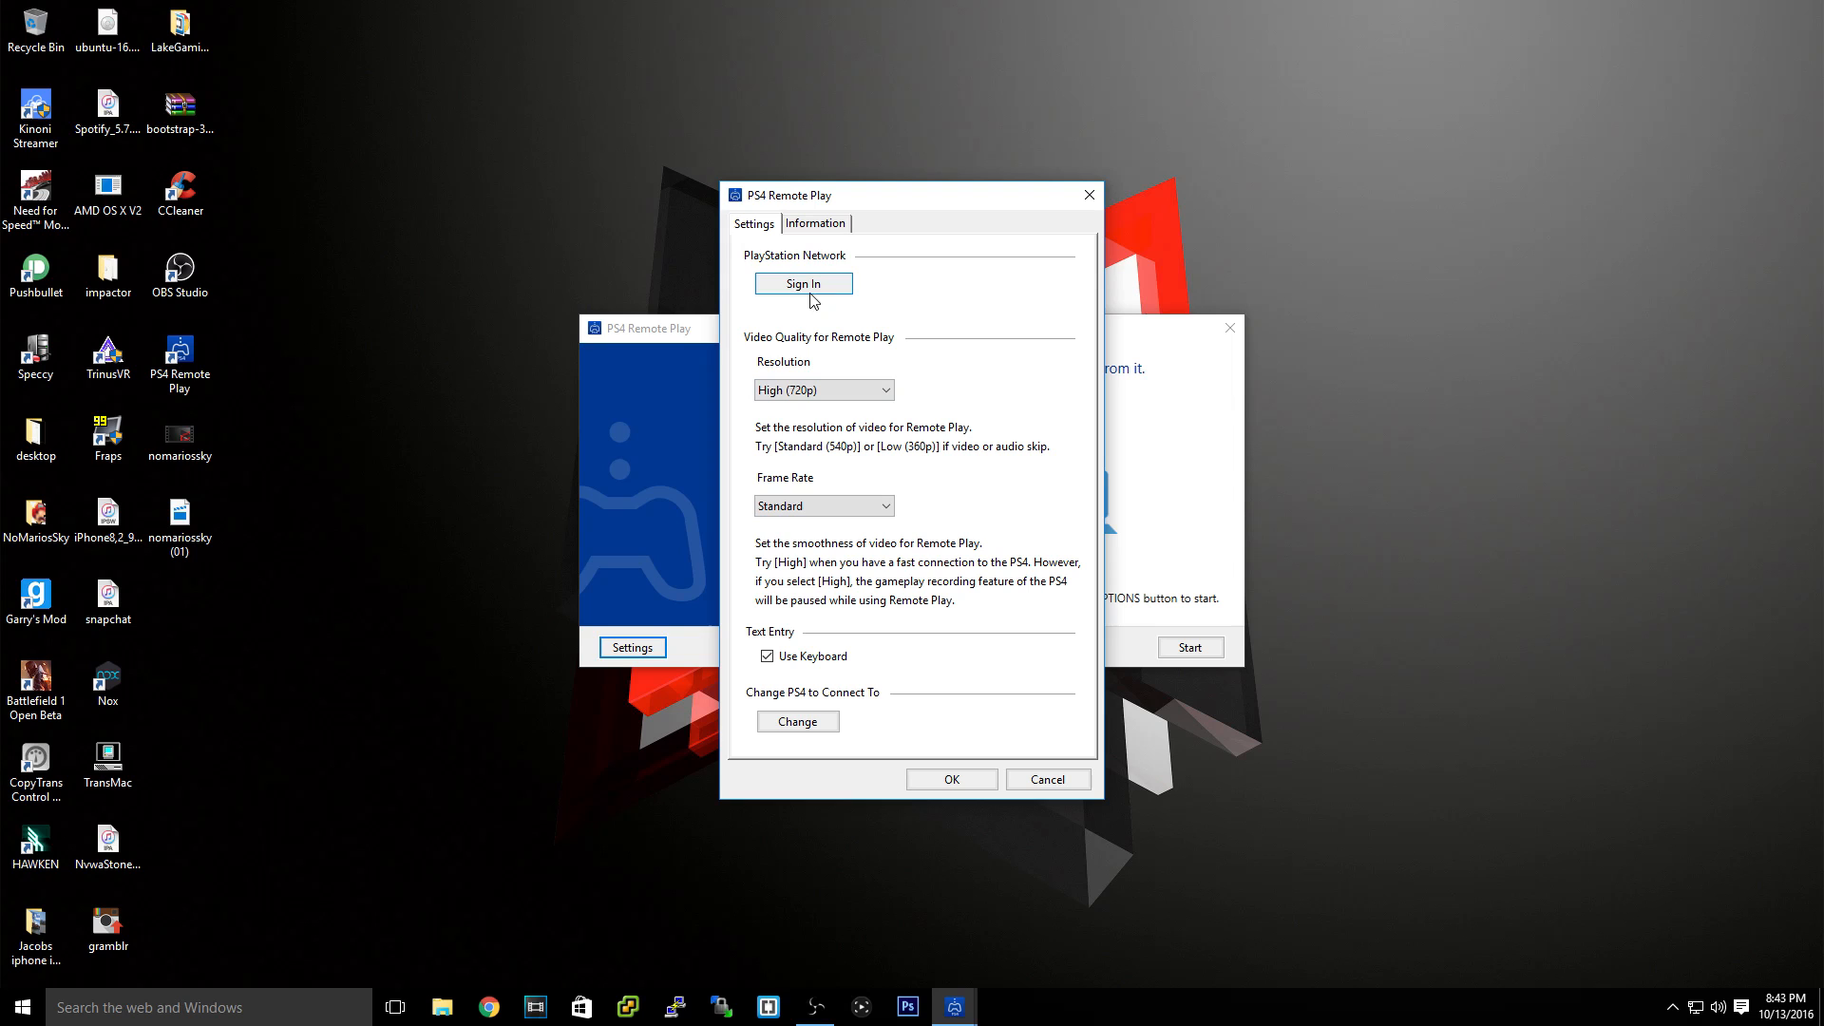
pyautogui.click(814, 223)
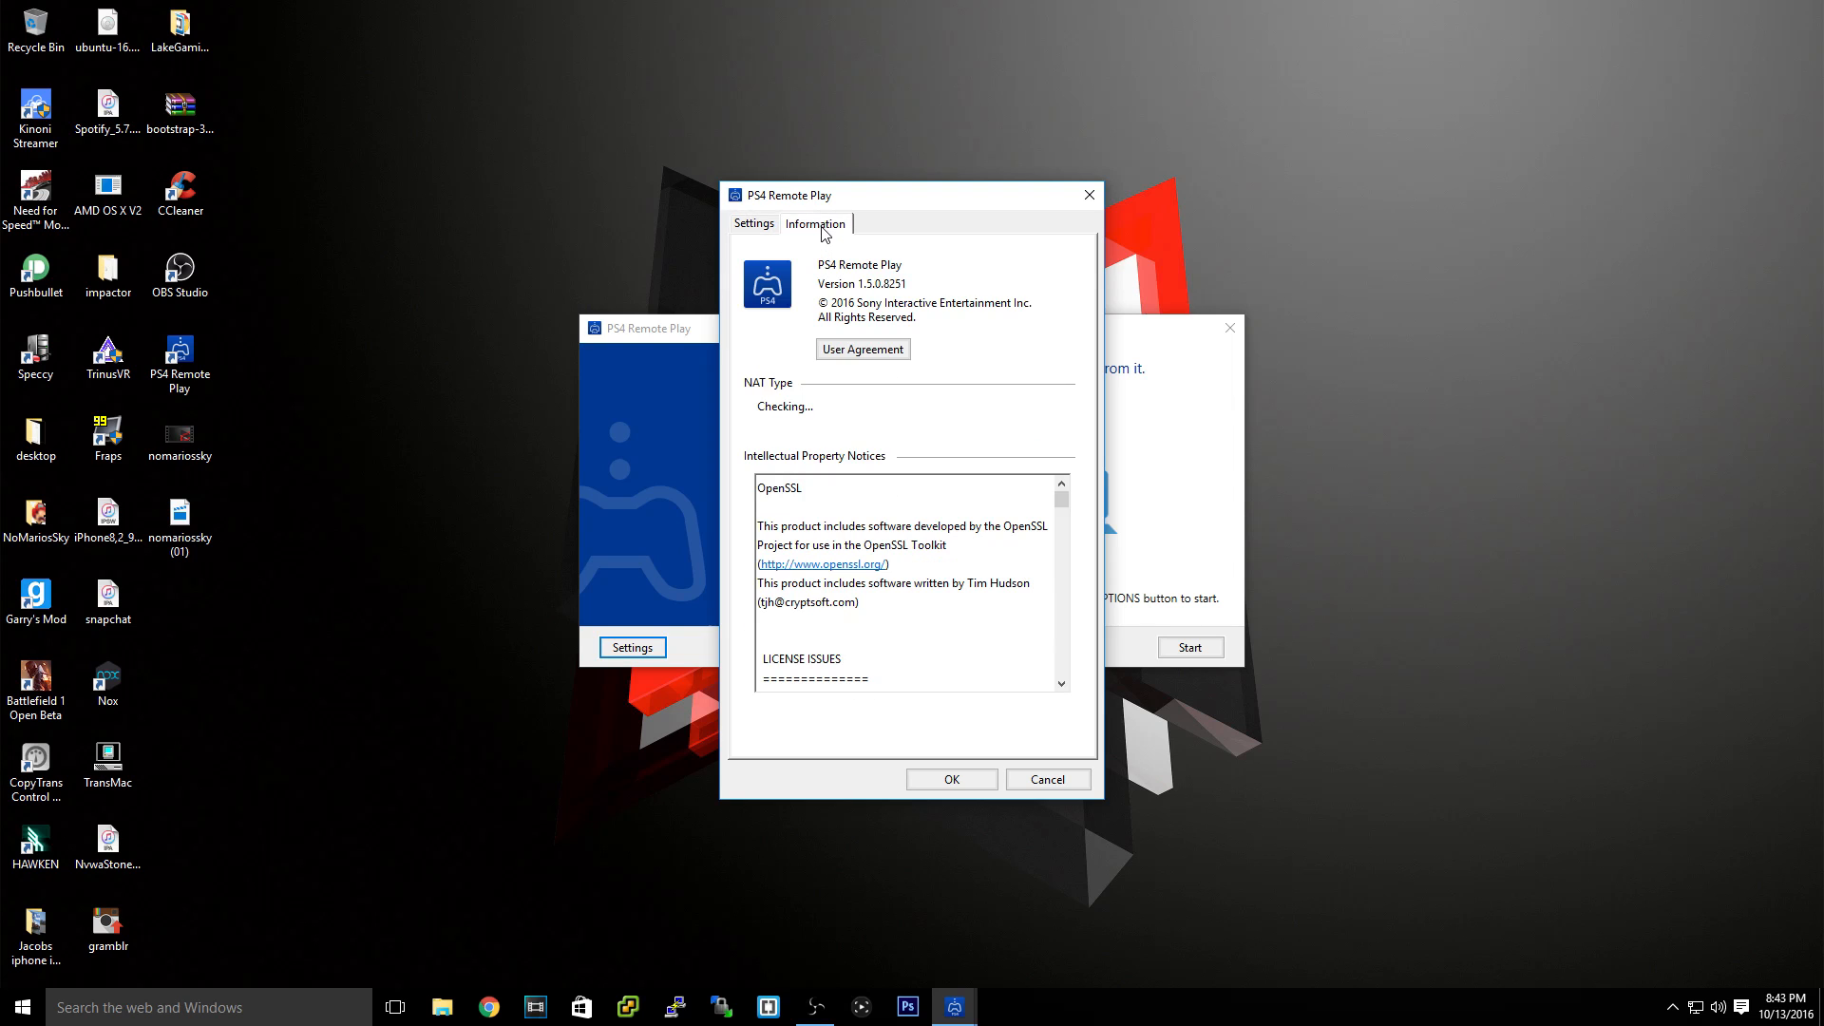
pyautogui.click(752, 224)
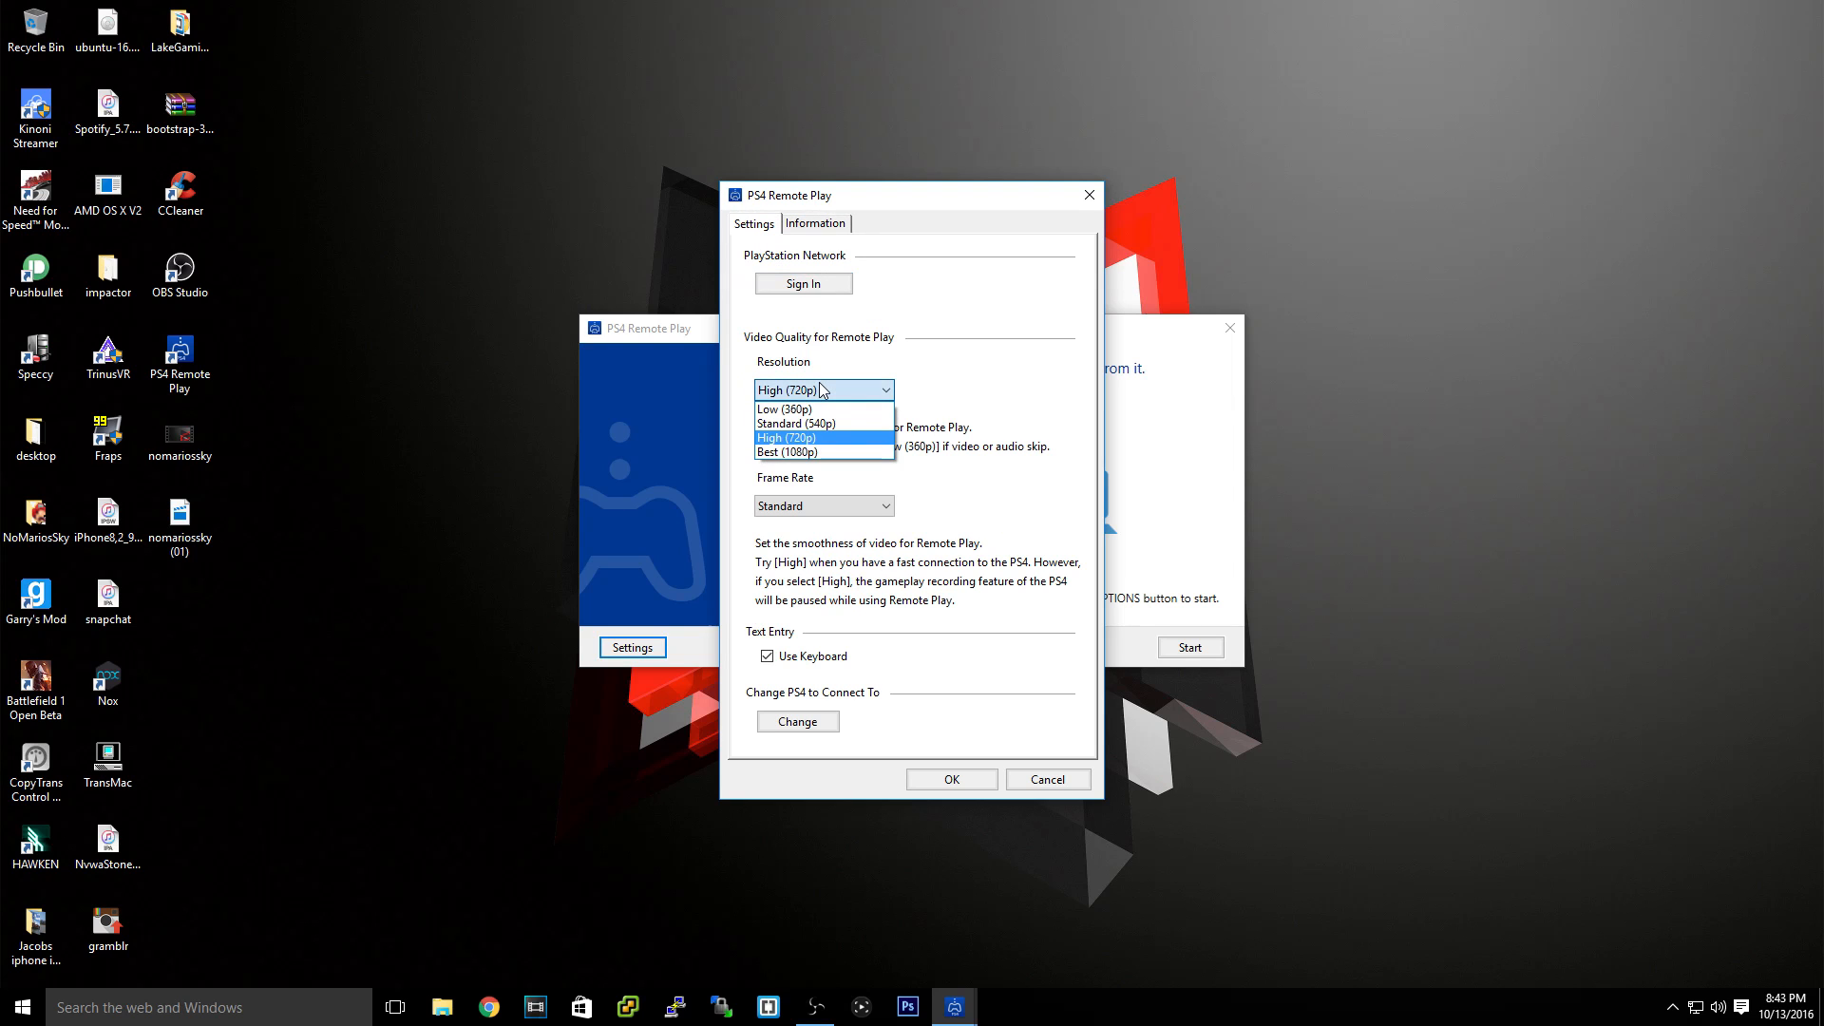
pyautogui.click(786, 437)
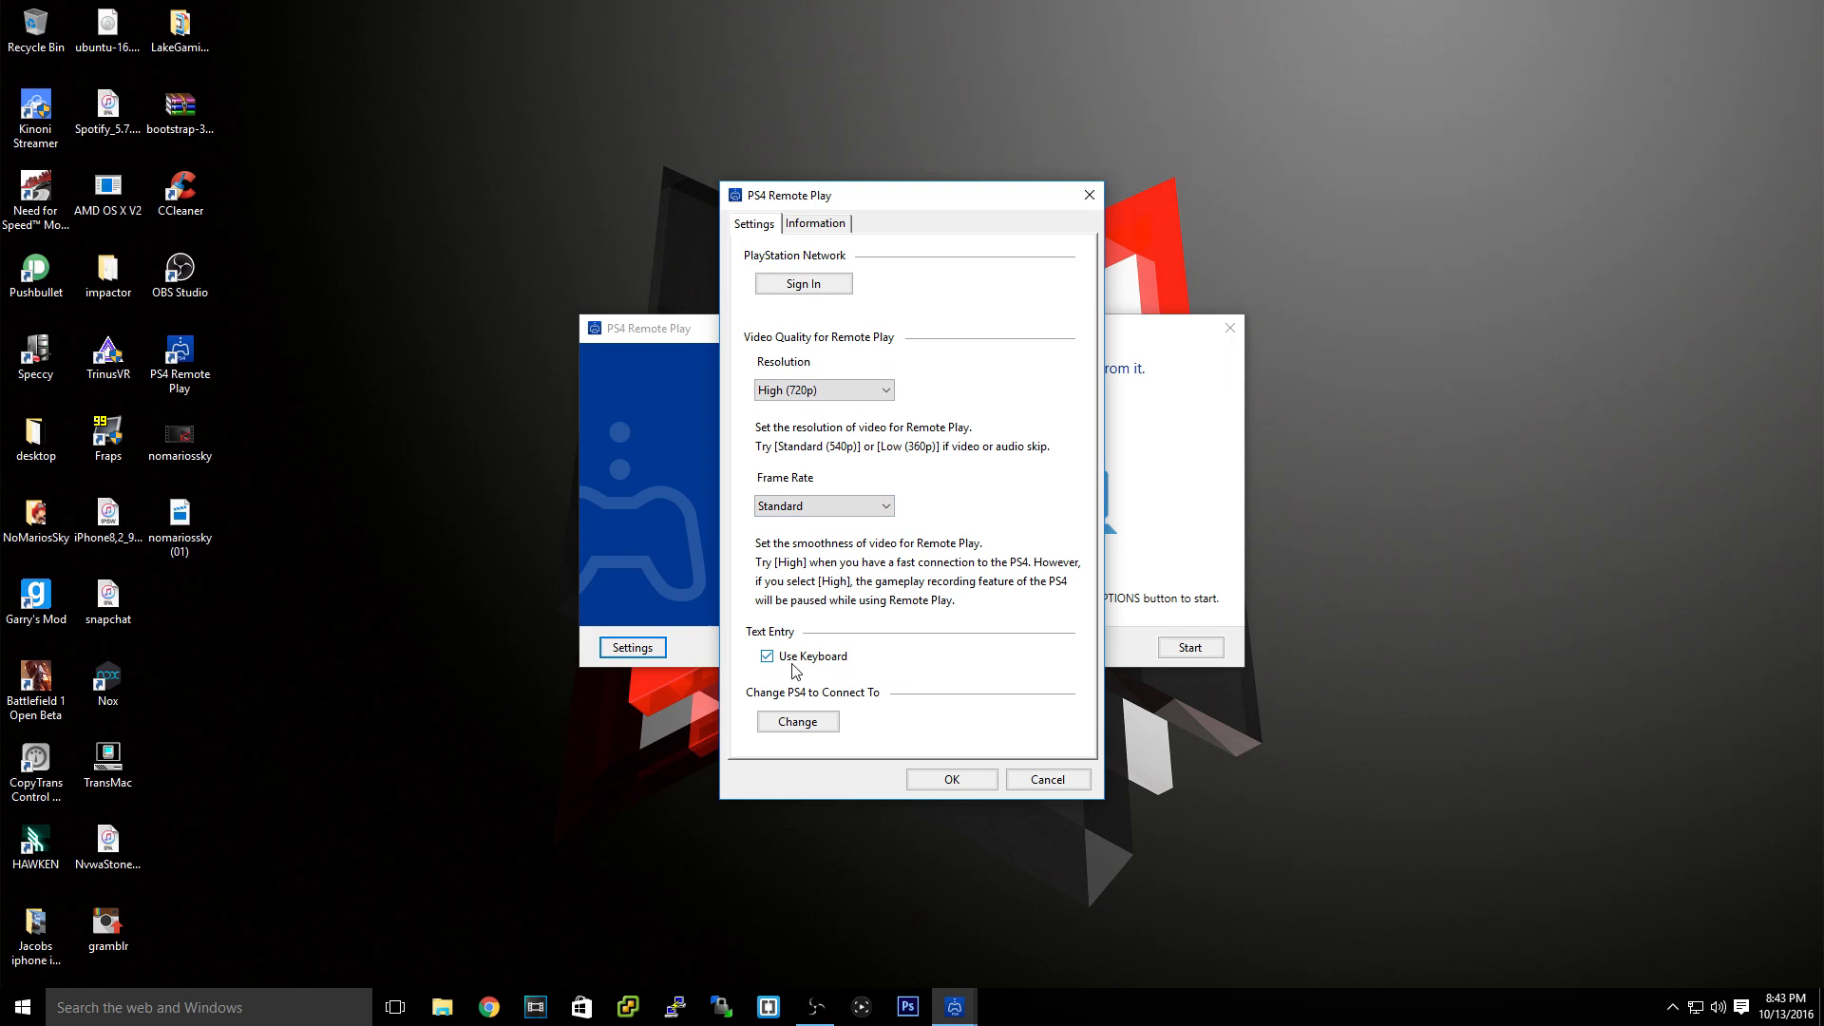
pyautogui.moveTo(806, 661)
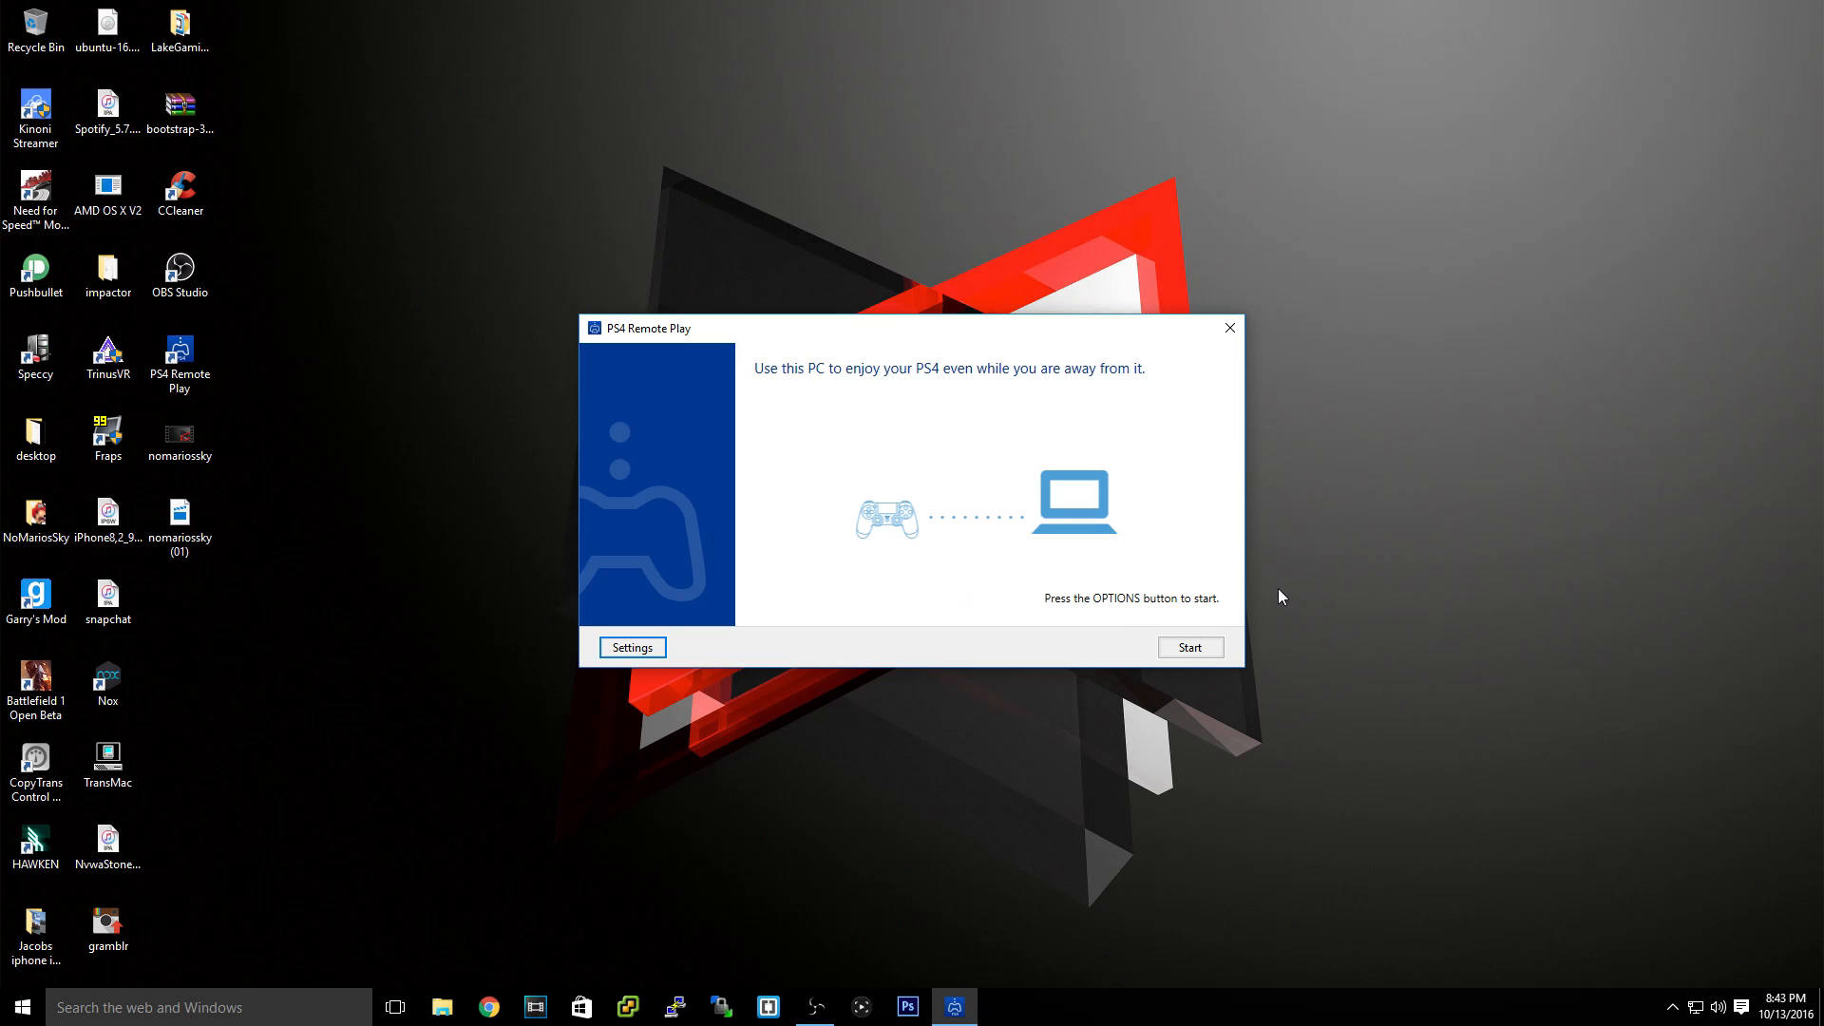
# Start Remote Play to connect to the PS4 and stream its home screen.
pyautogui.click(1188, 647)
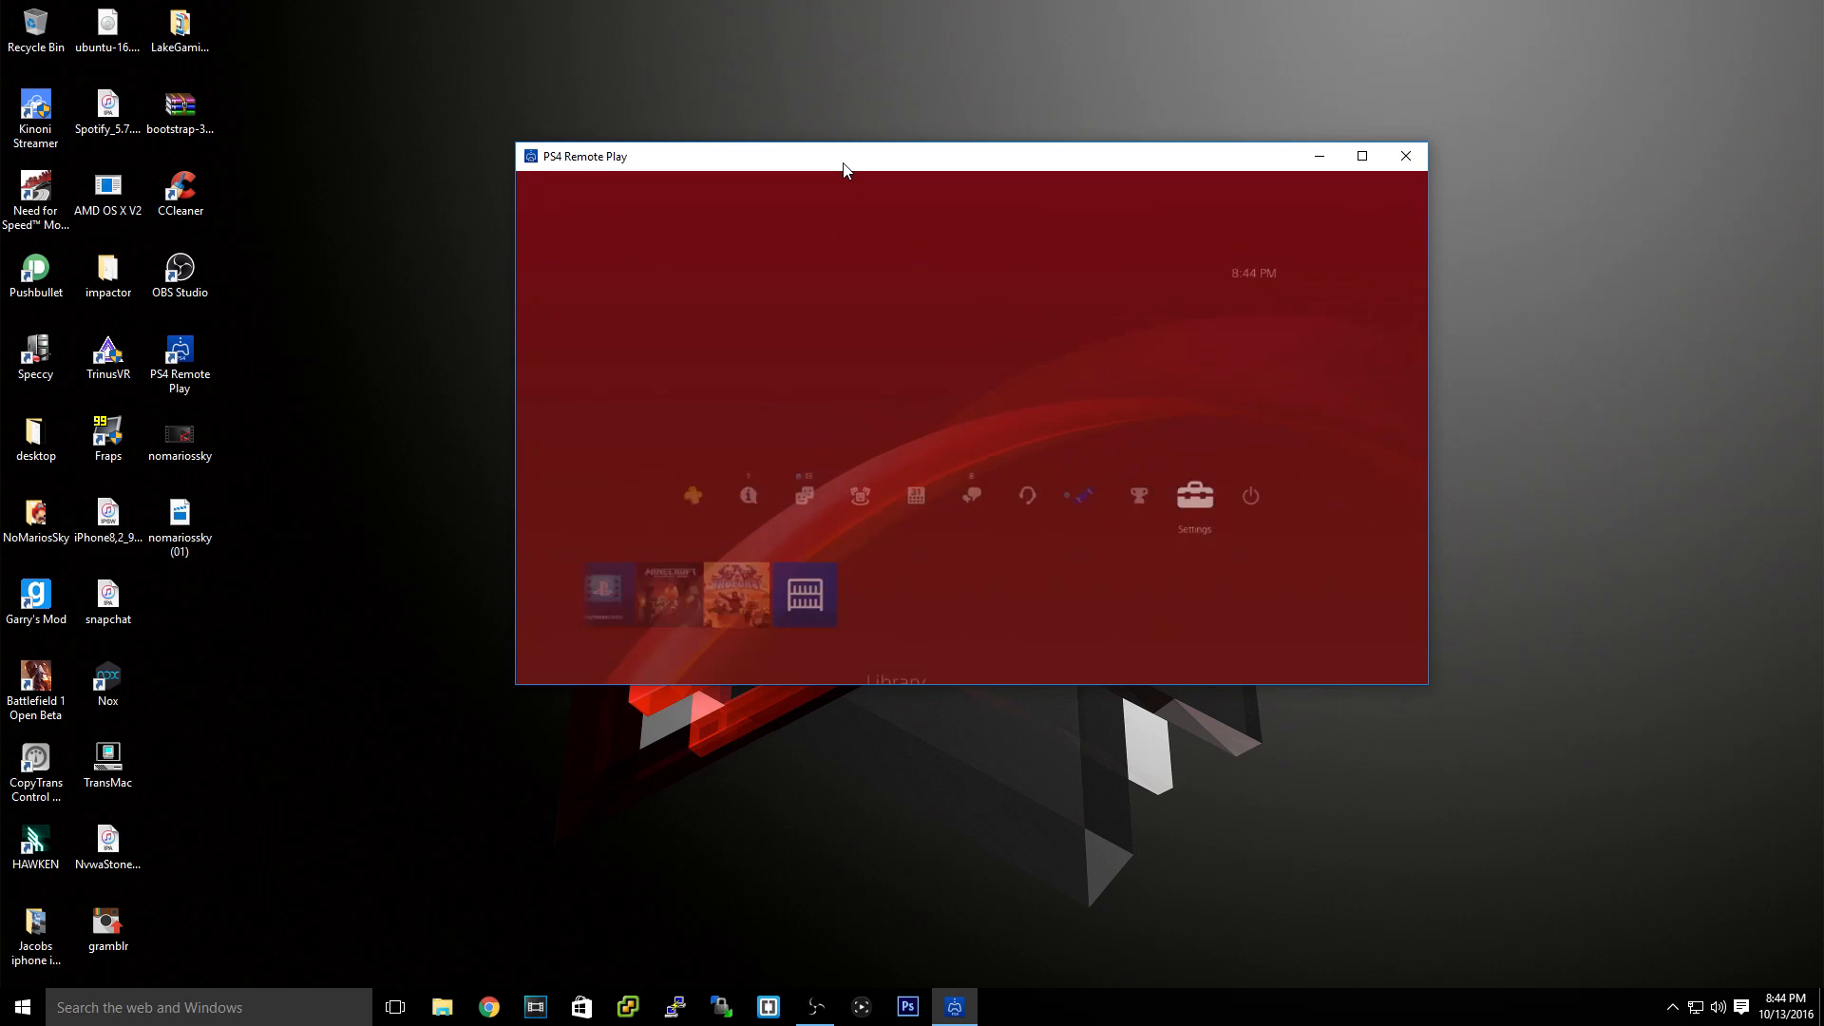
# Browse the PS4 Settings list, return home, and move the Remote Play window top right.
pyautogui.click(1192, 493)
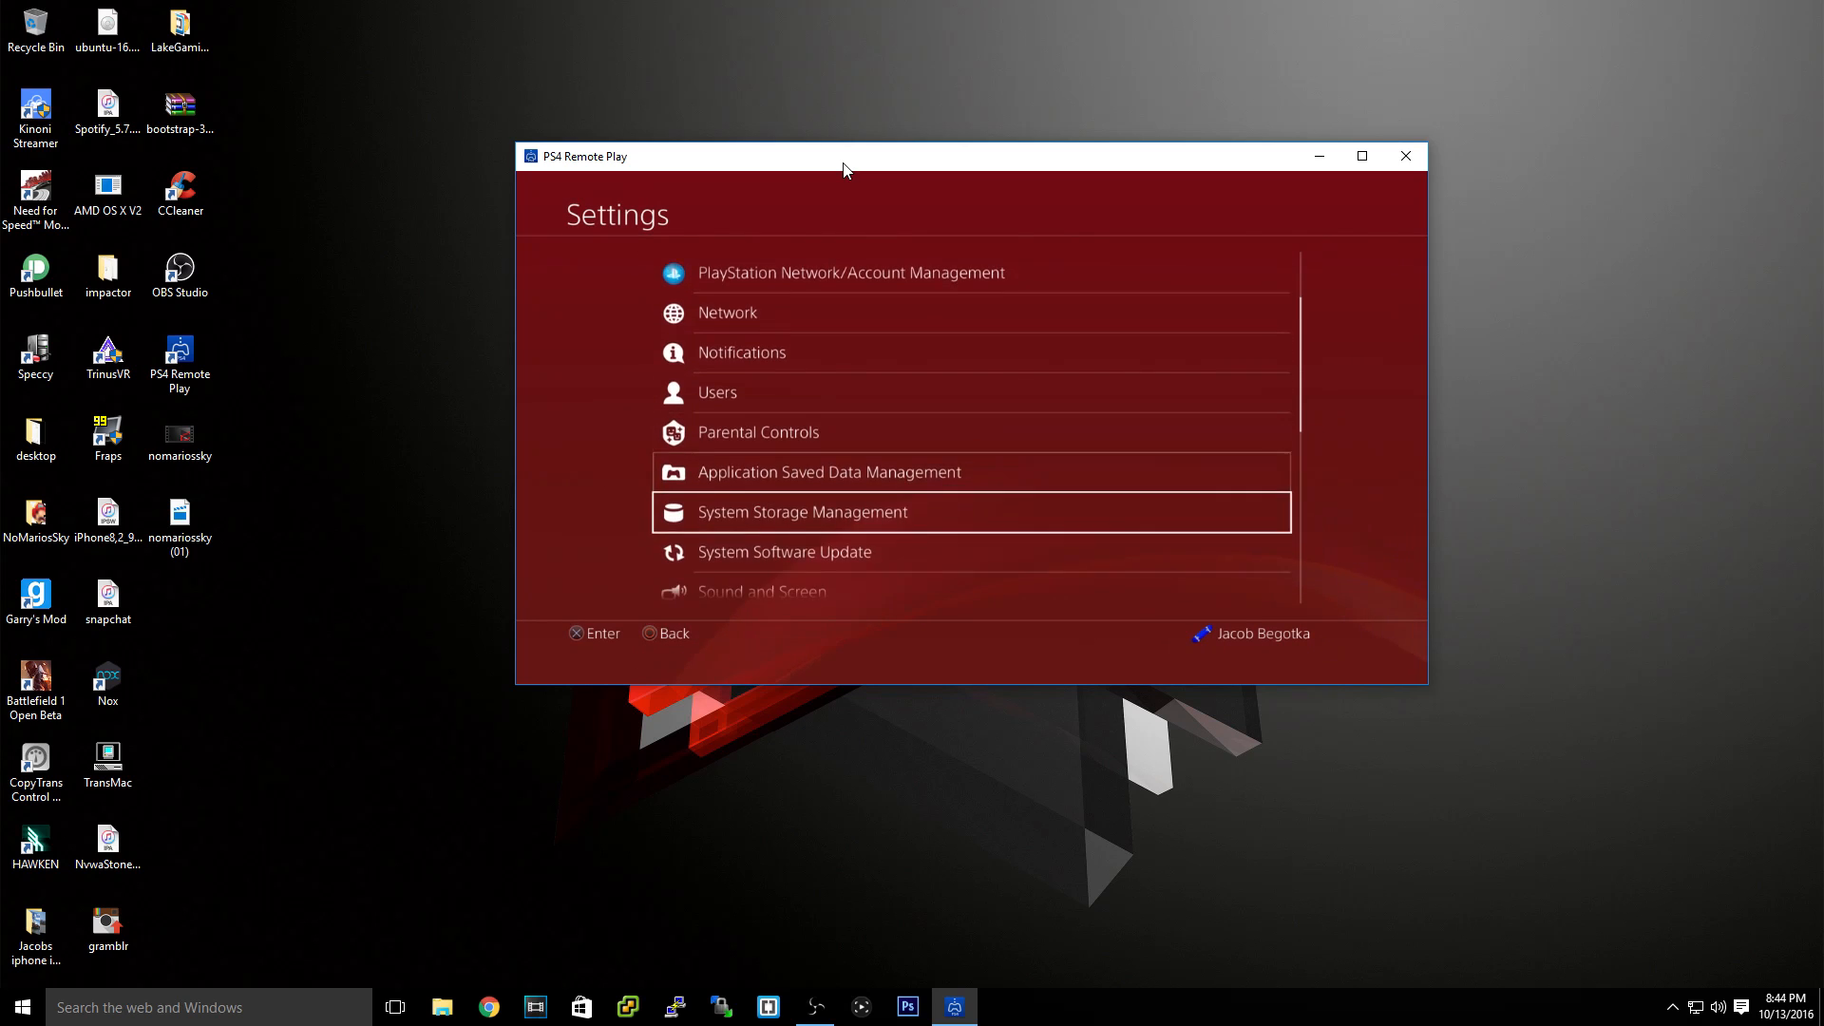
pyautogui.scroll(-3)
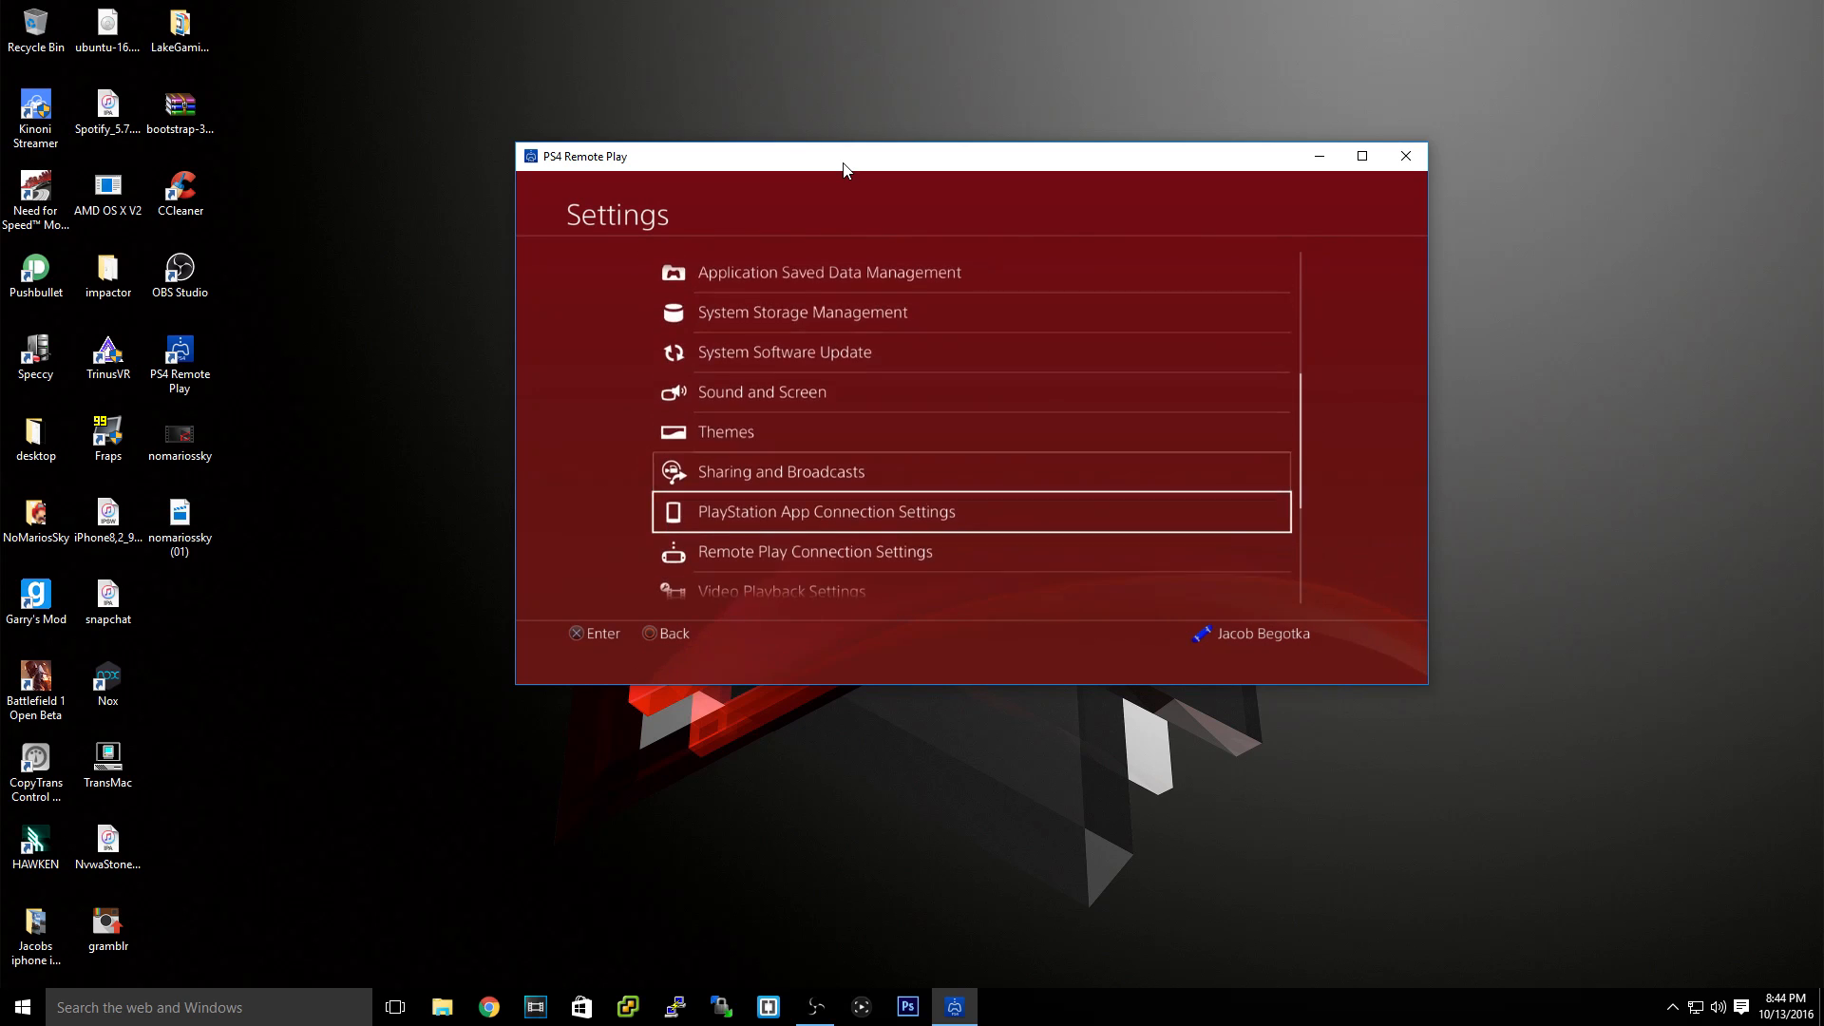
pyautogui.click(814, 550)
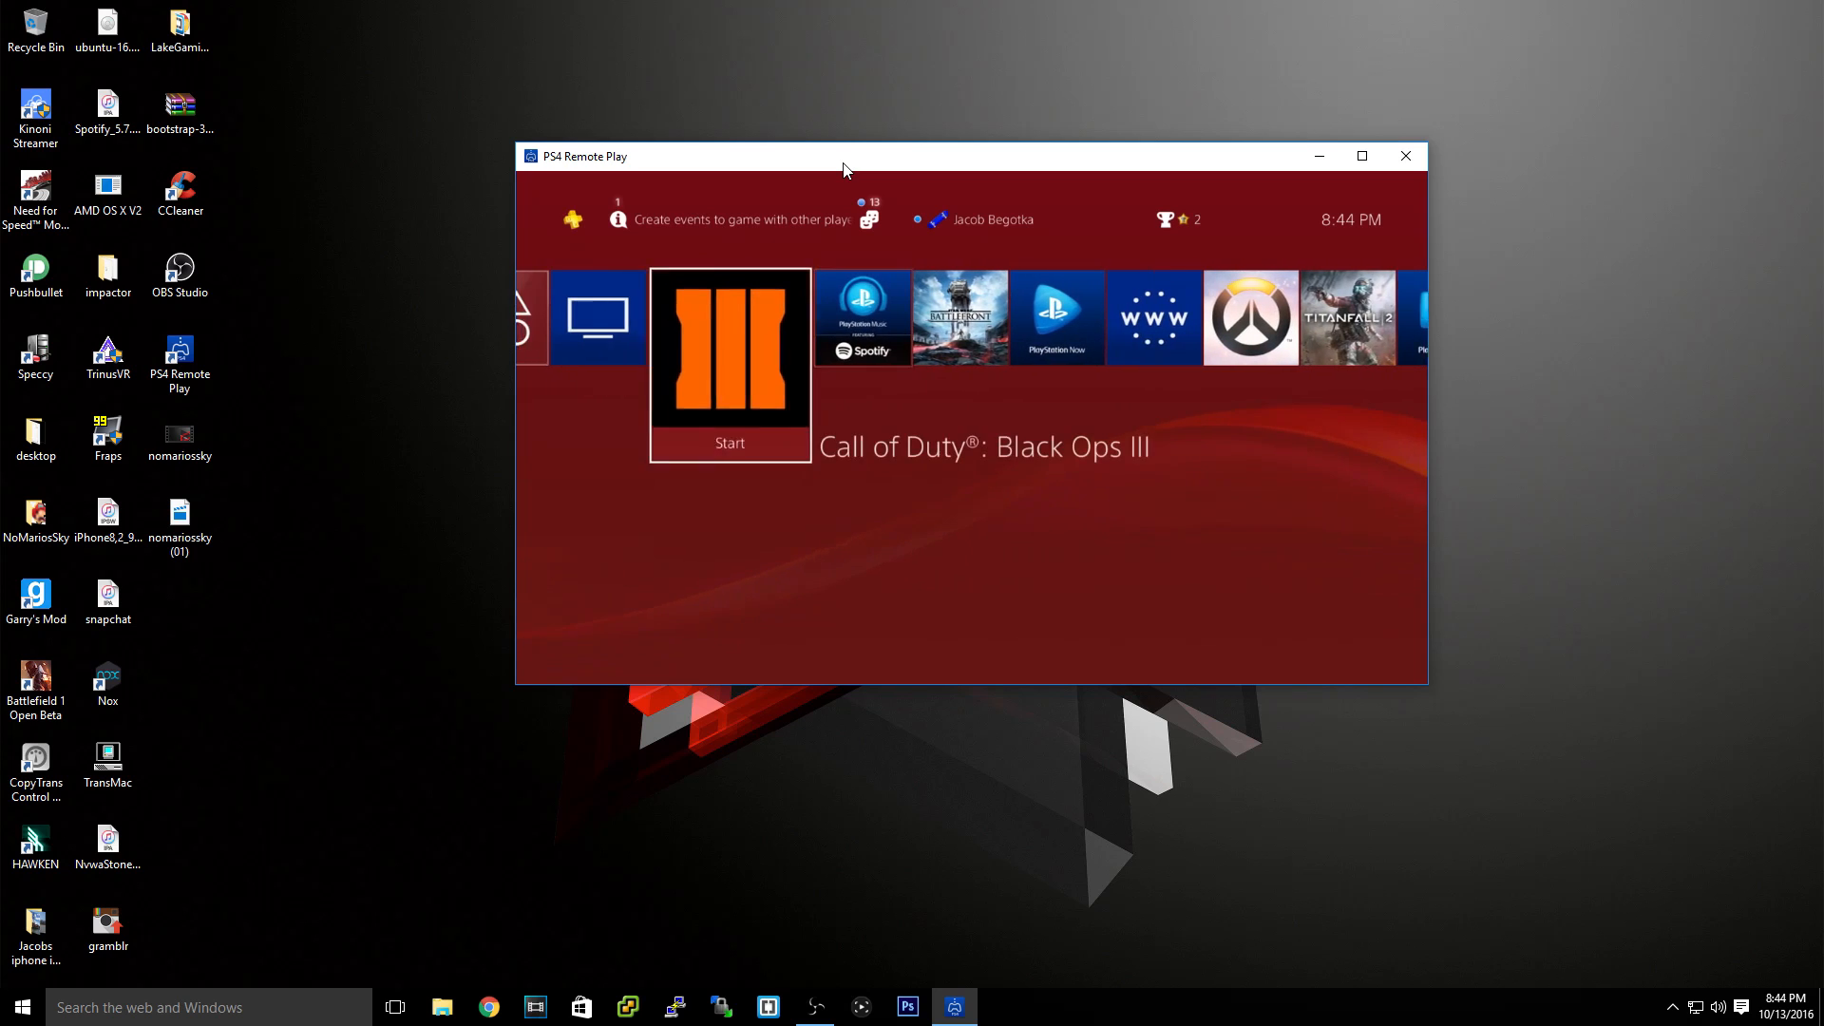
pyautogui.hscroll(-3)
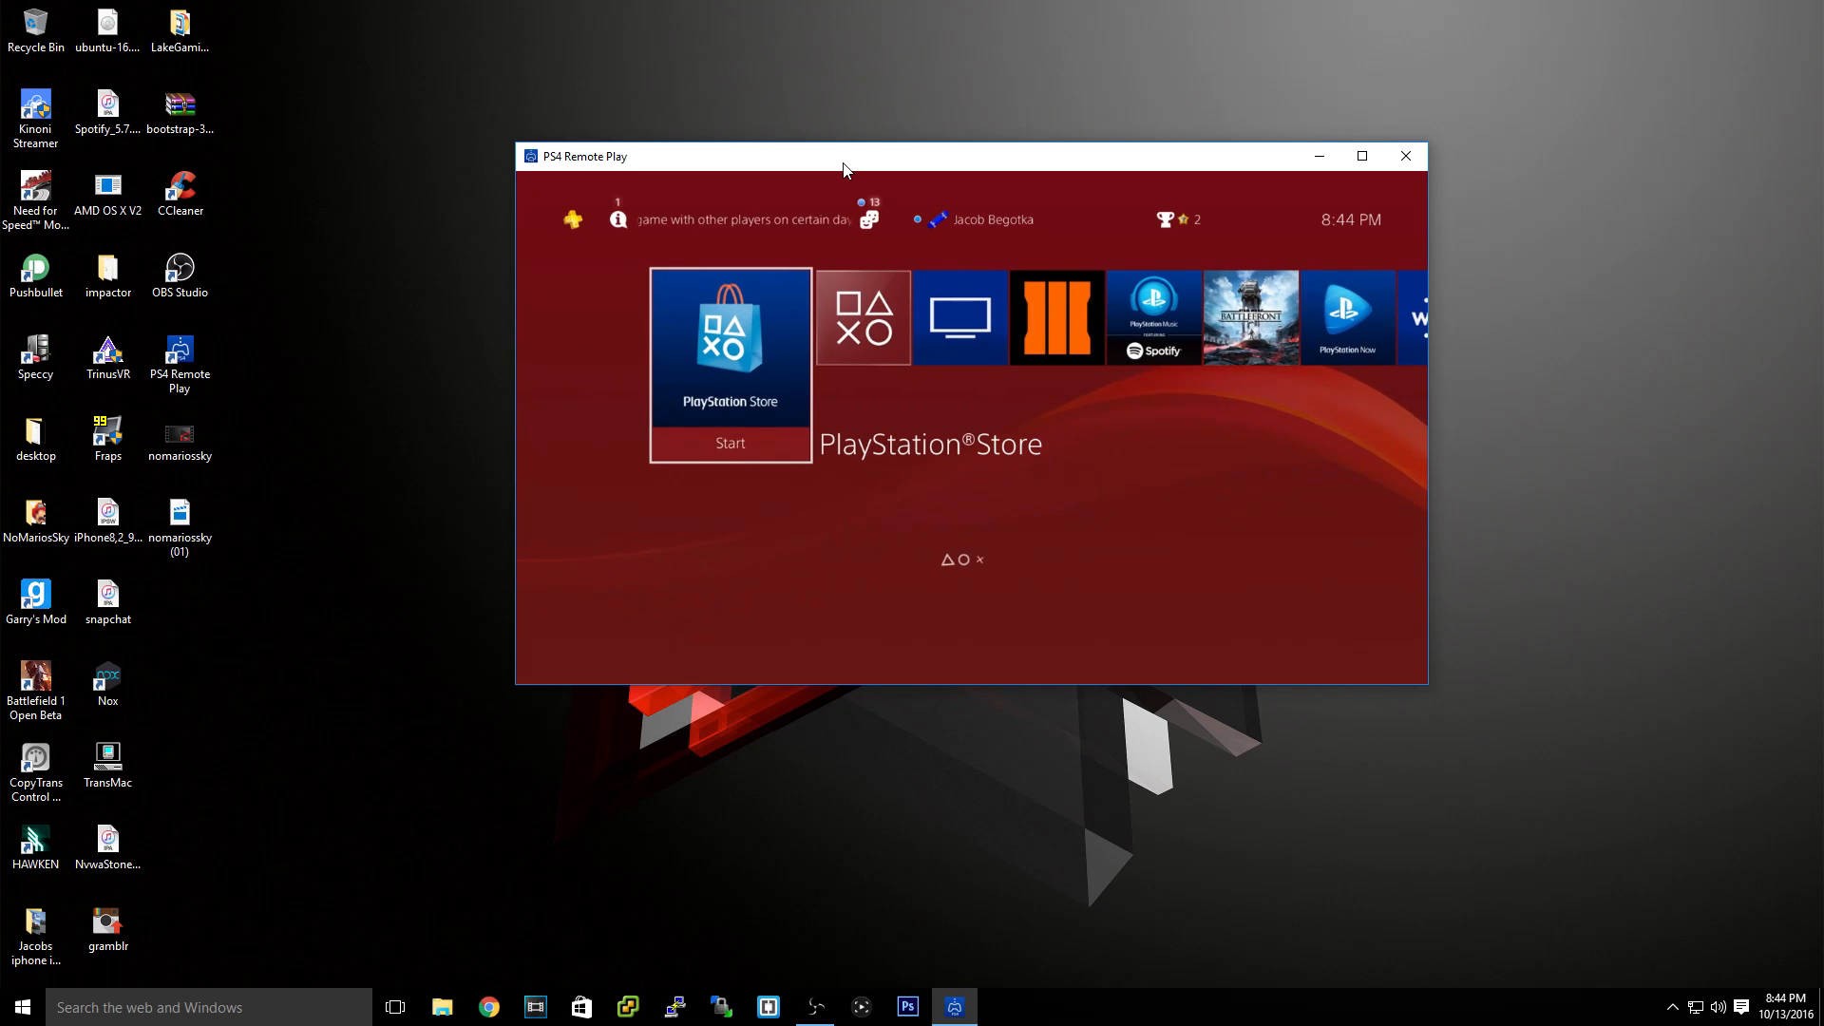
pyautogui.moveTo(846, 170); pyautogui.dragTo(980, 76)
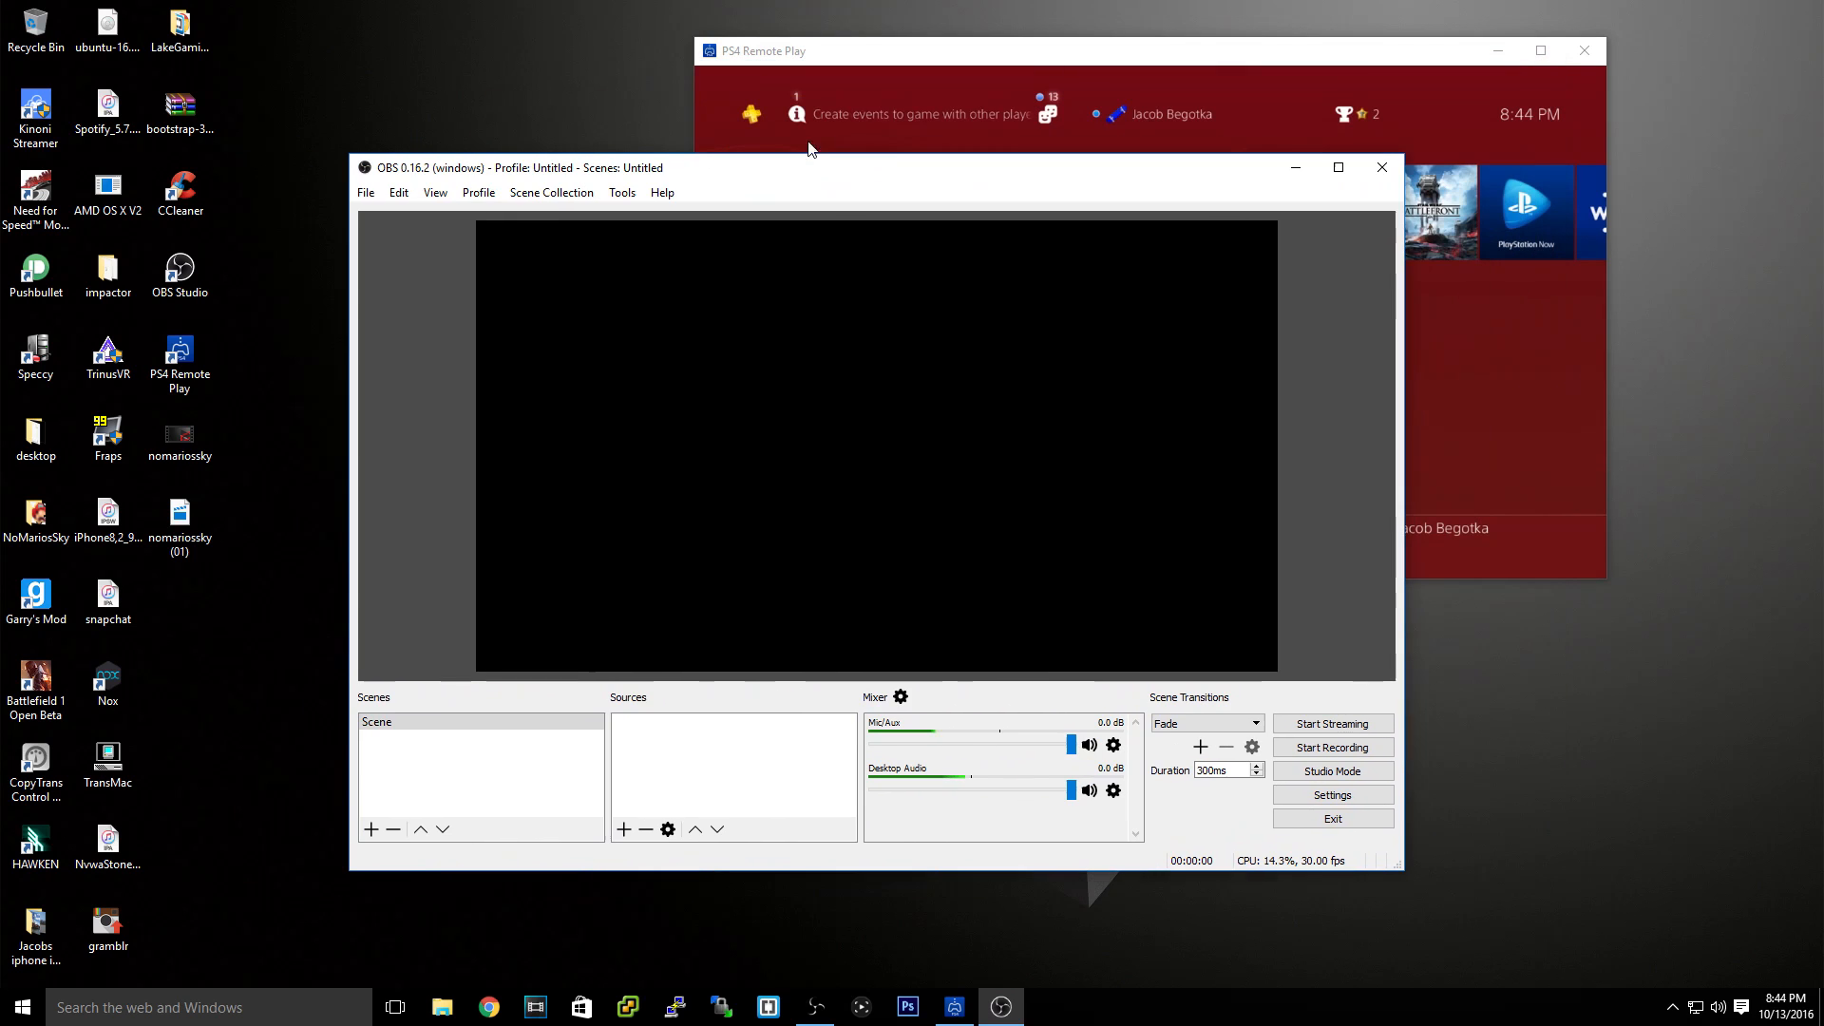
# Add a scene named 'ps4' below the default Scene and open the source types list.
pyautogui.click(401, 721)
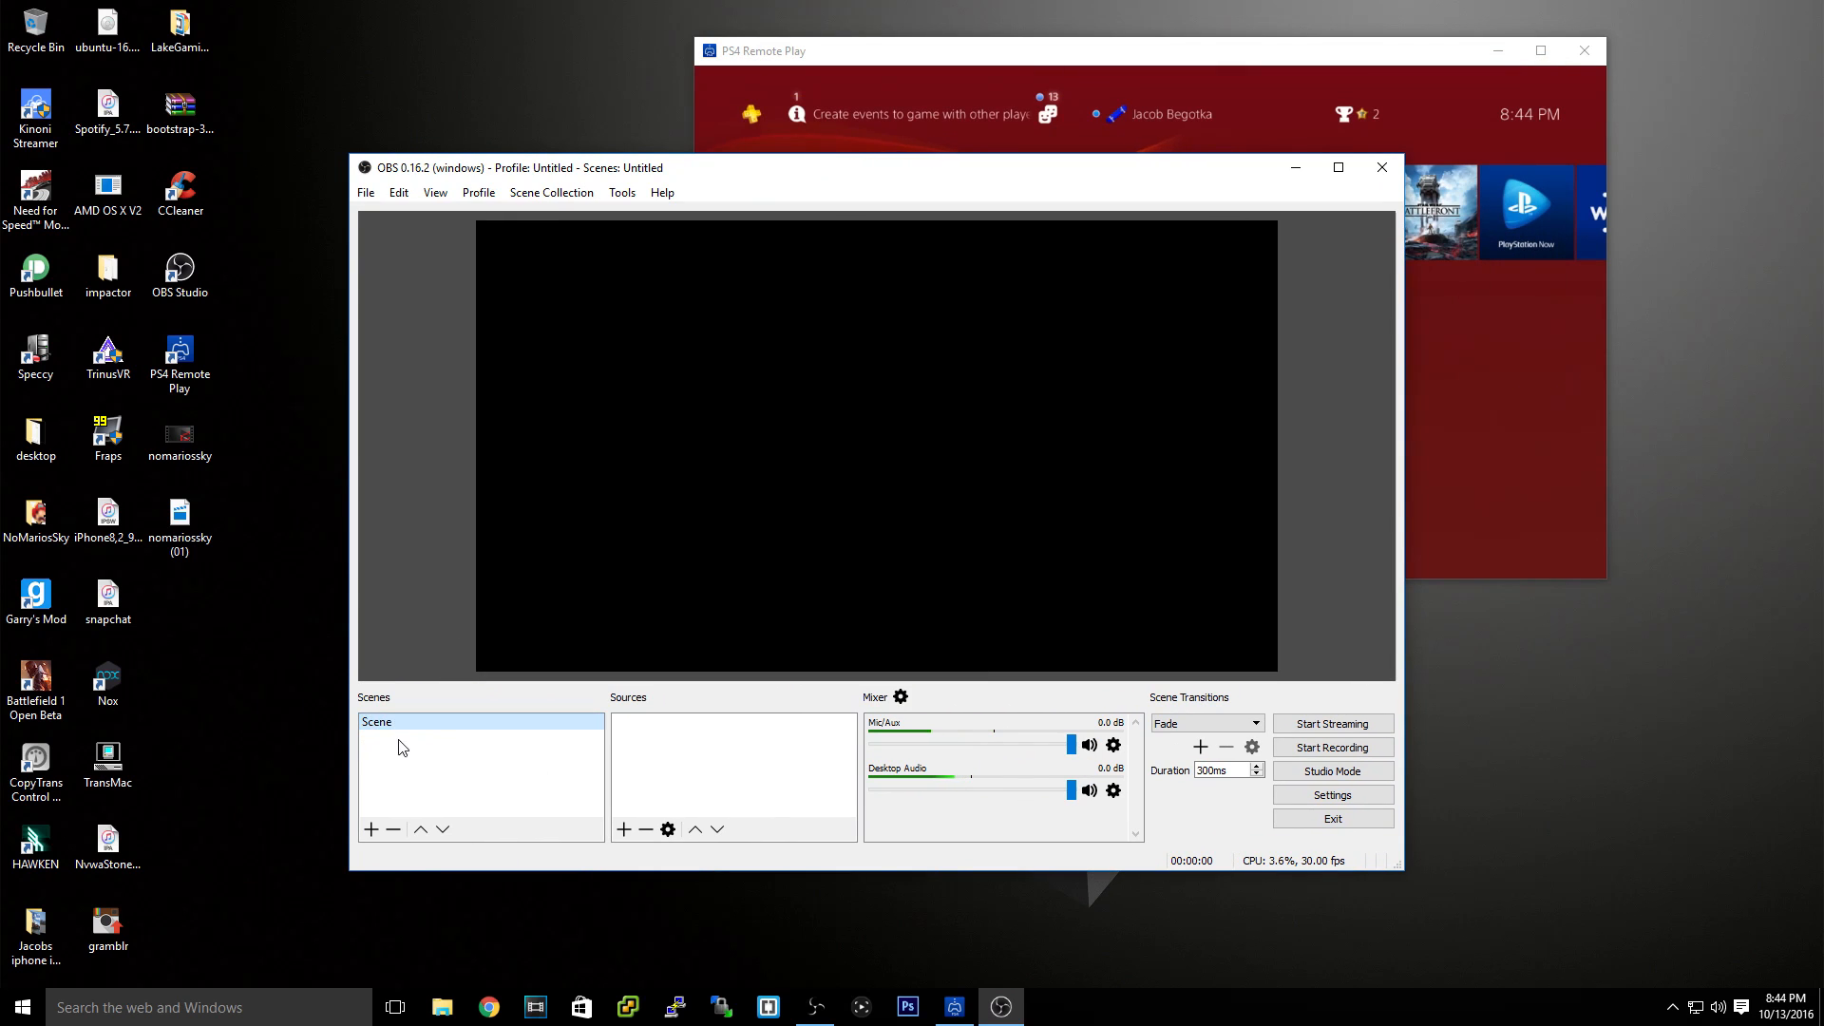
pyautogui.click(369, 828)
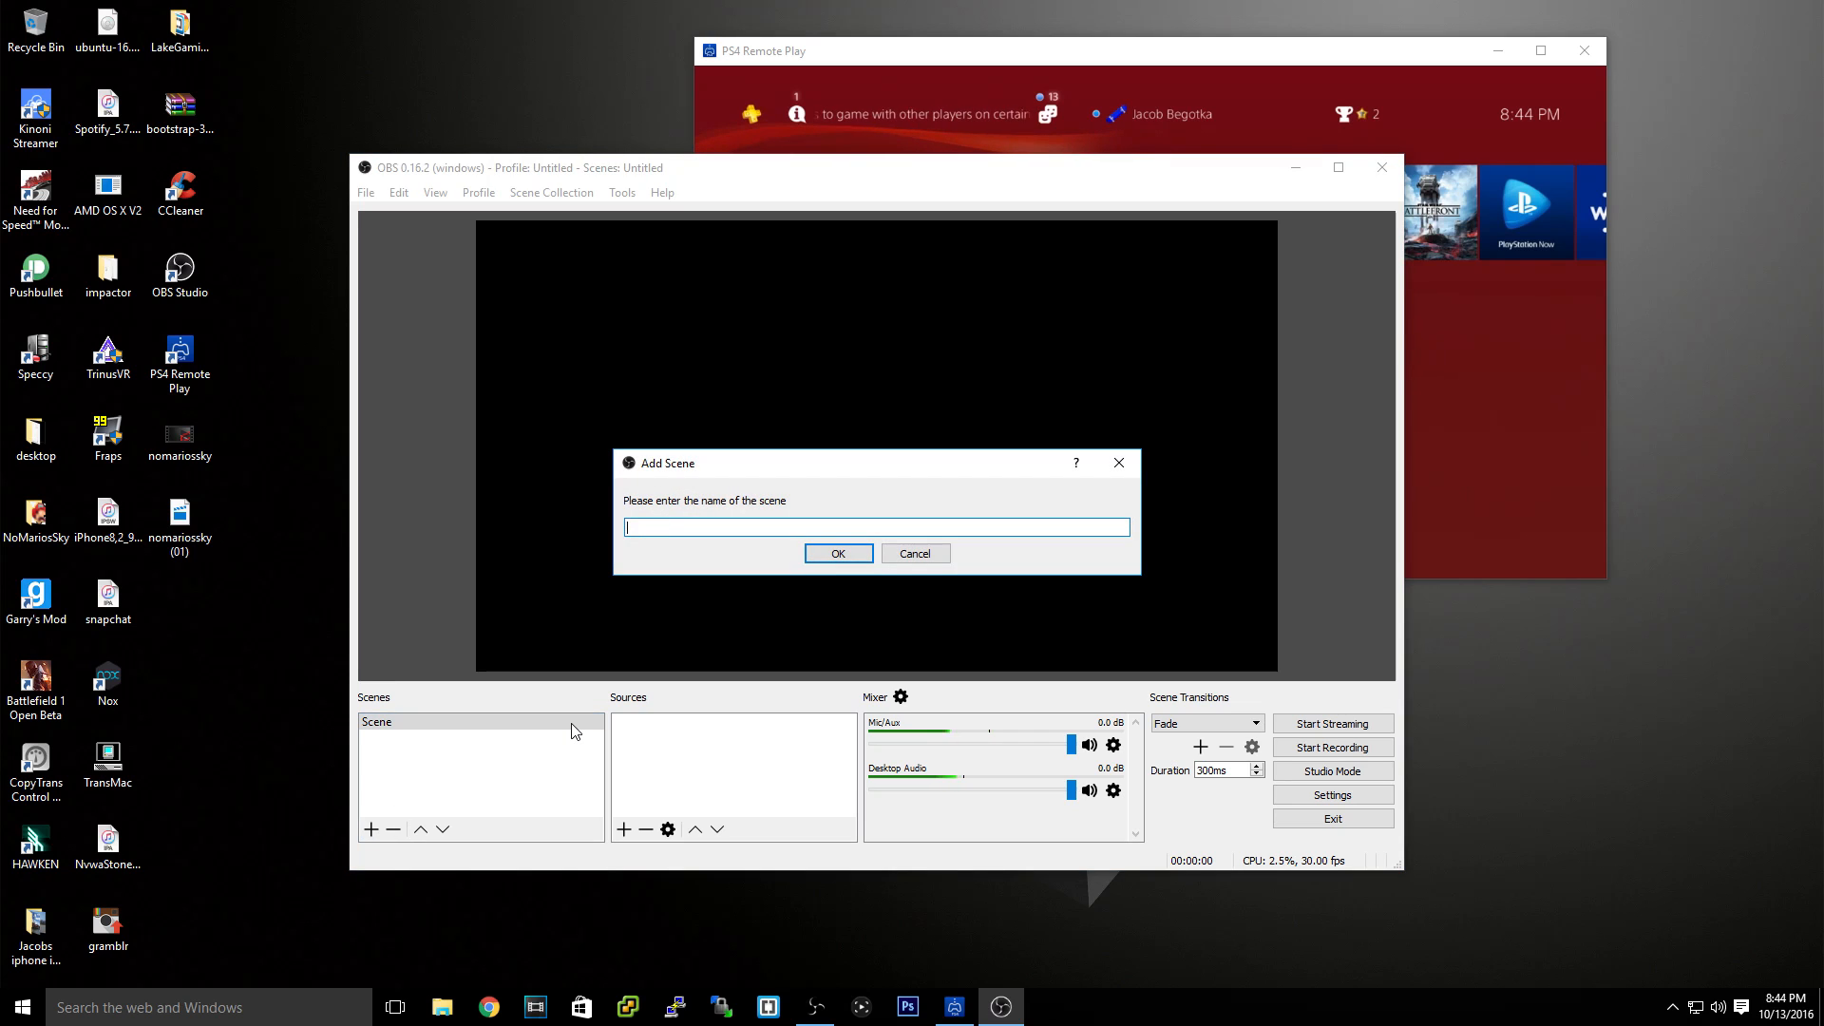
pyautogui.click(836, 553)
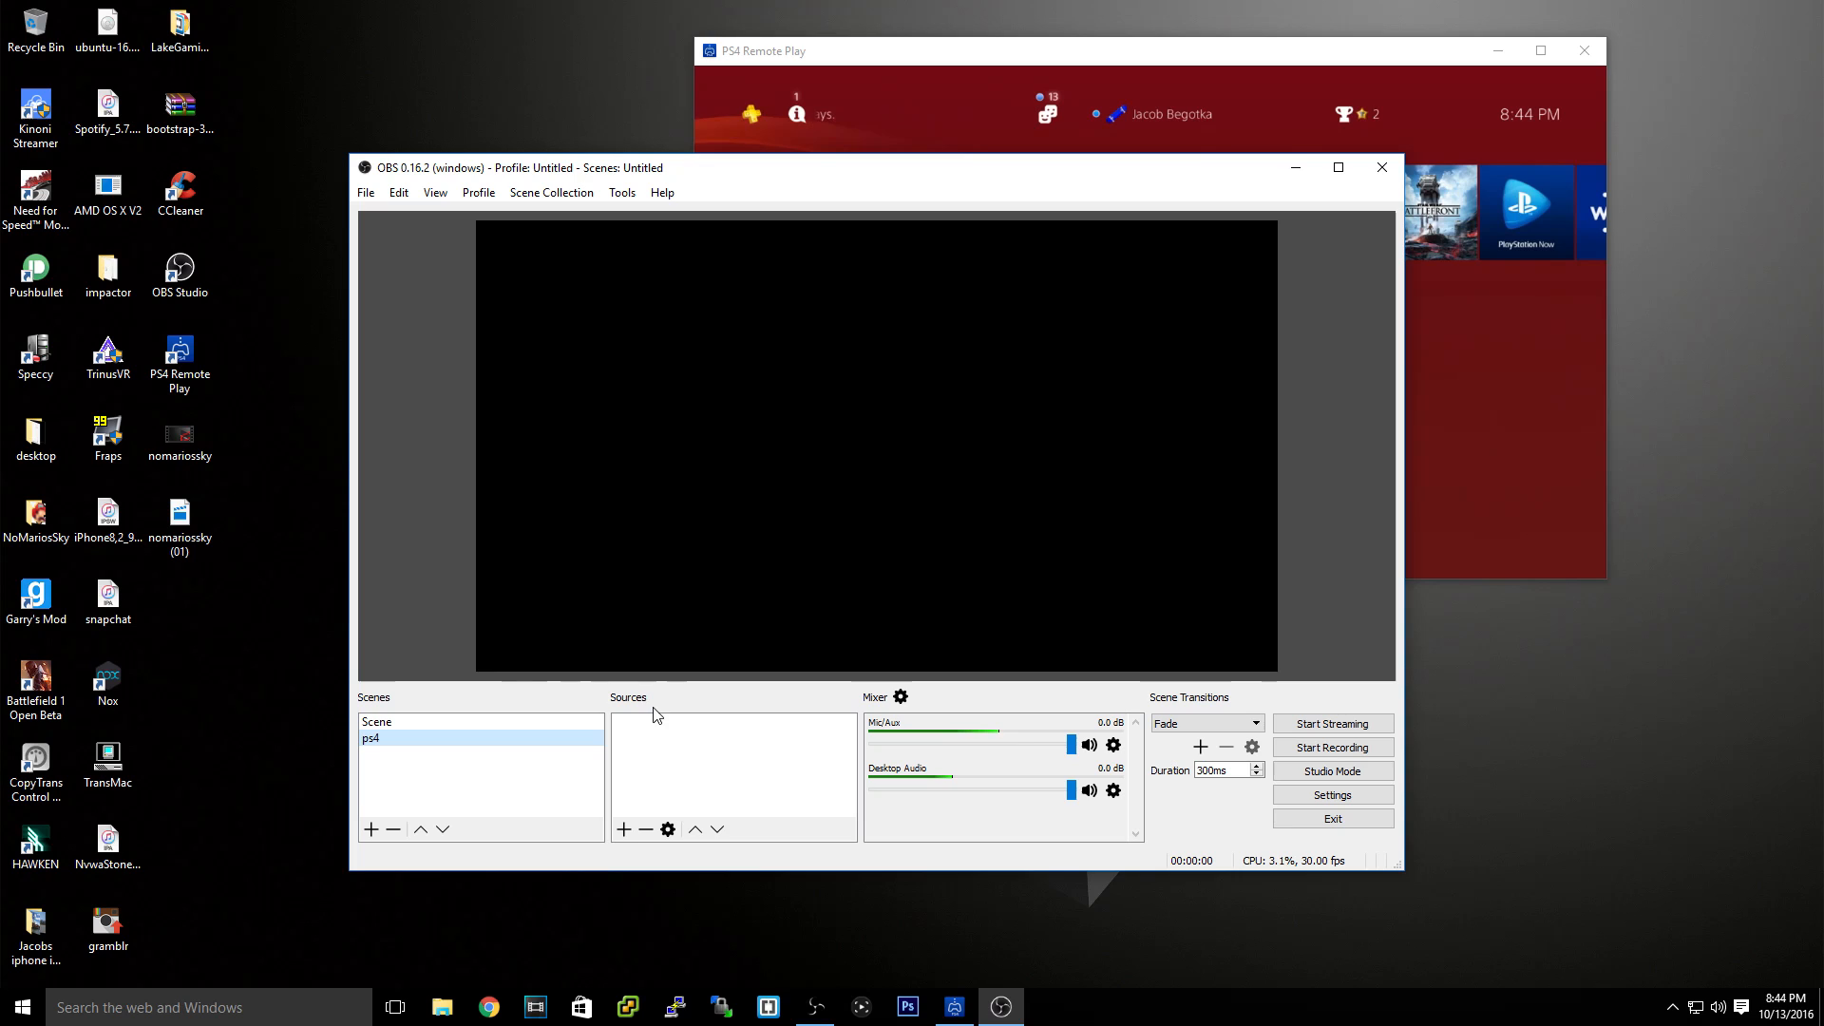
pyautogui.click(623, 829)
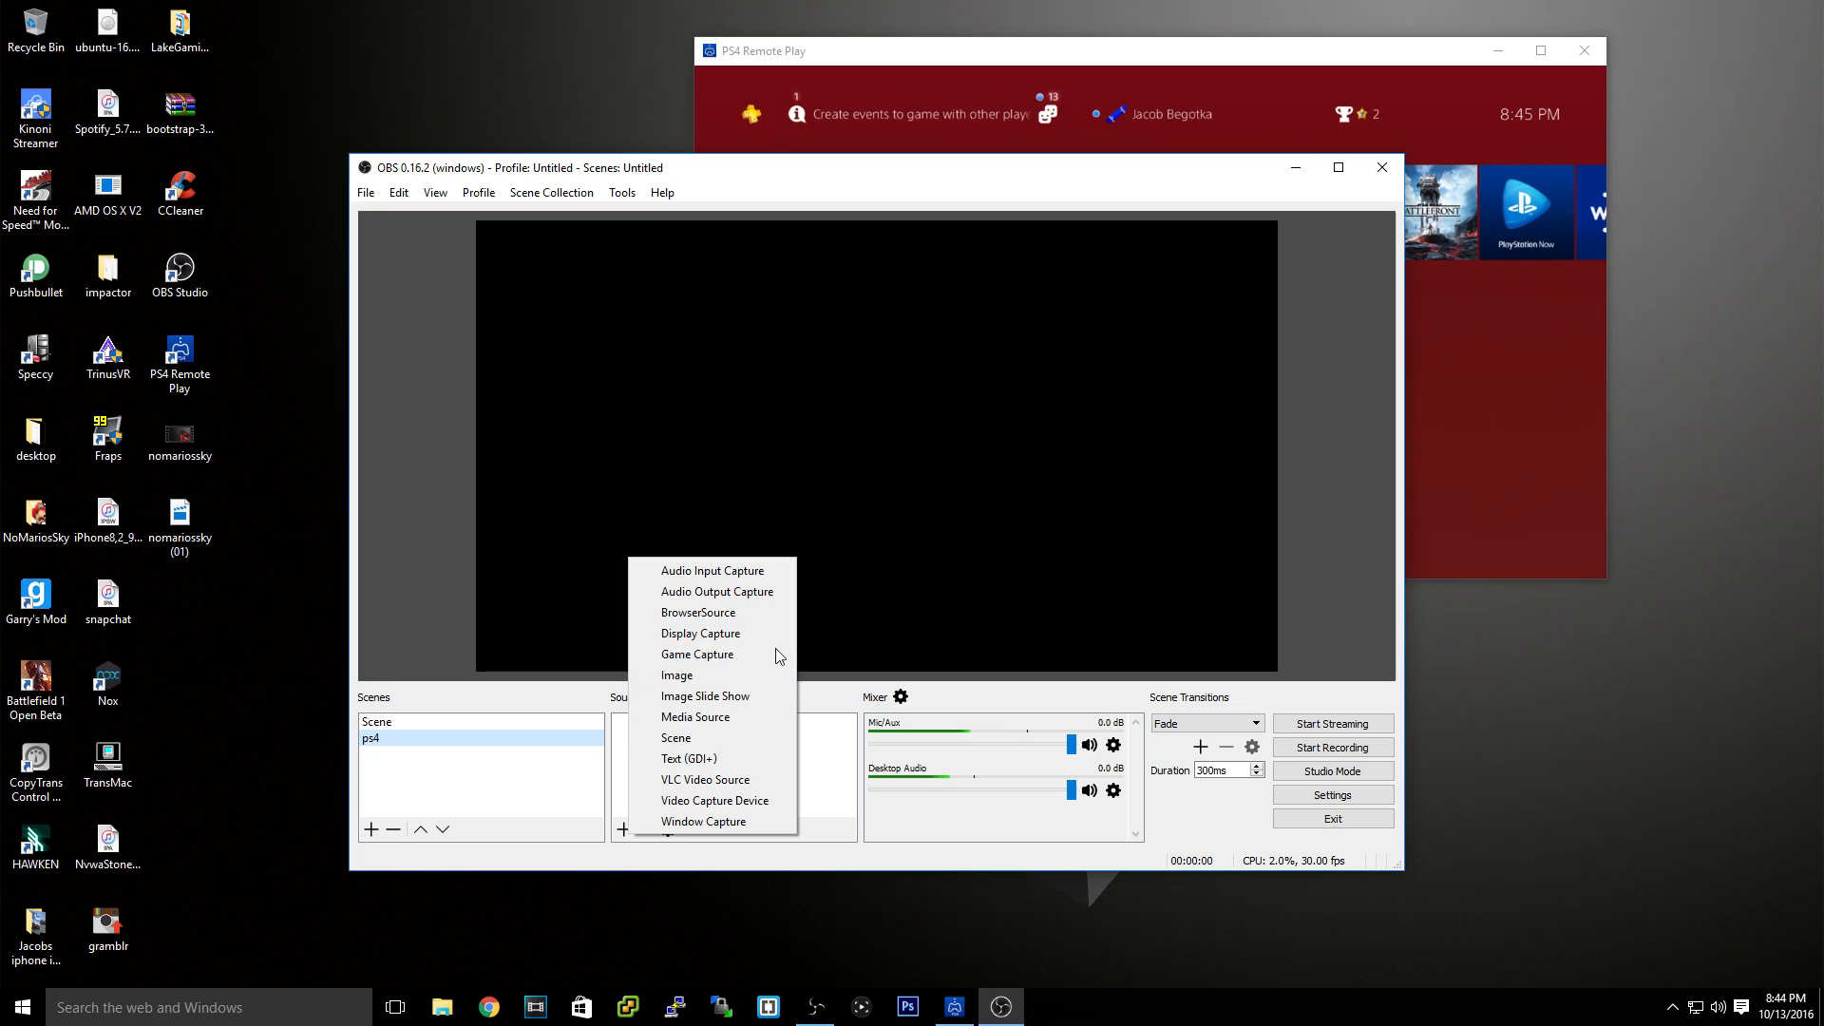
# Add a Window Capture source for the [RemotePlay.exe]: PS4 Remote Play window.
pyautogui.click(703, 821)
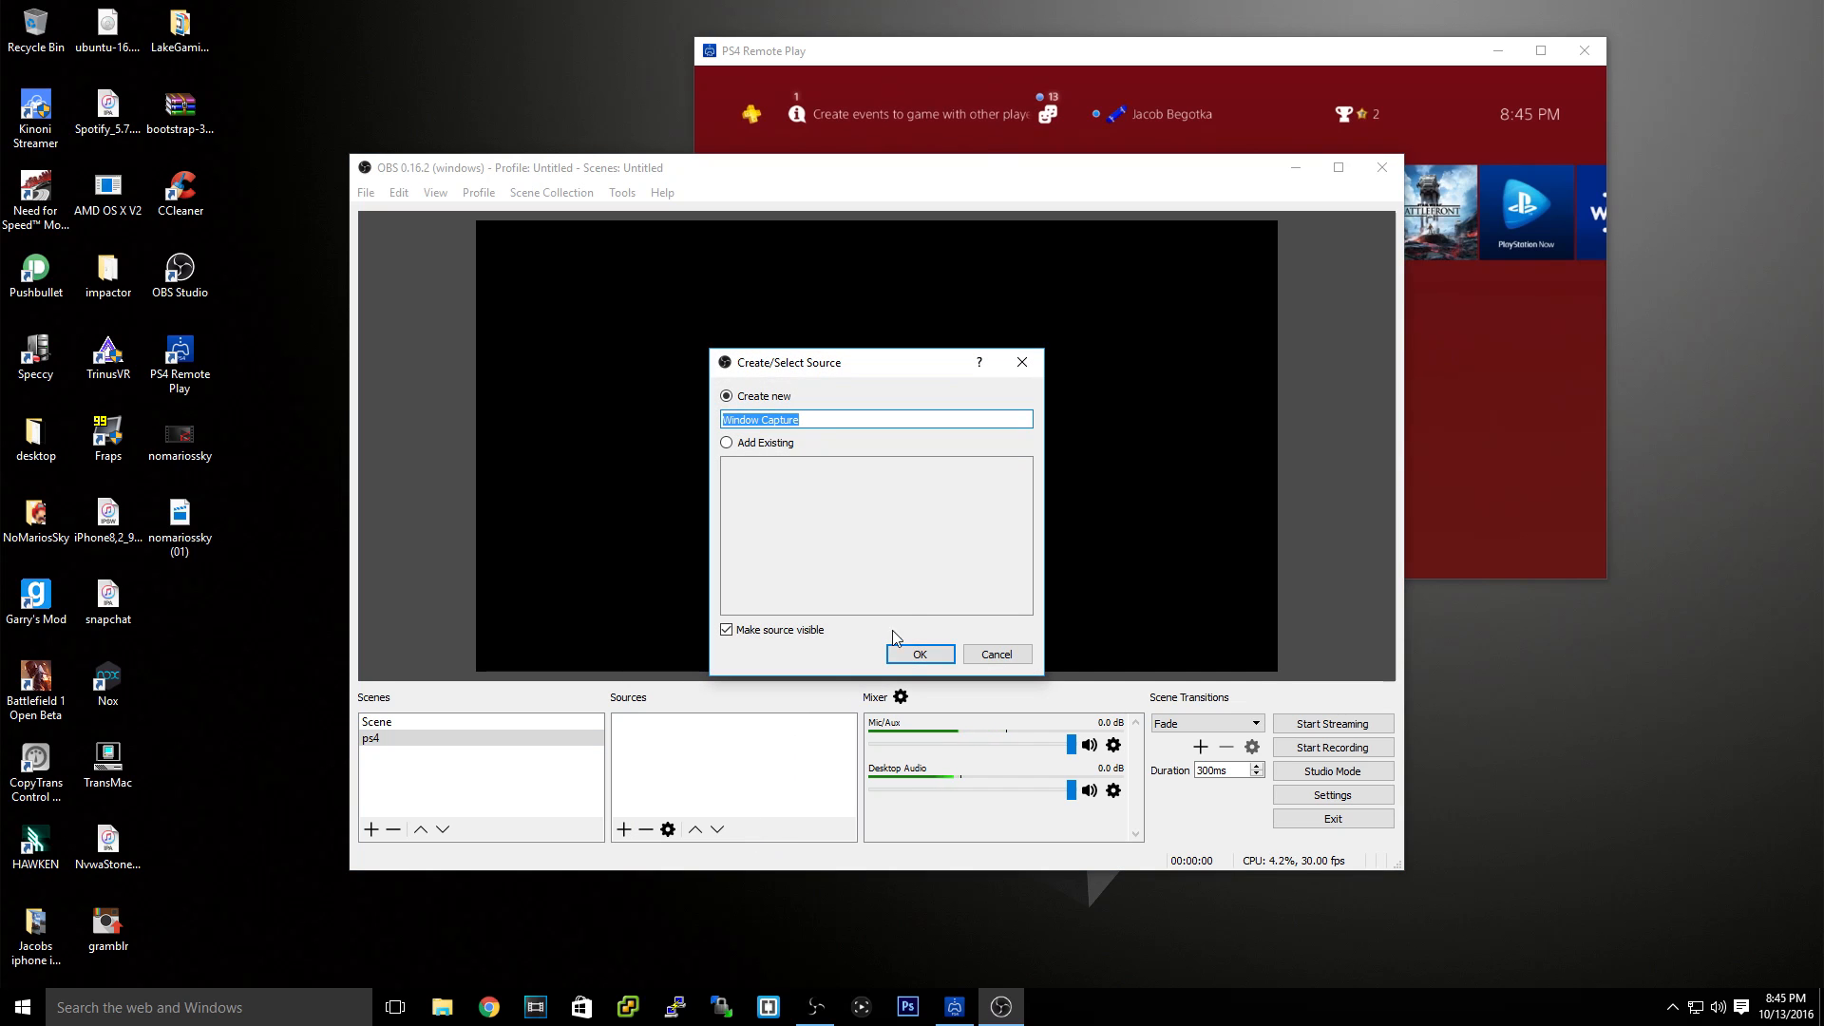
pyautogui.click(918, 653)
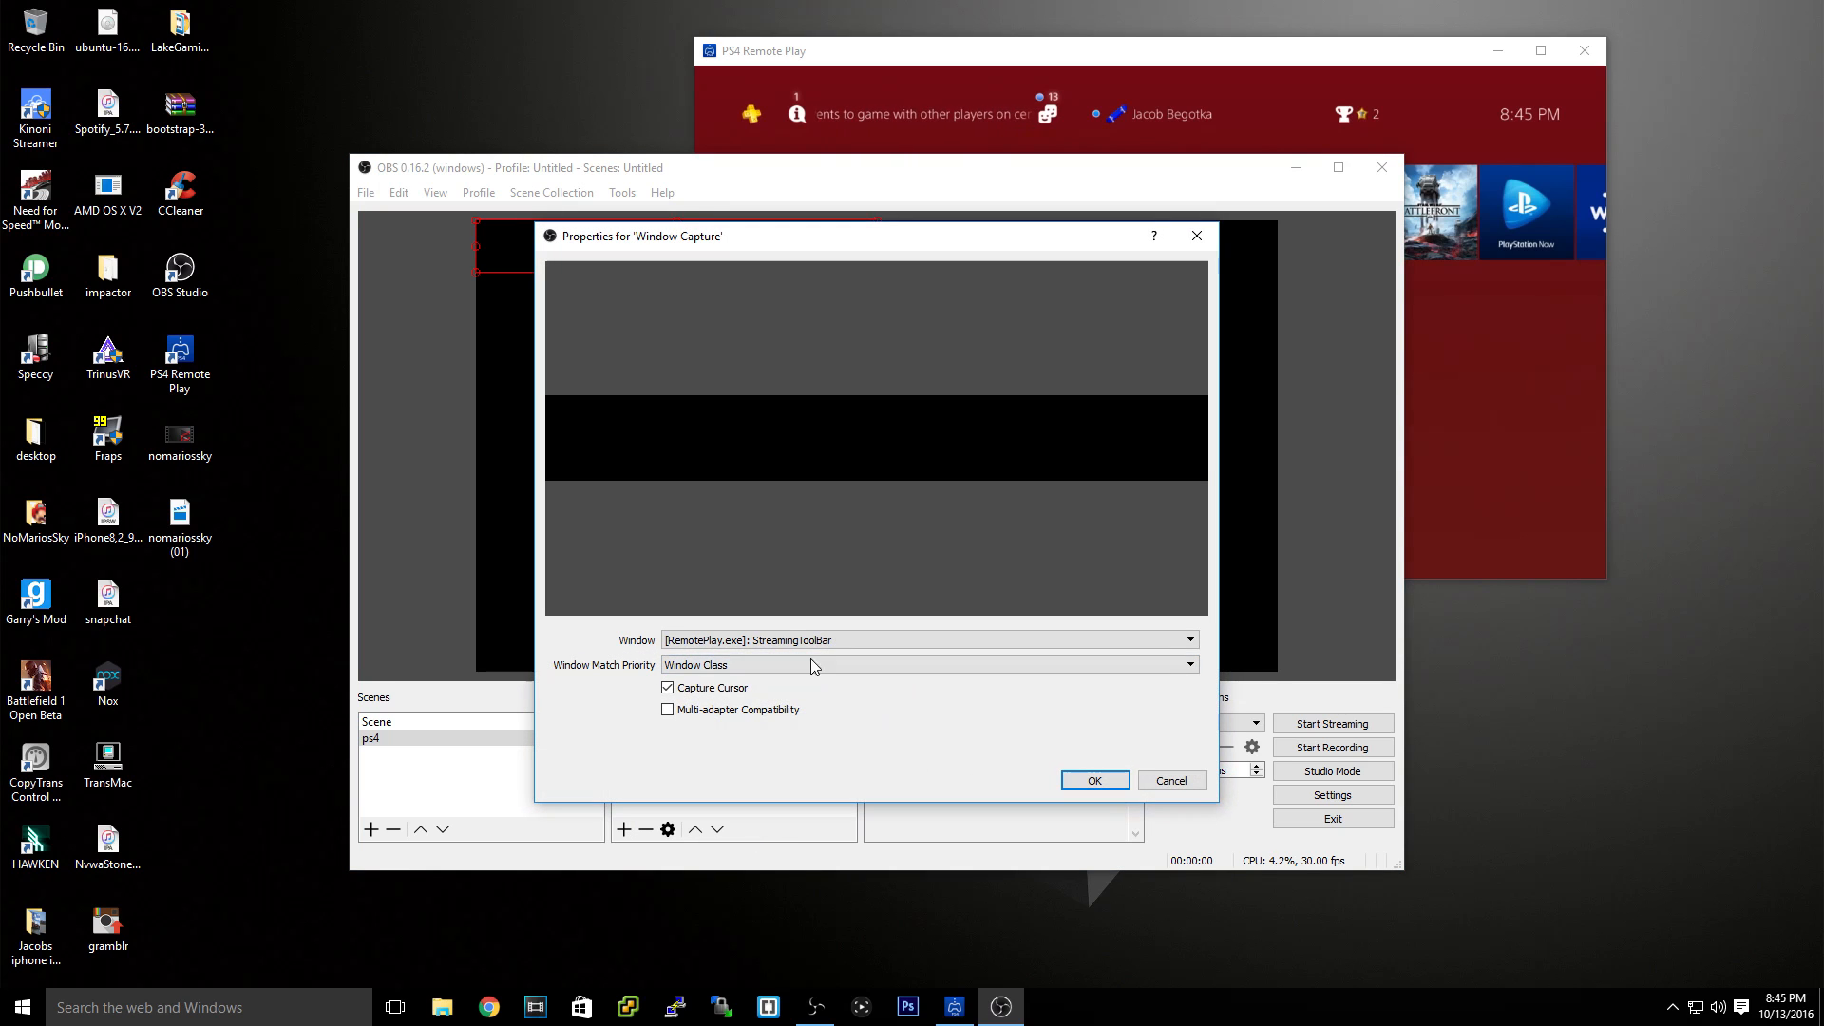
pyautogui.click(924, 640)
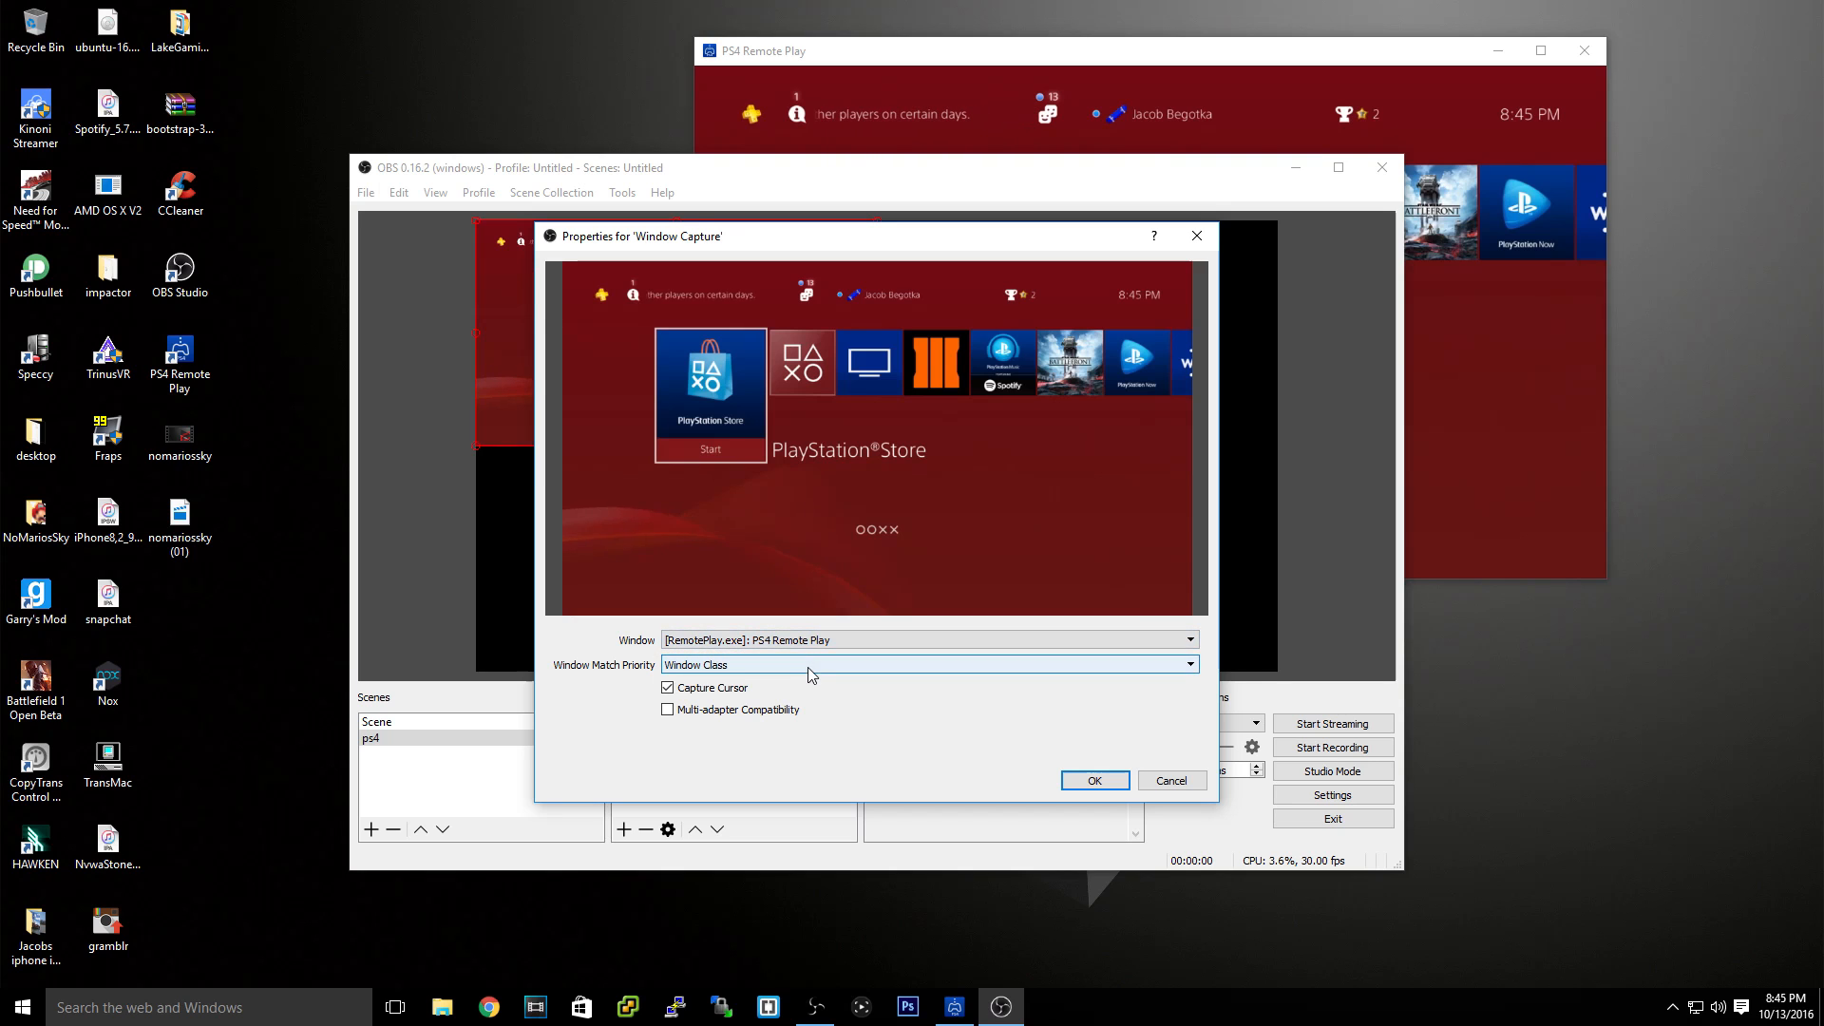
pyautogui.click(1092, 779)
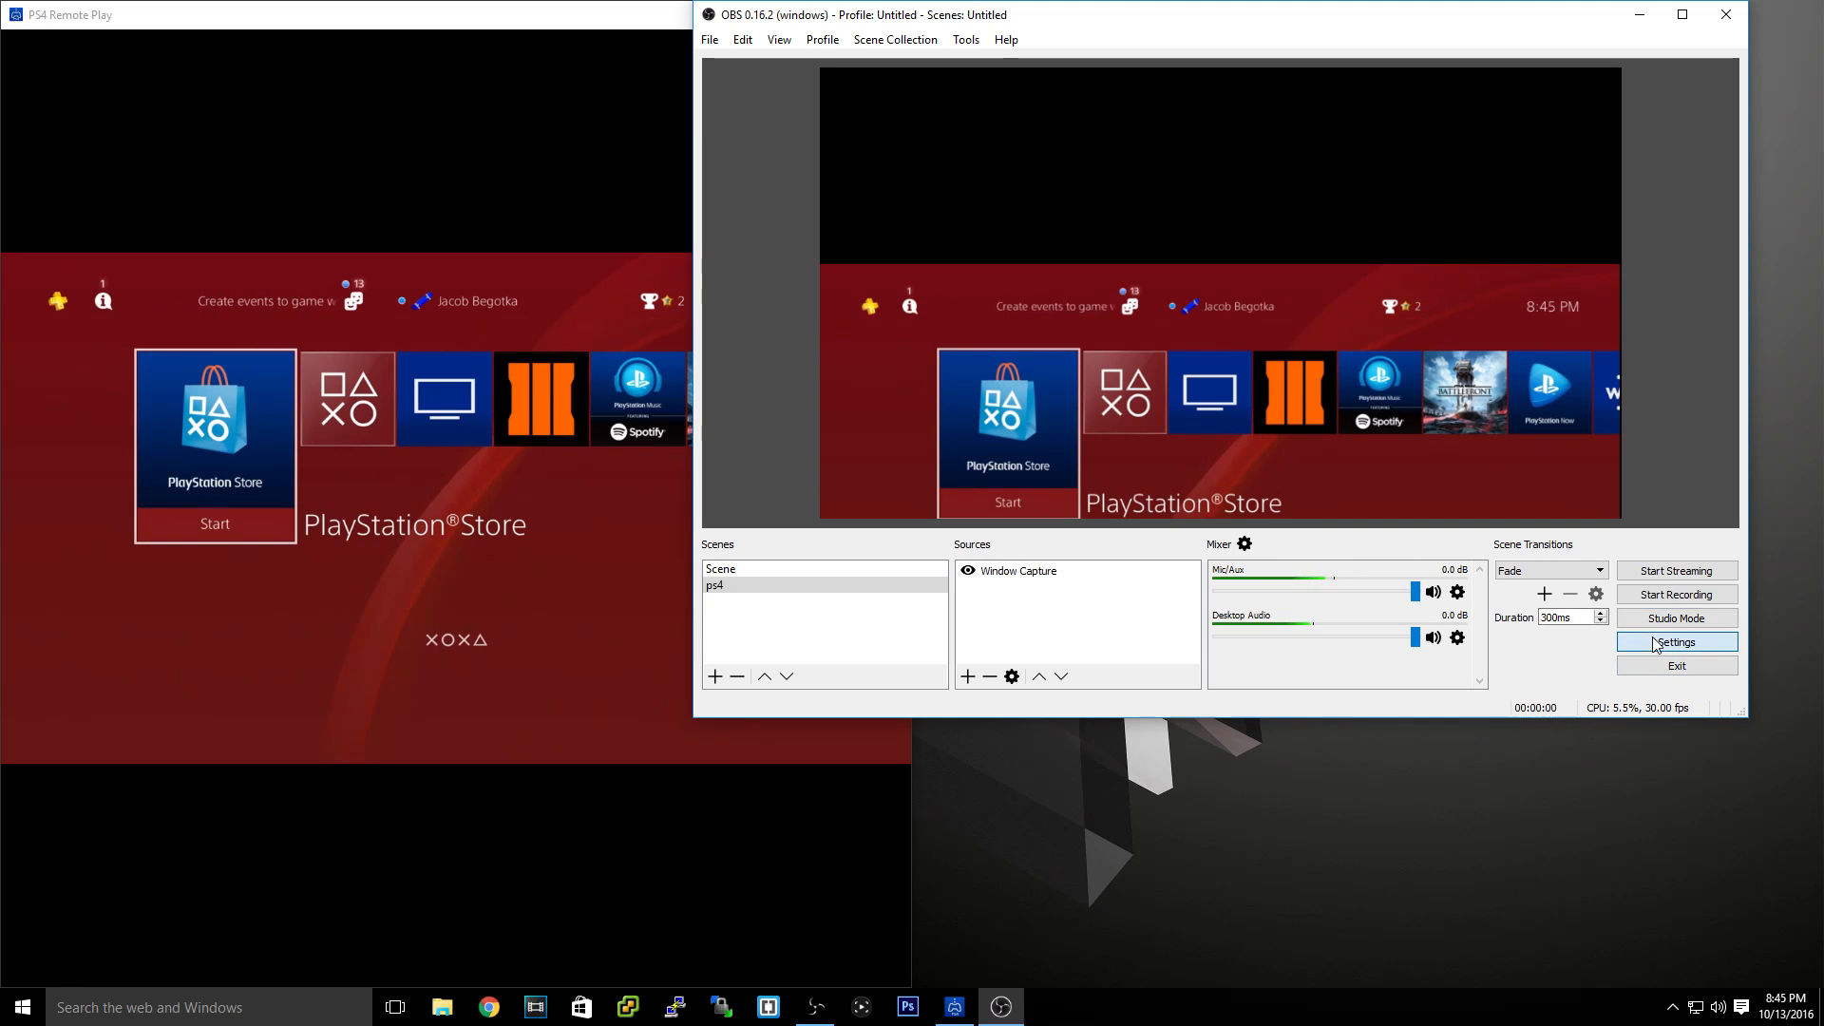
# Set Output to the Hardware (AMD) encoder with a video bitrate of 200 and save.
pyautogui.click(1675, 642)
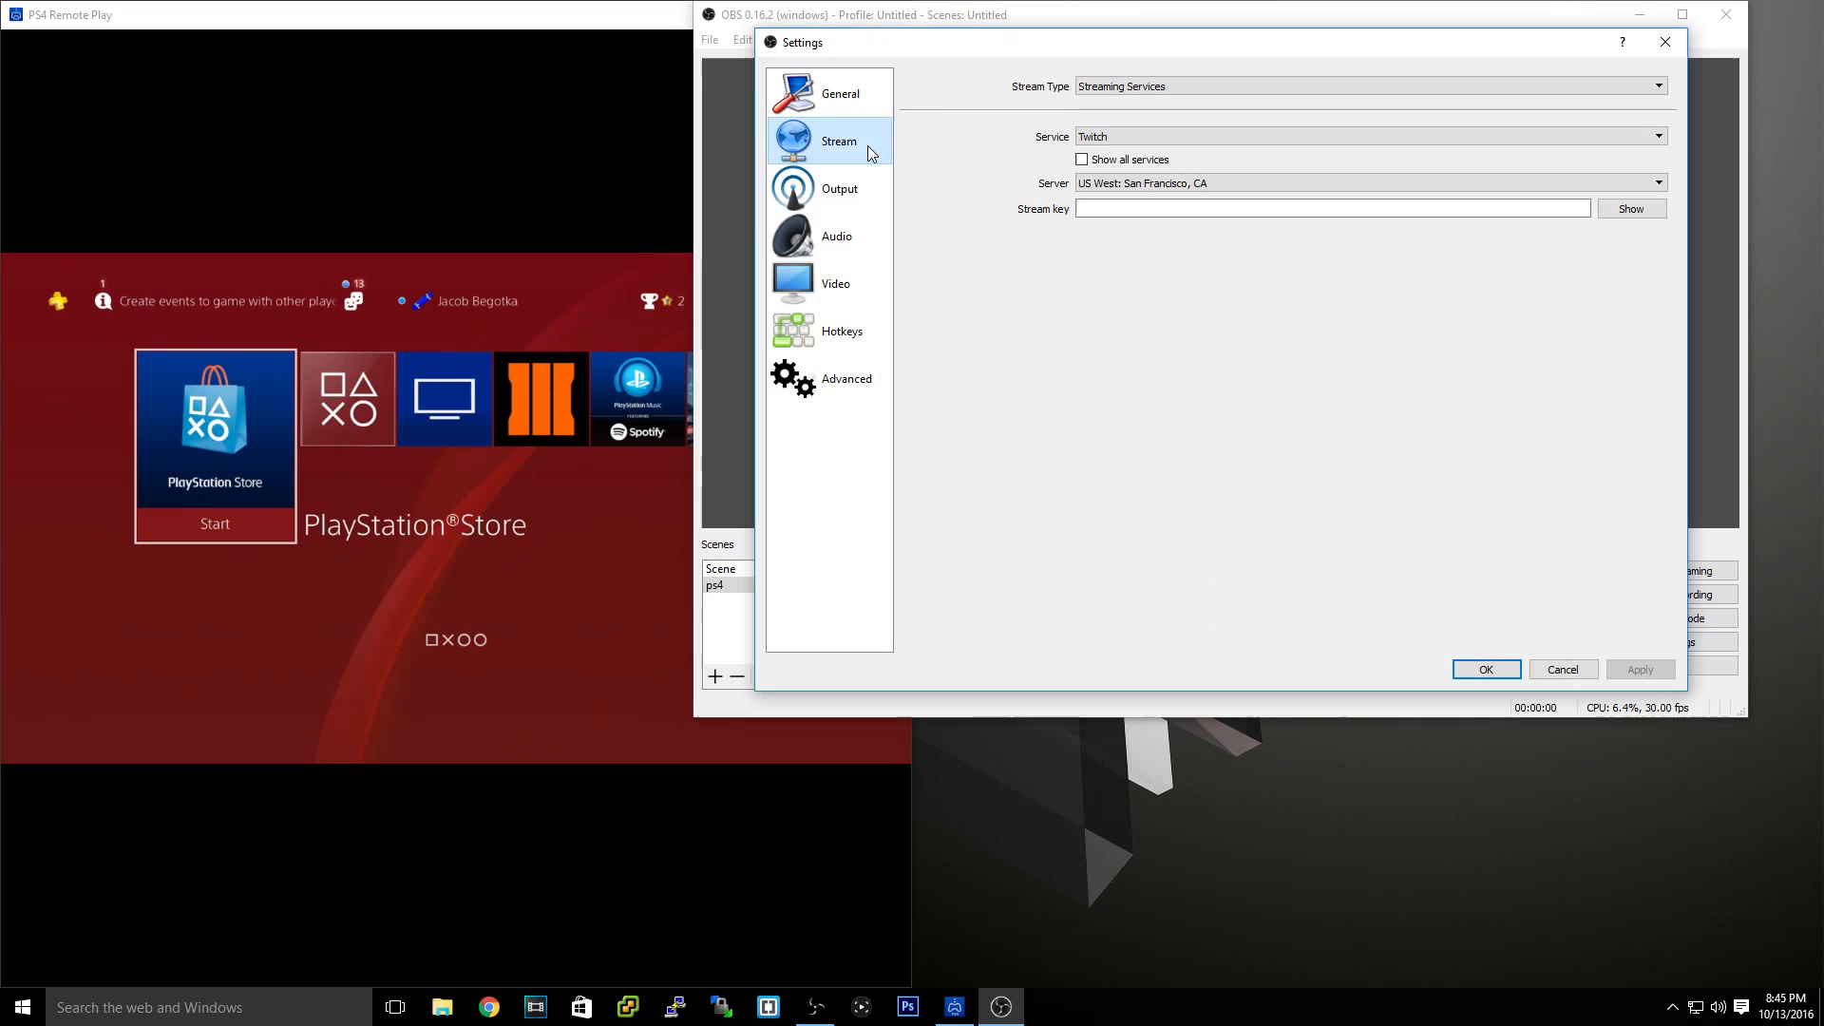
pyautogui.click(836, 236)
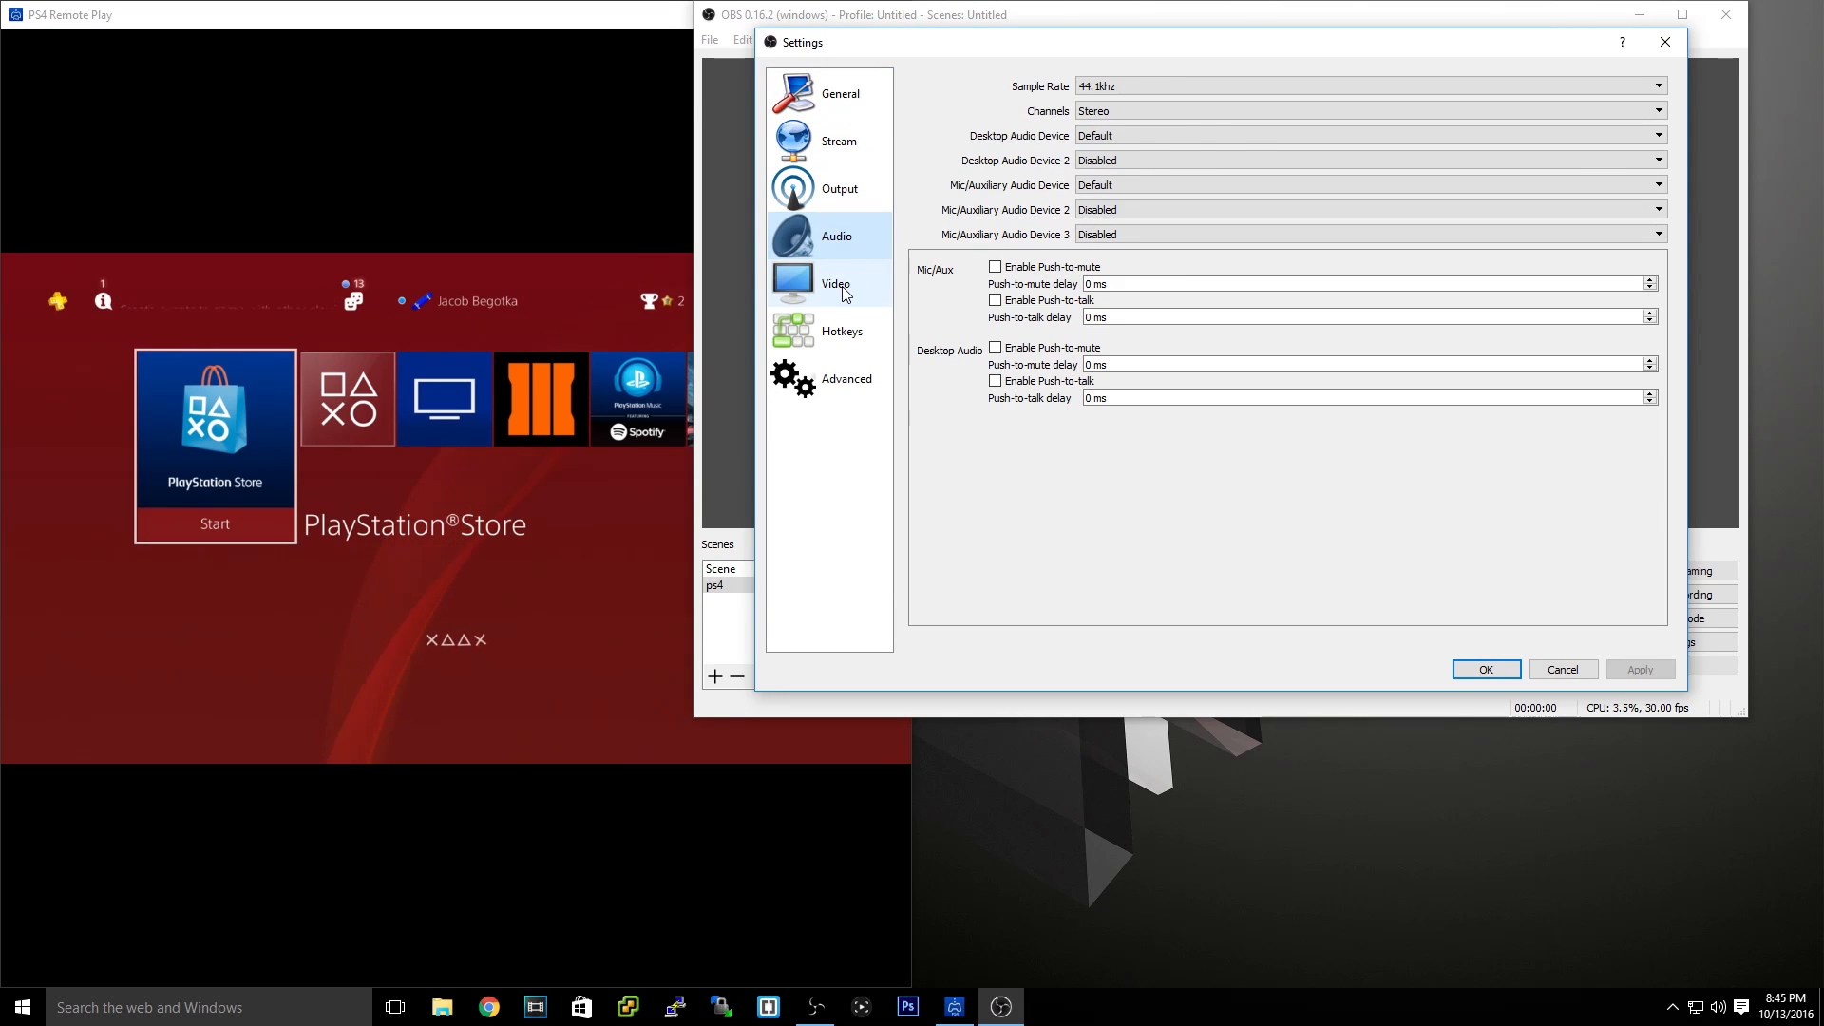
pyautogui.click(840, 331)
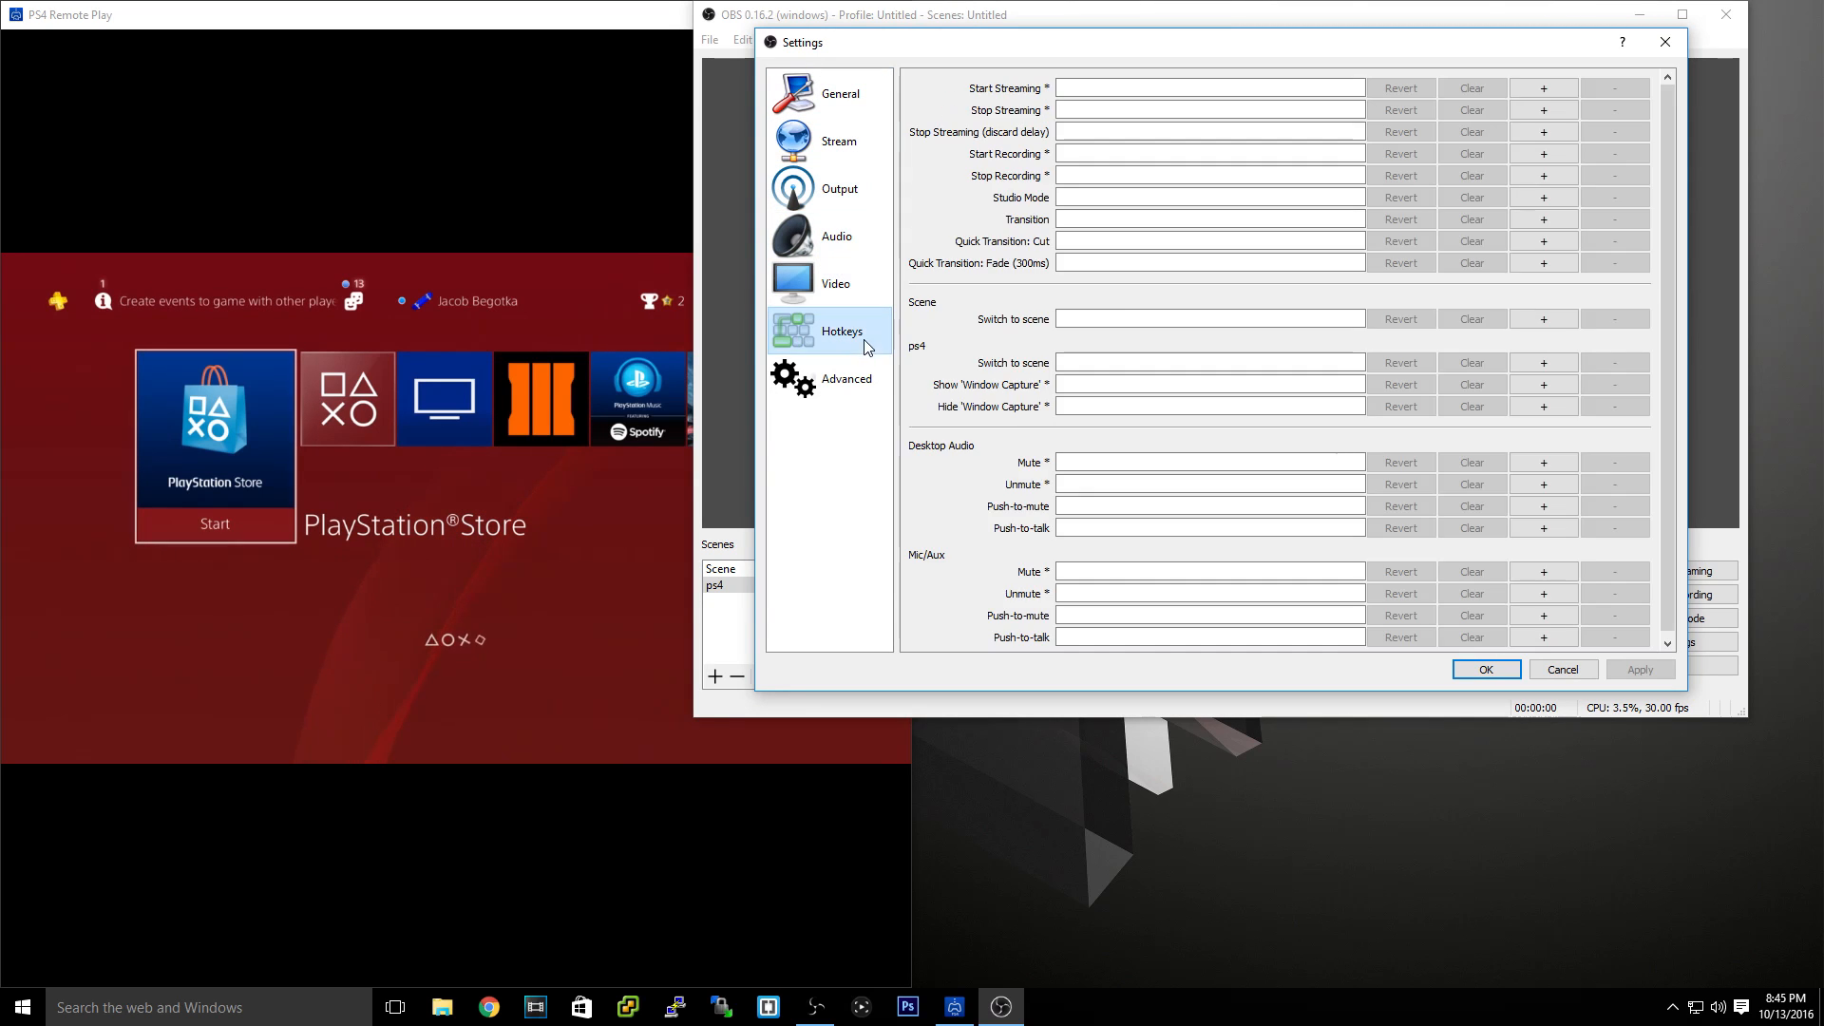
pyautogui.click(839, 188)
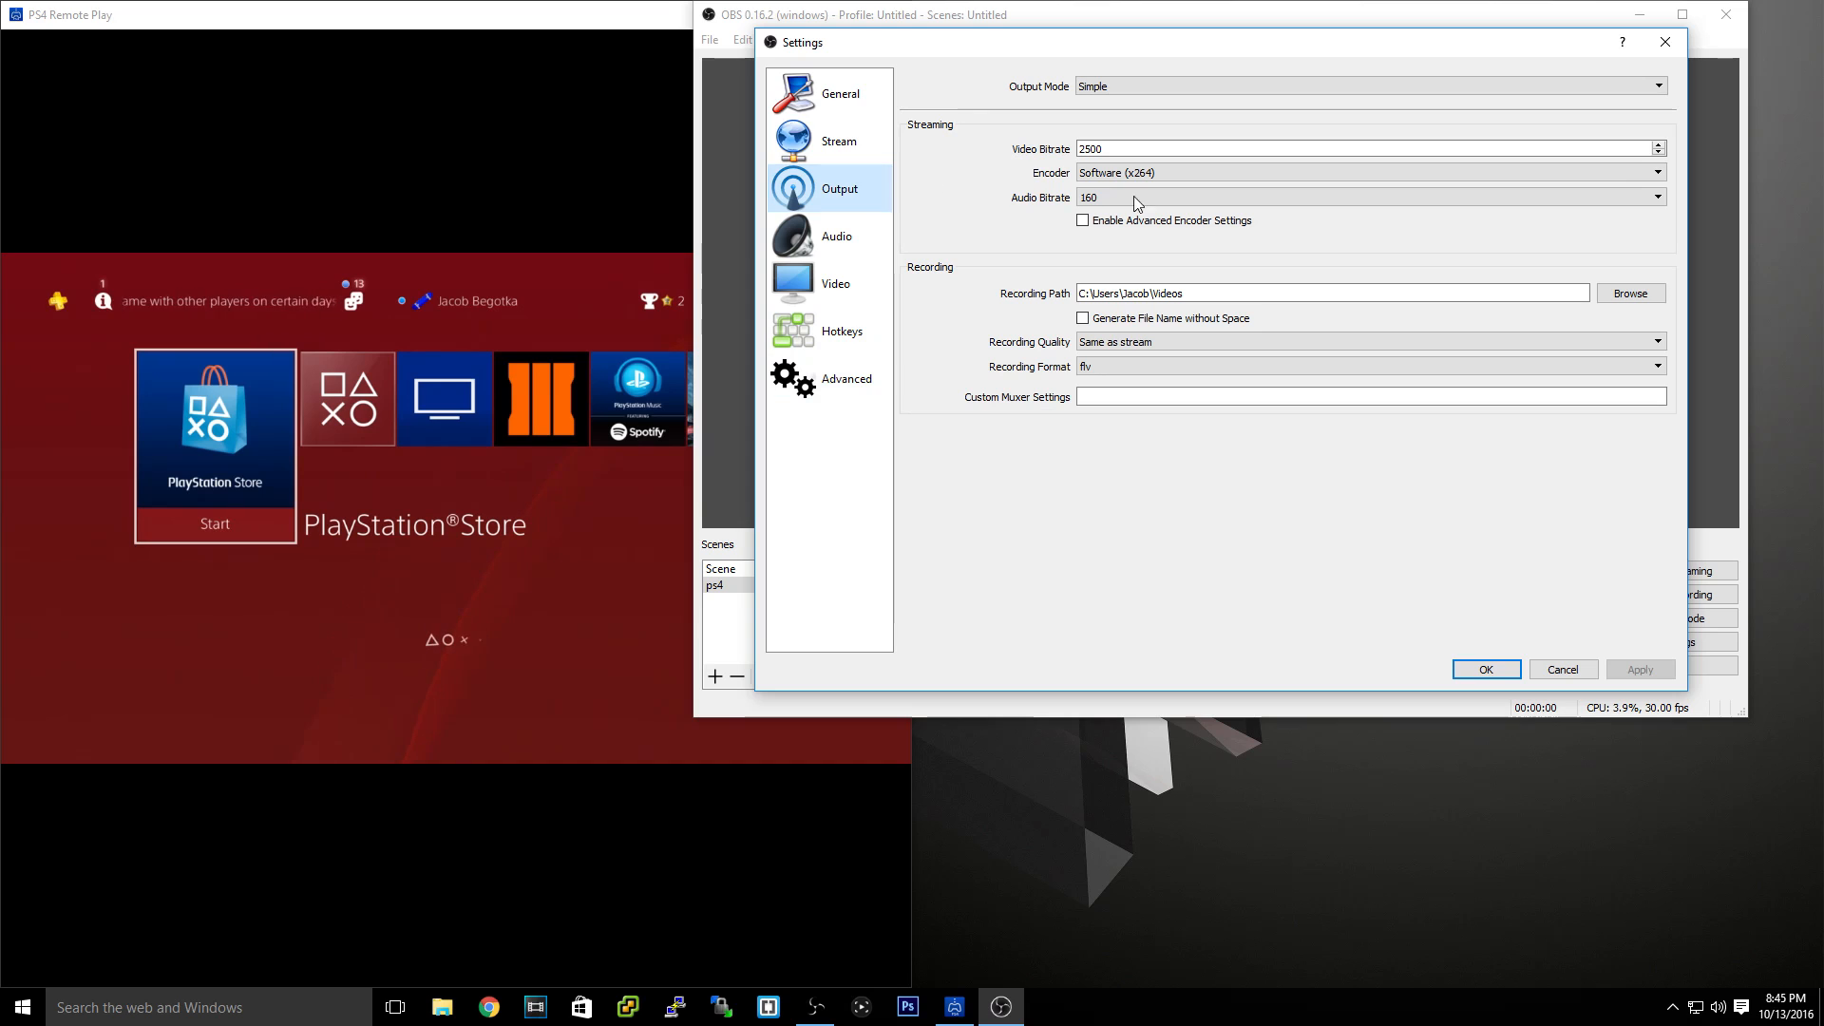
pyautogui.click(1367, 172)
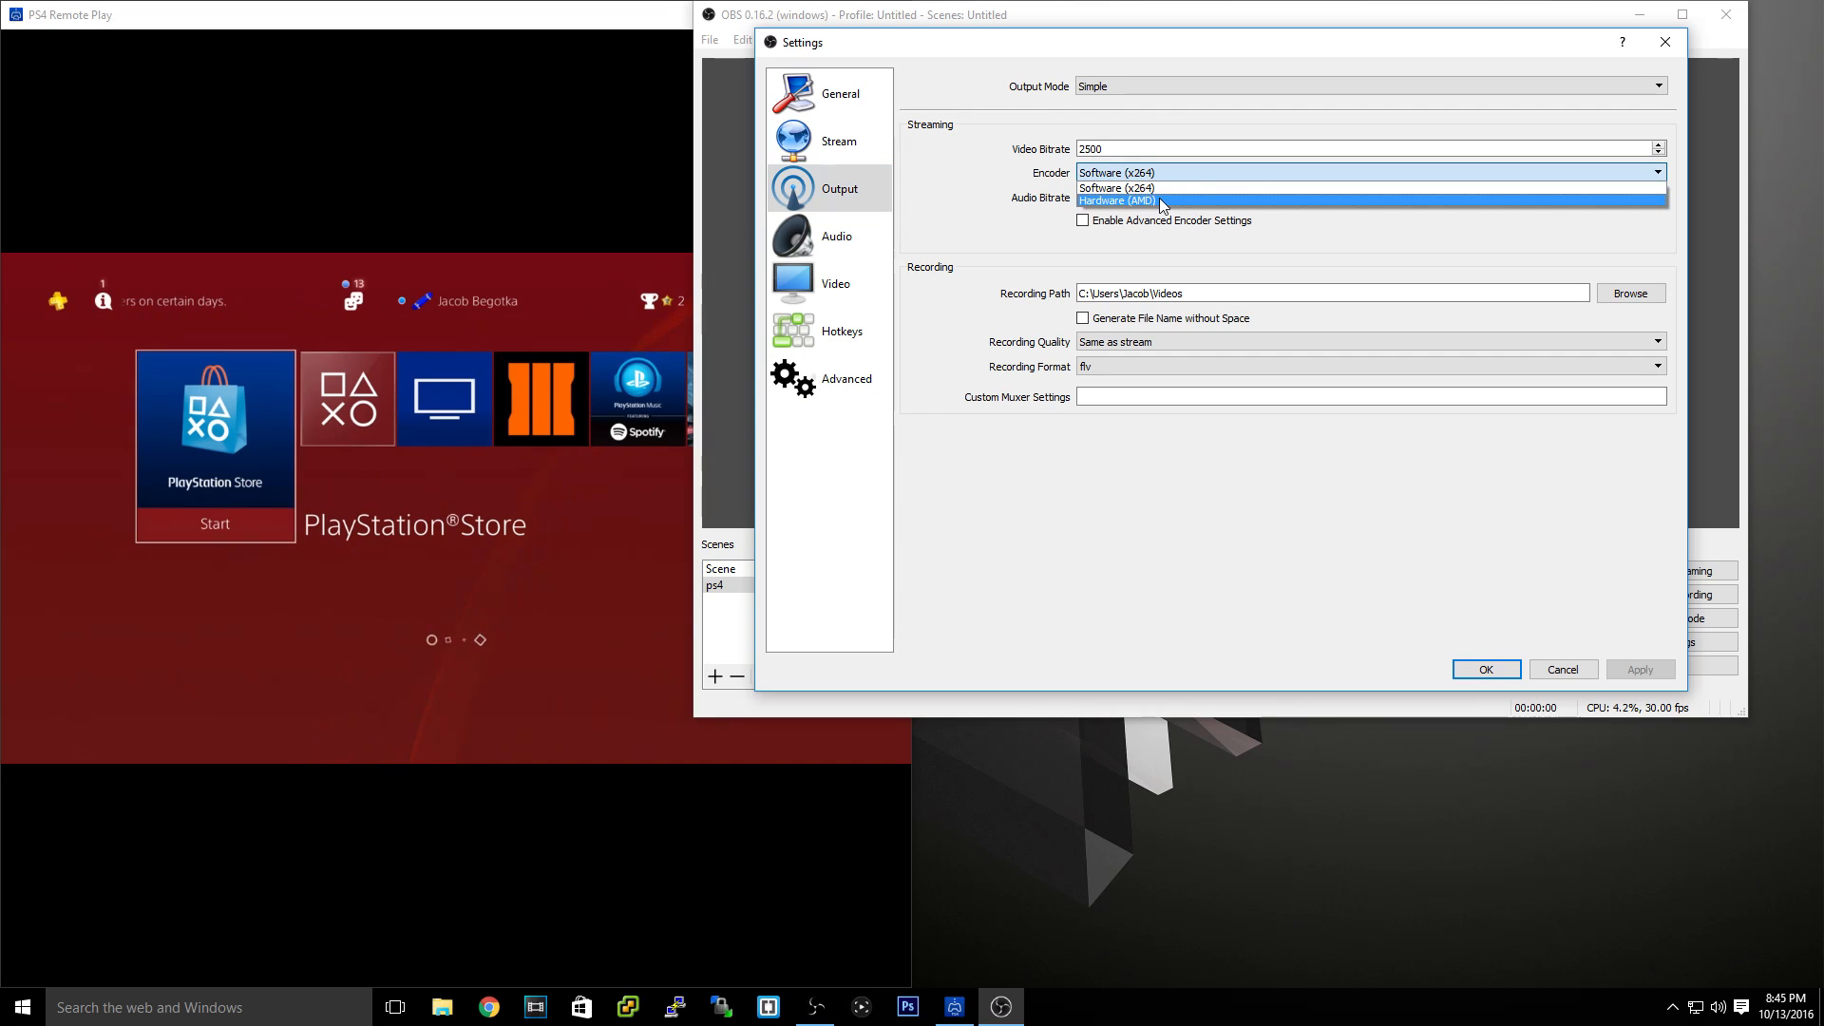
pyautogui.click(1115, 200)
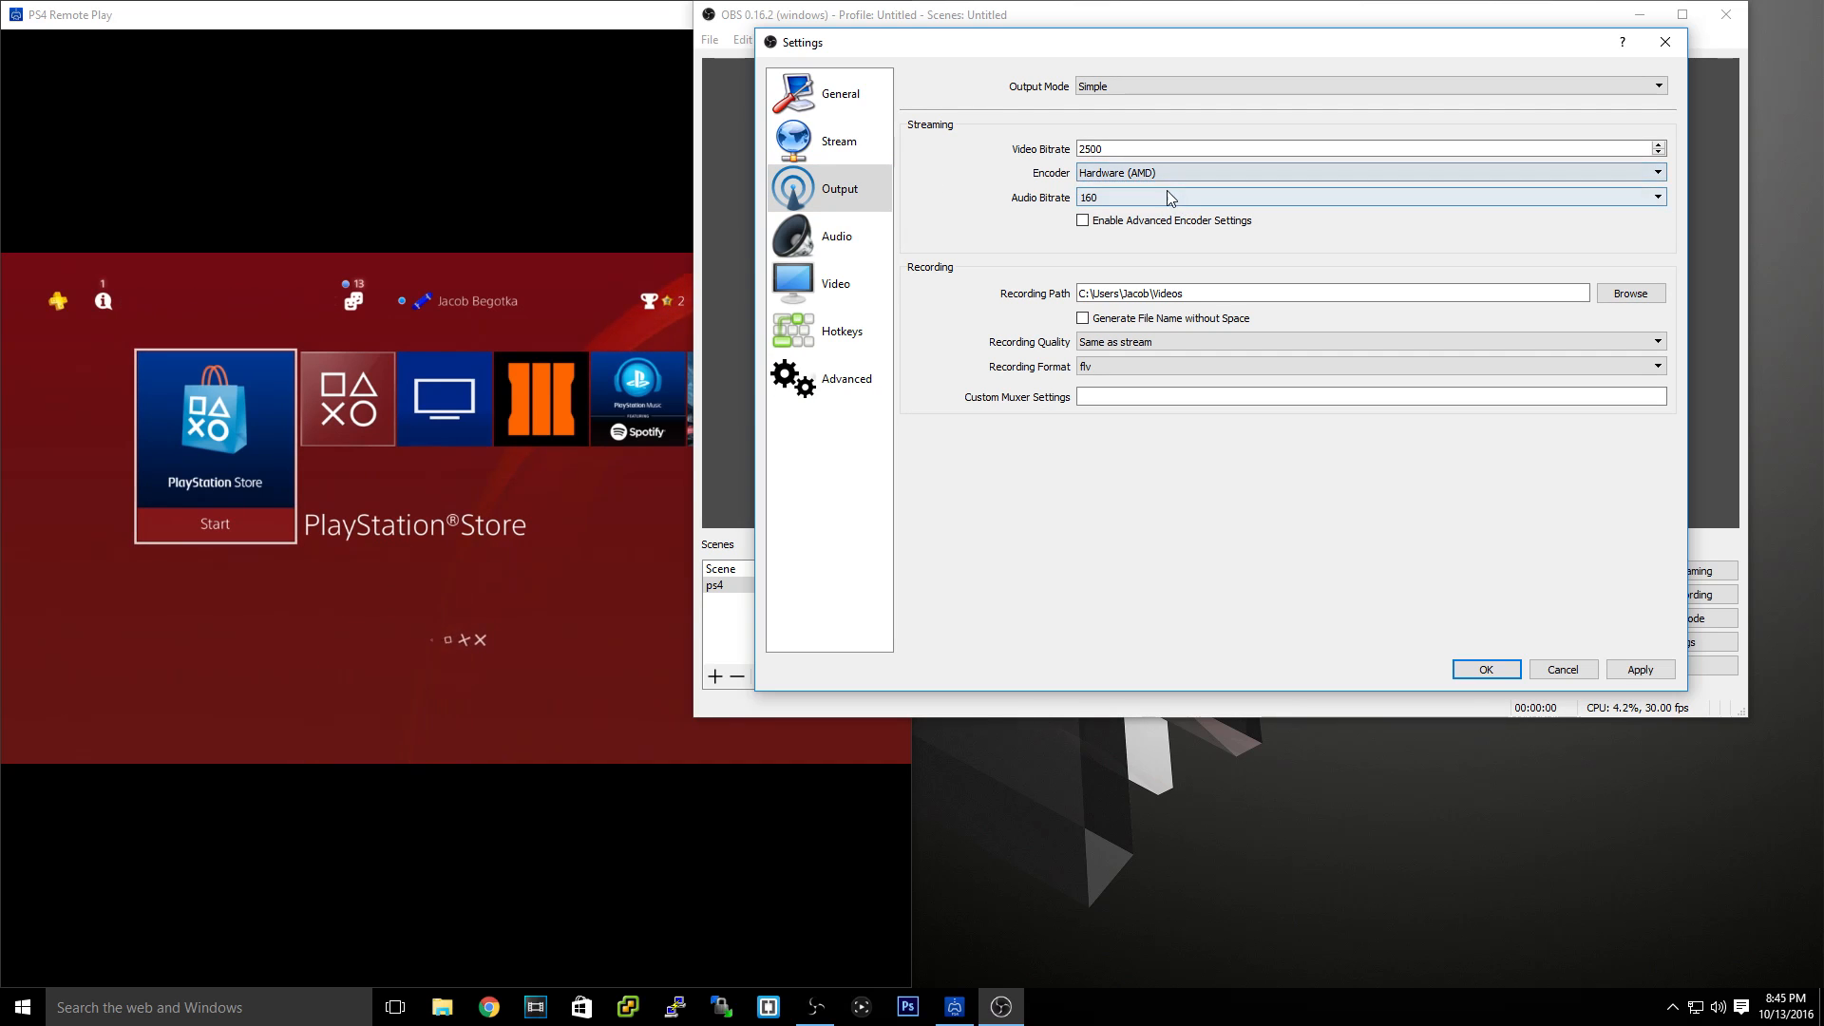
pyautogui.click(1367, 171)
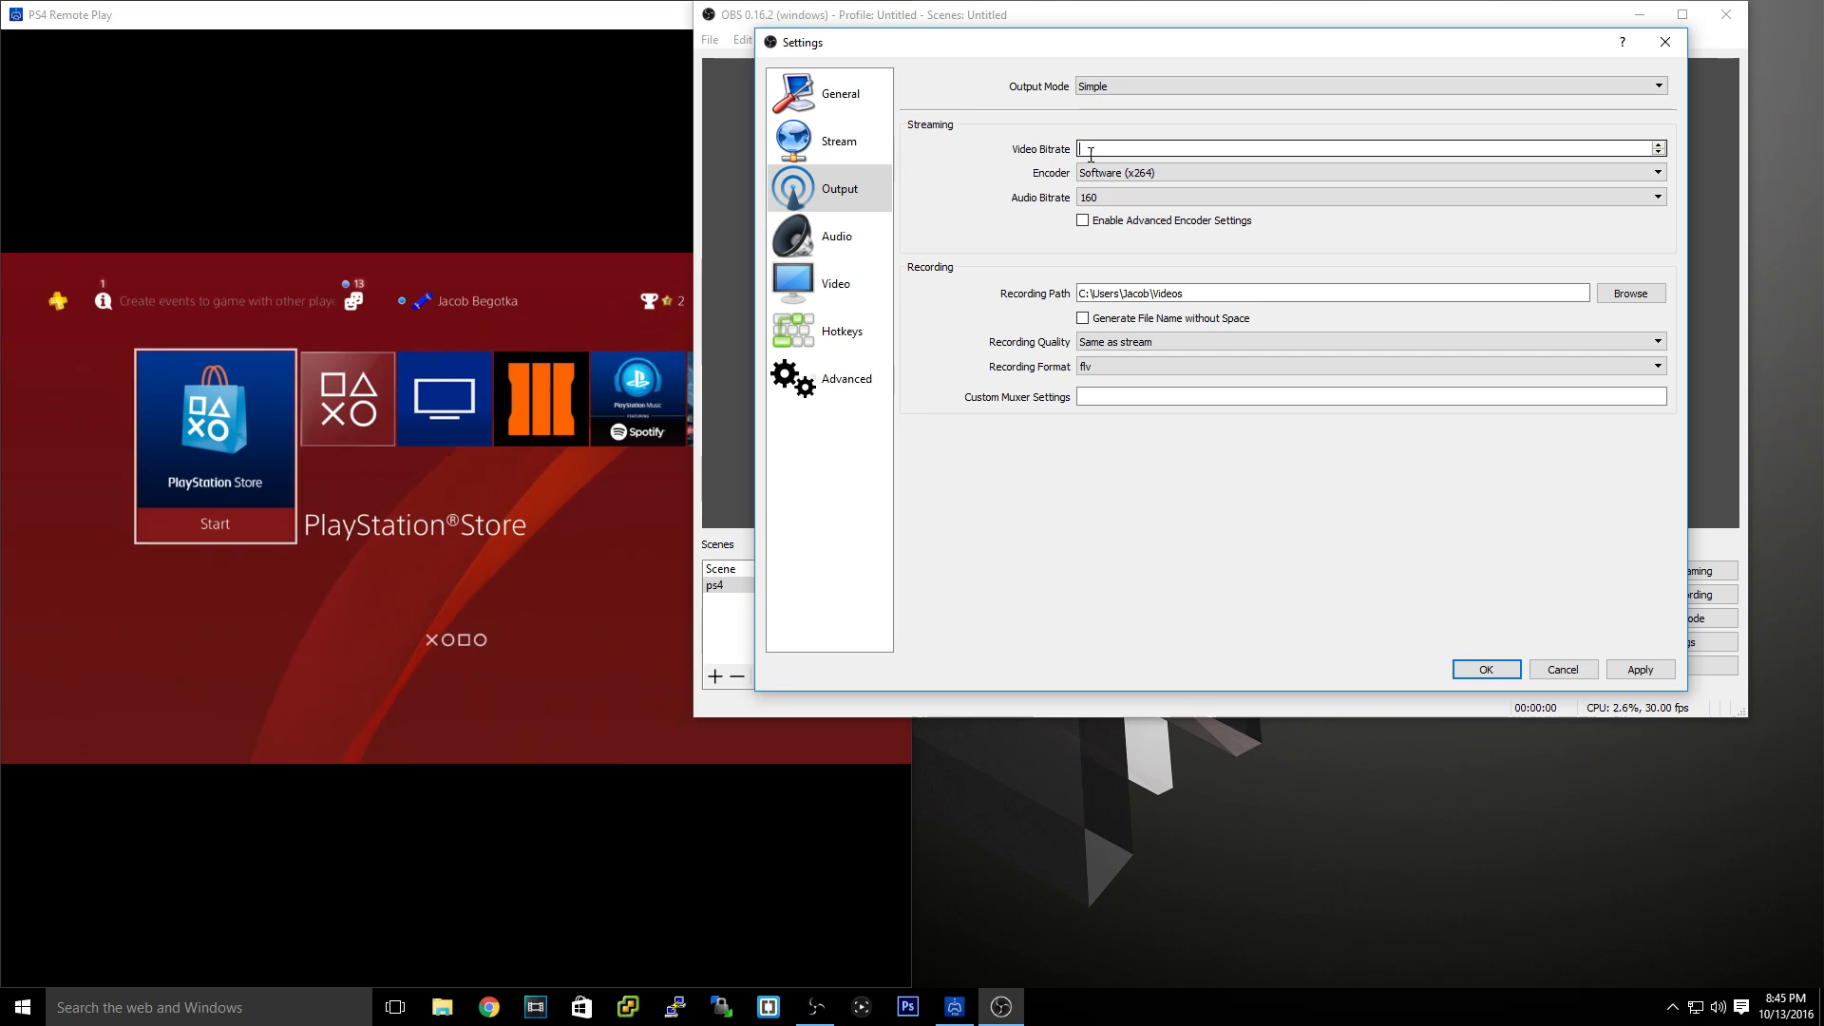
pyautogui.write('300')
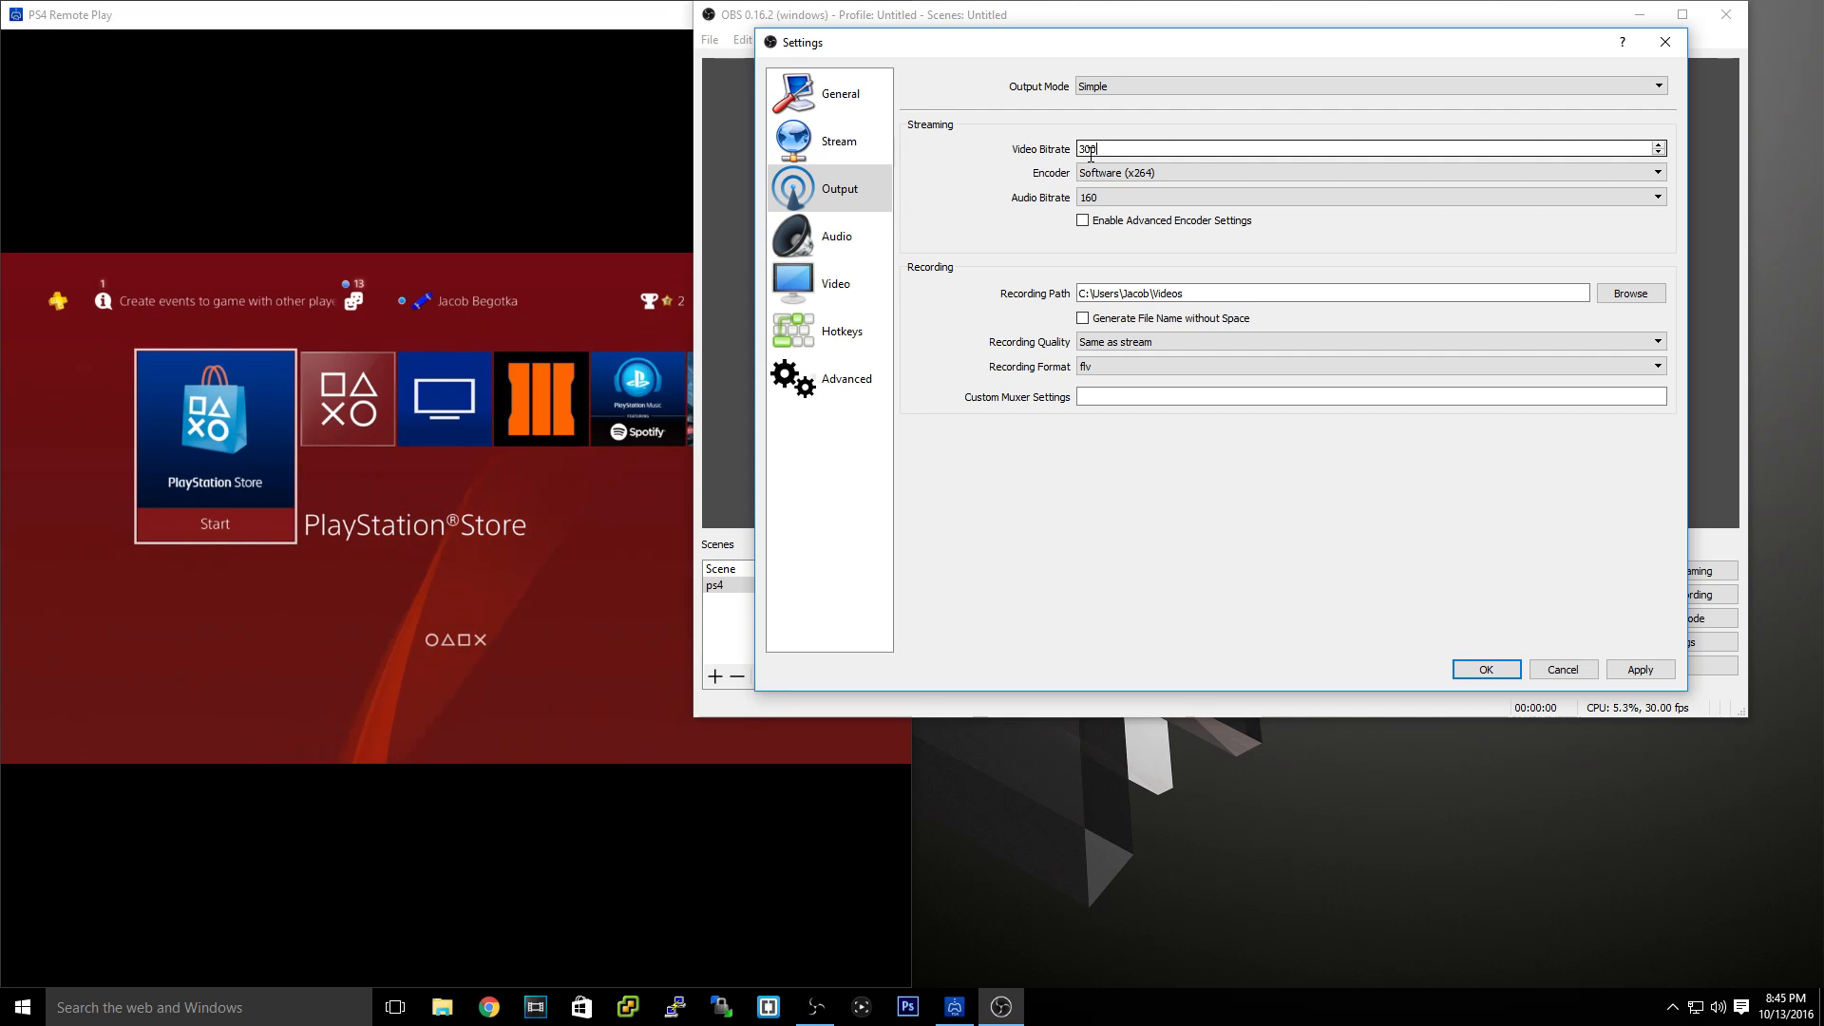
pyautogui.write('1000')
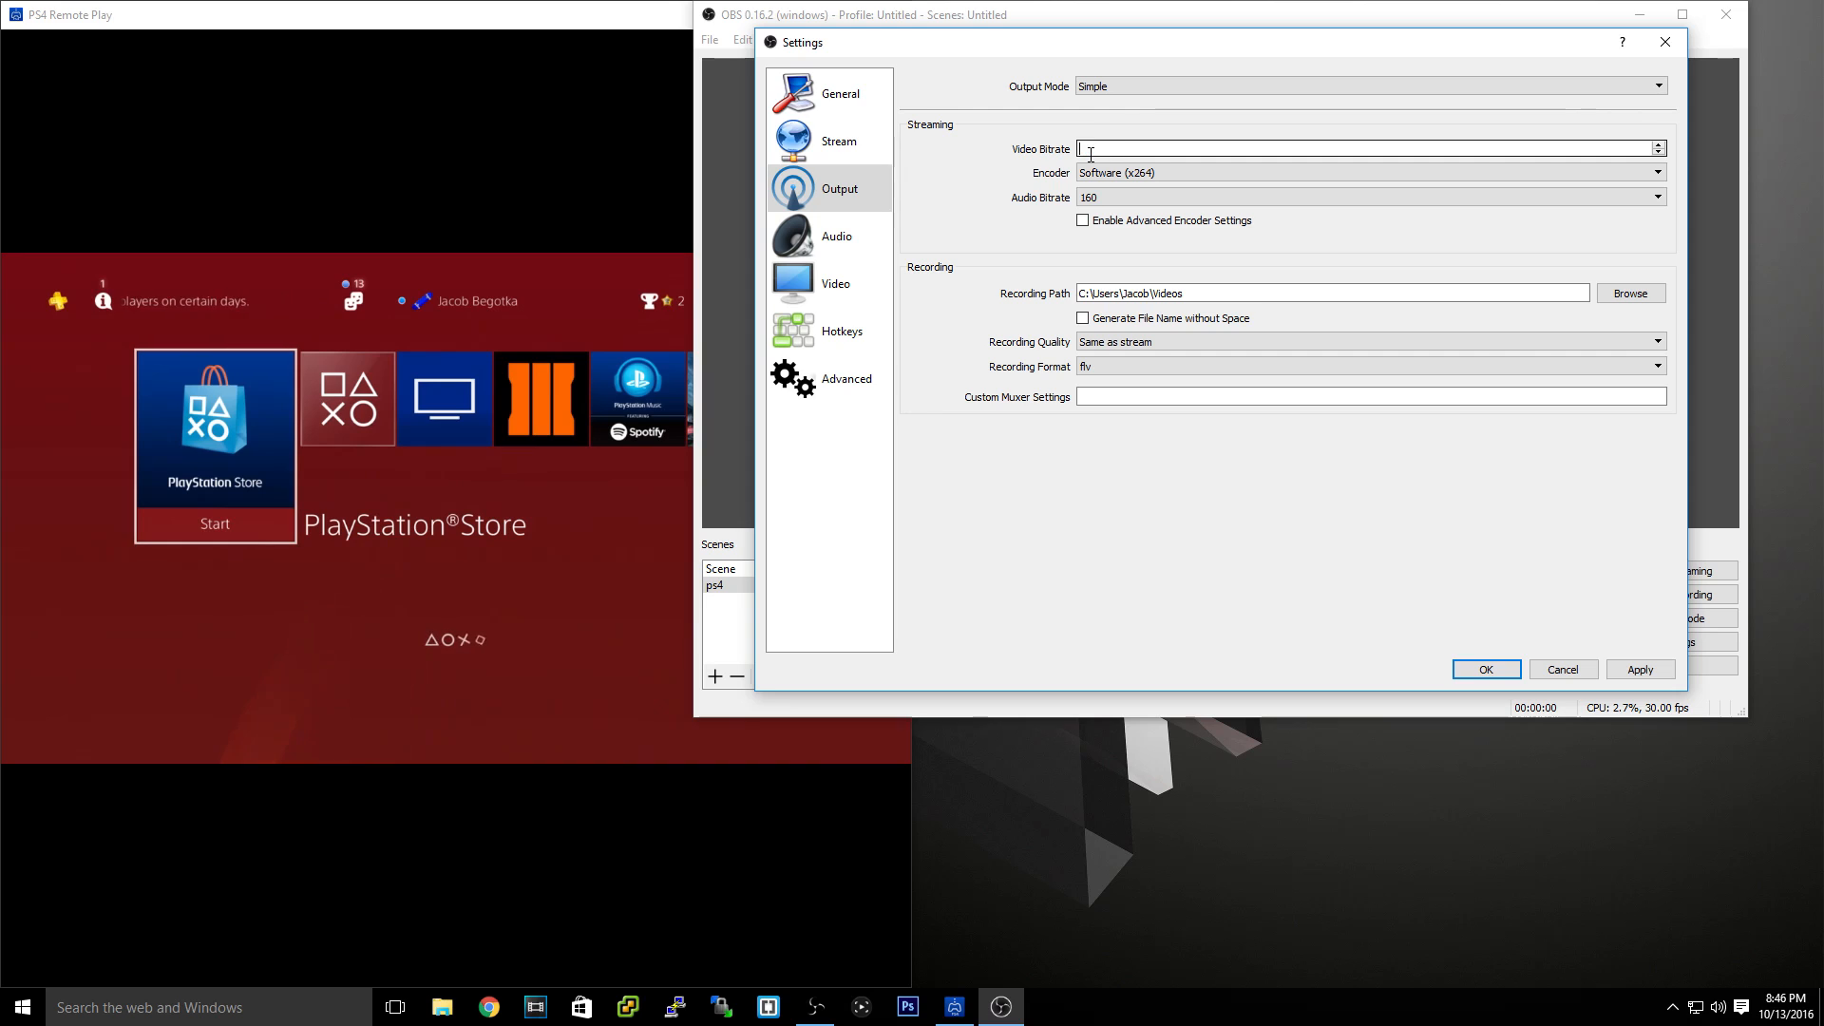
pyautogui.write('20000')
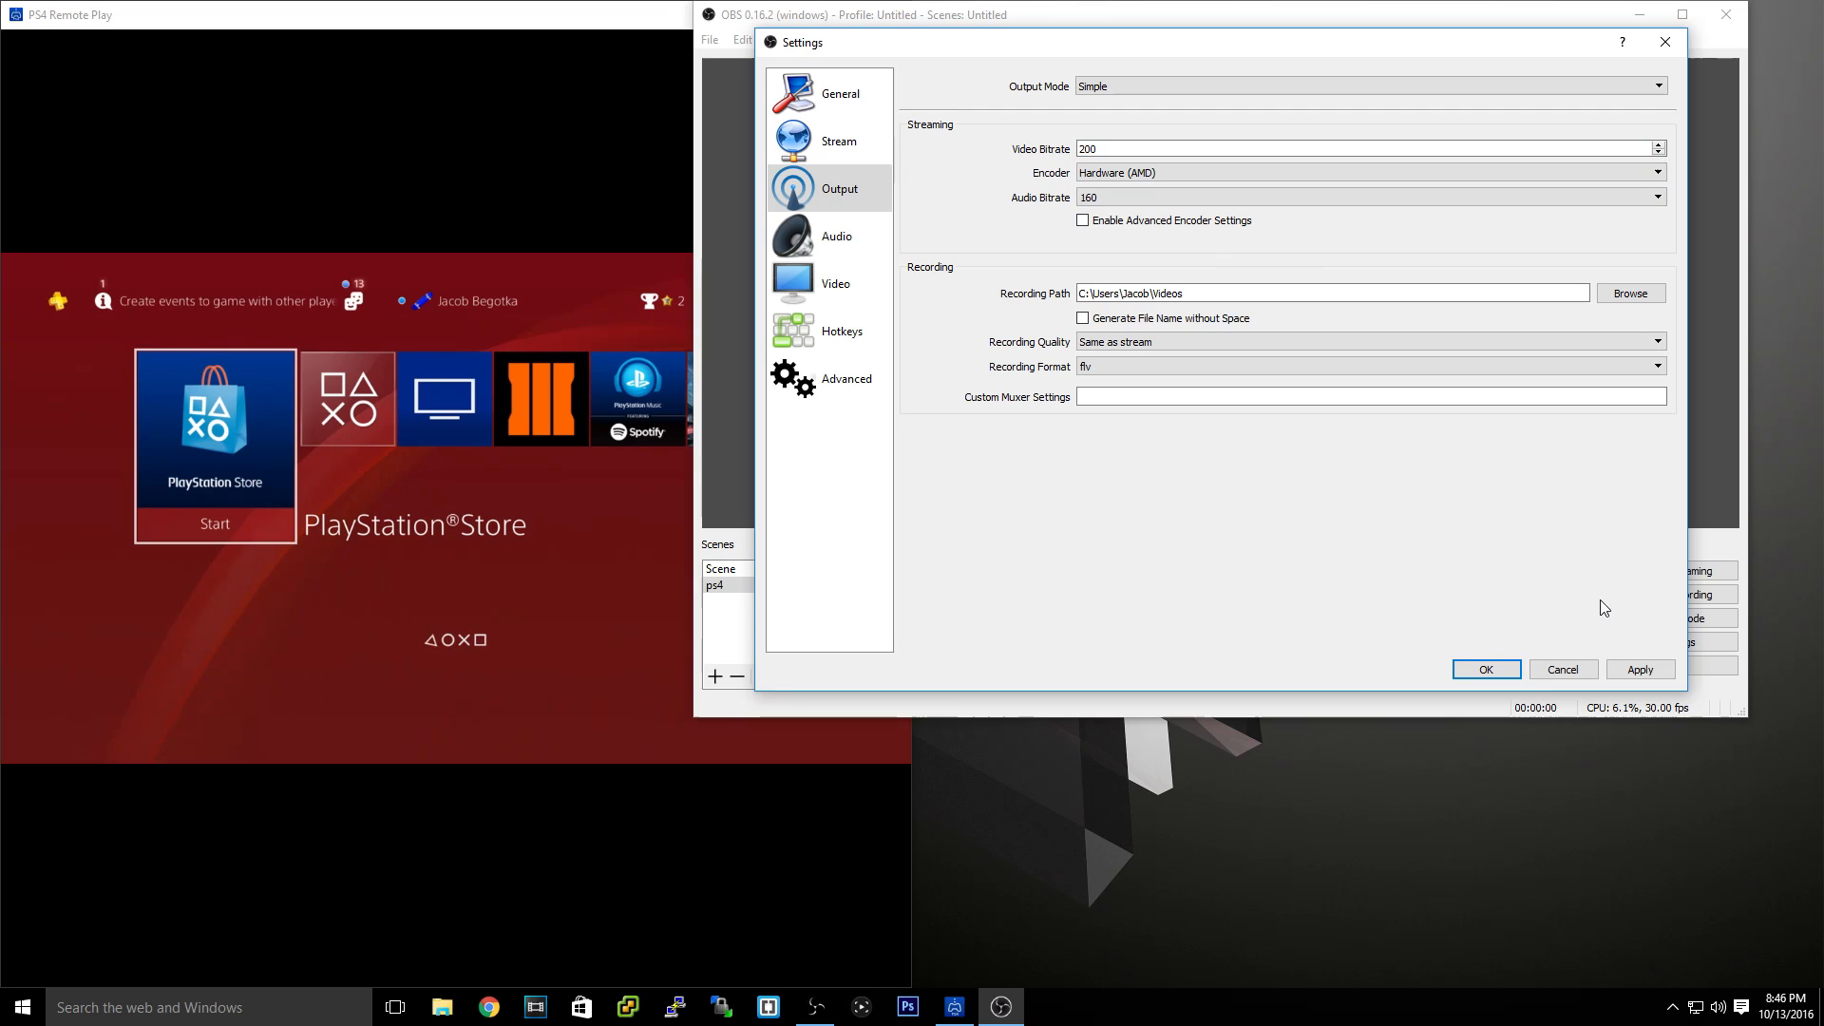
pyautogui.click(1483, 668)
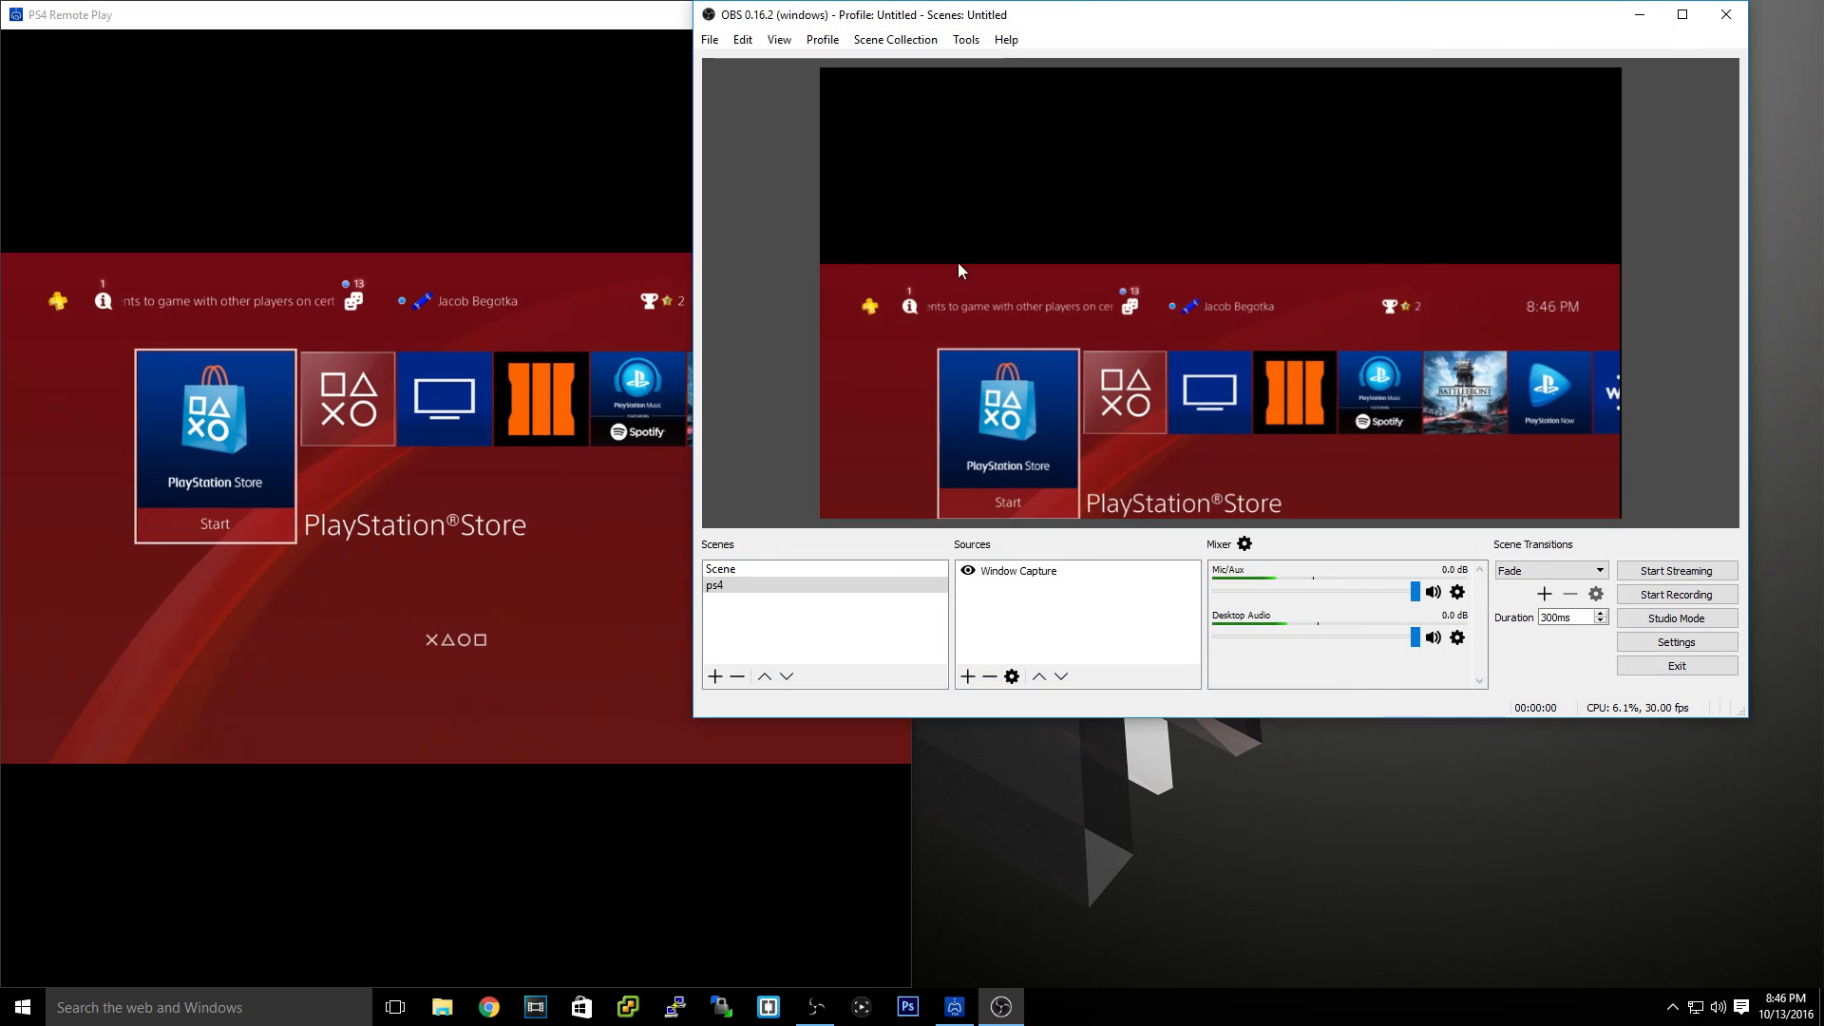